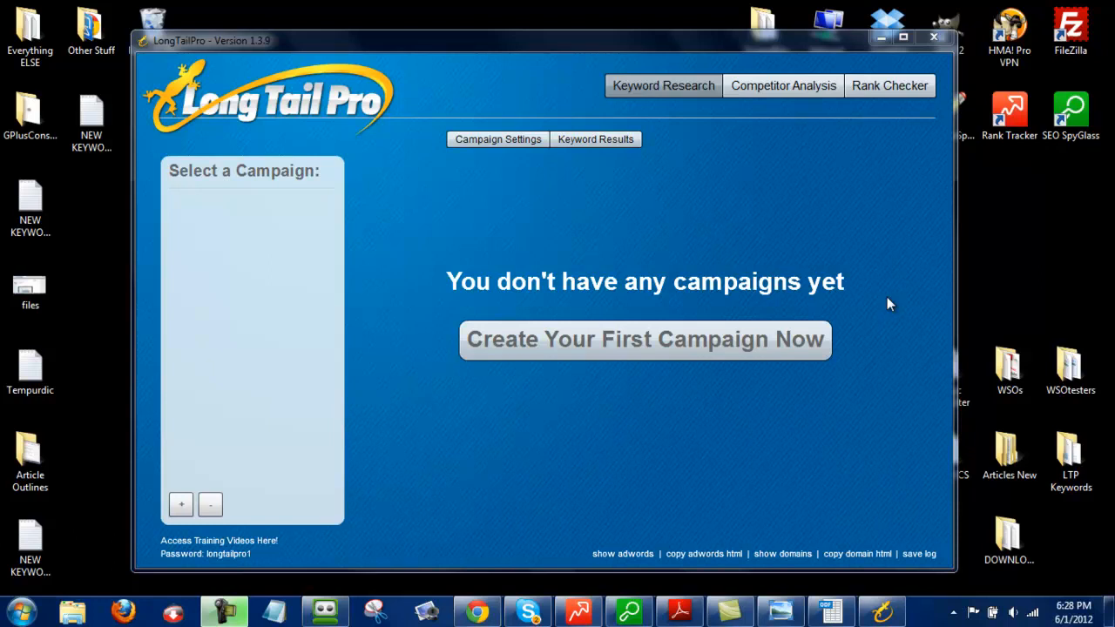
pyautogui.moveTo(861, 304)
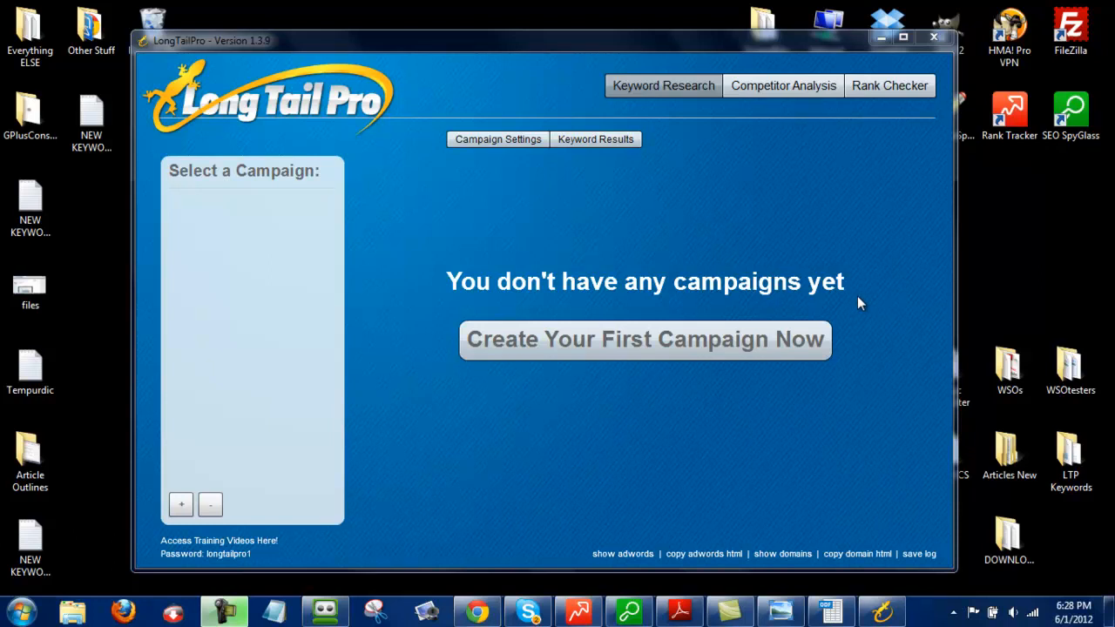
pyautogui.moveTo(851, 314)
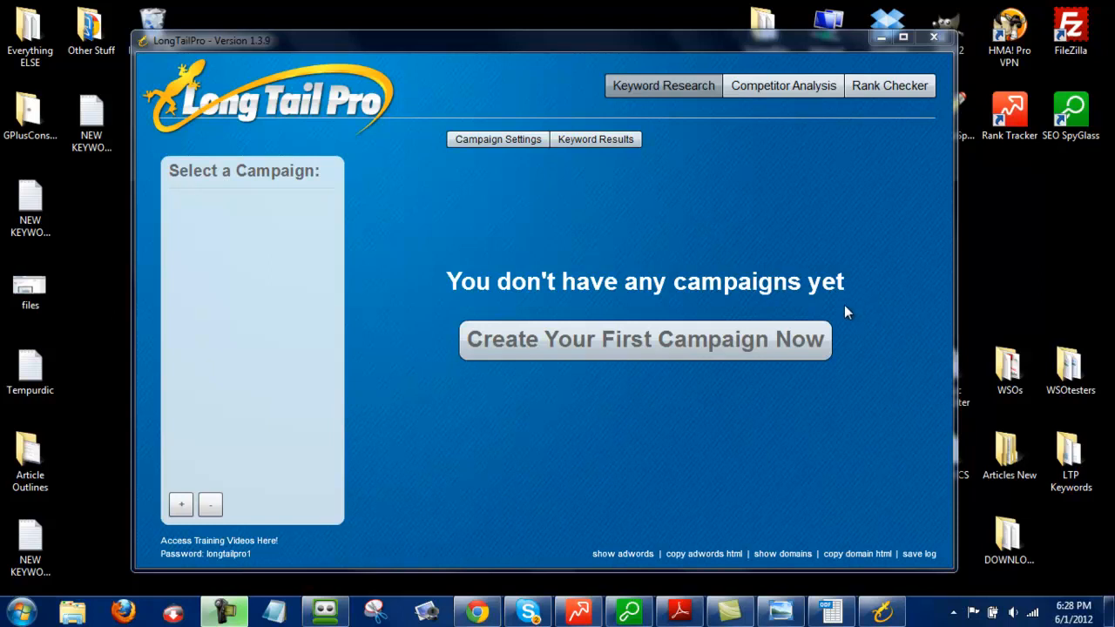
pyautogui.moveTo(497, 247)
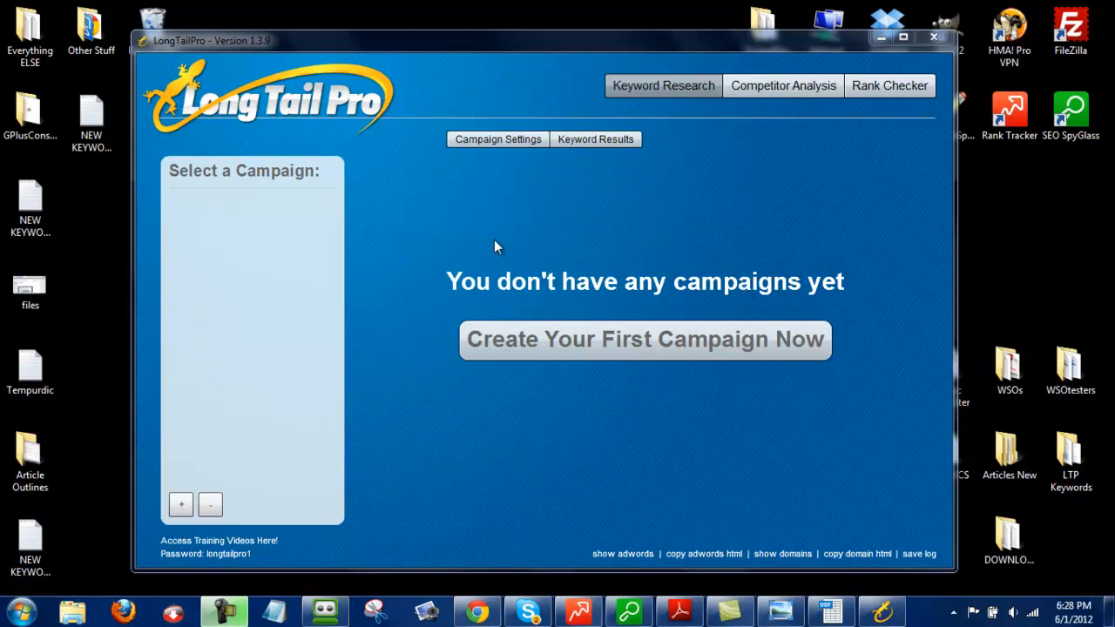
# - Create a first Long Tail Pro campaign named 1, landing on its seed keyword page
pyautogui.click(644, 338)
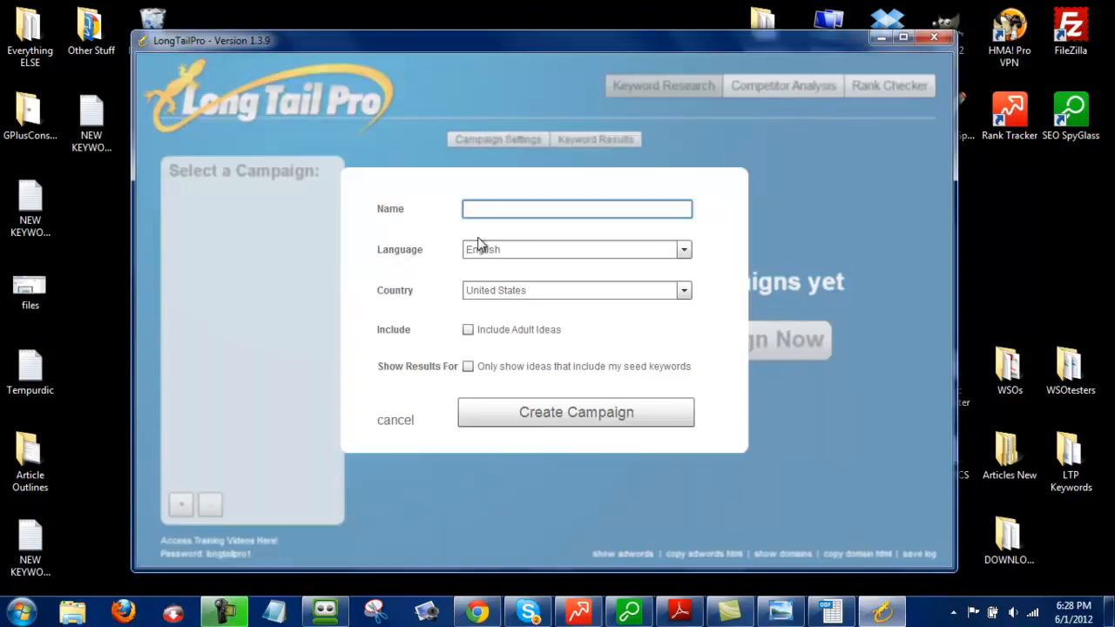
pyautogui.write('1')
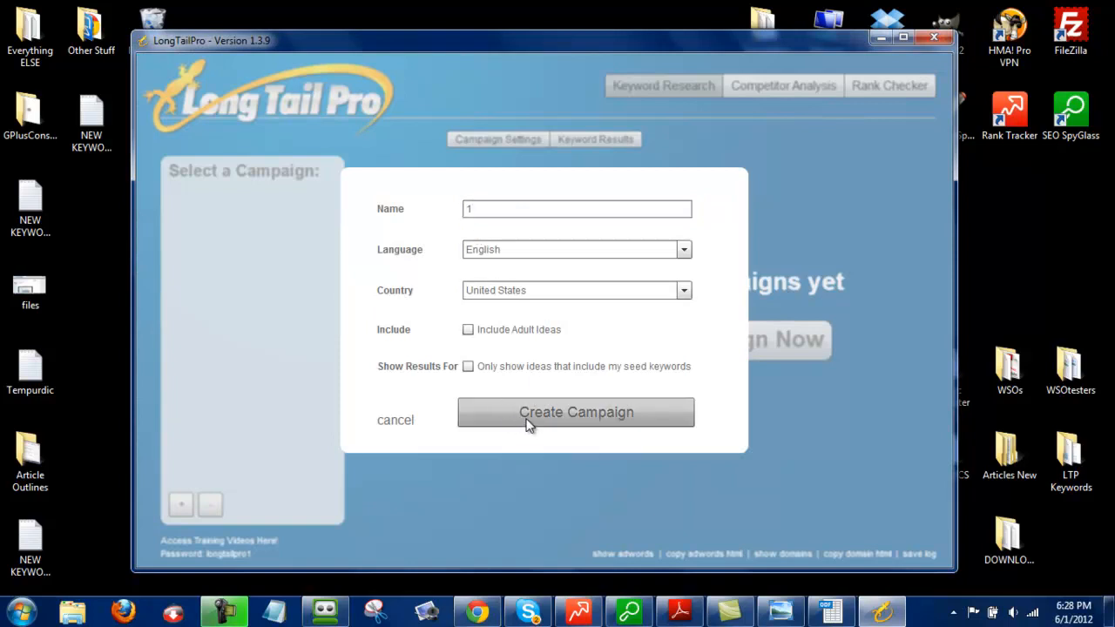
pyautogui.click(575, 411)
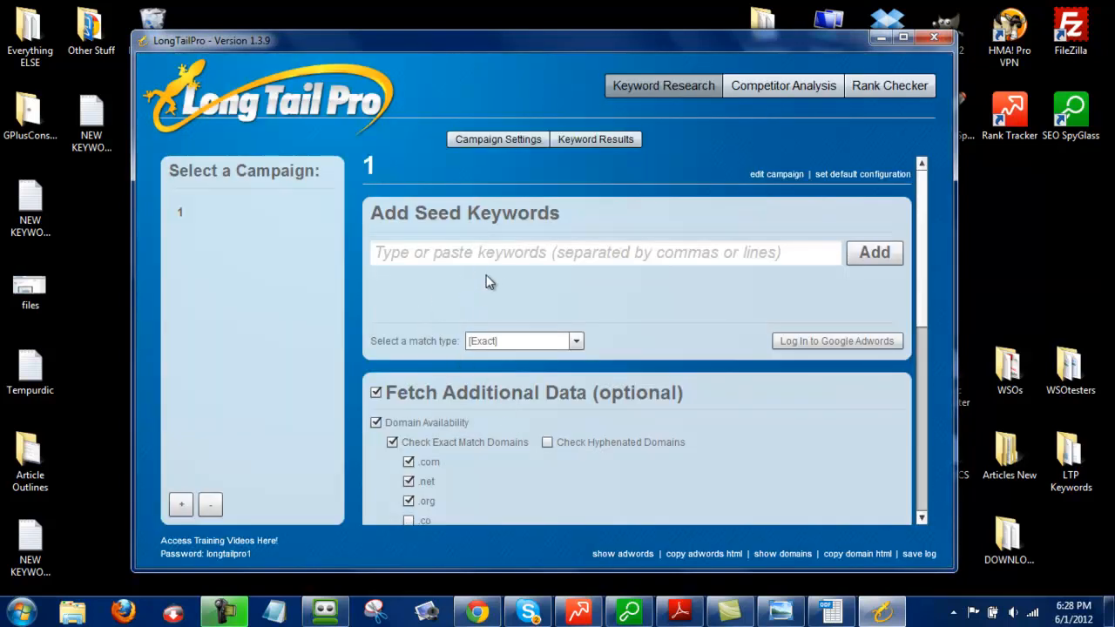
pyautogui.moveTo(422, 286)
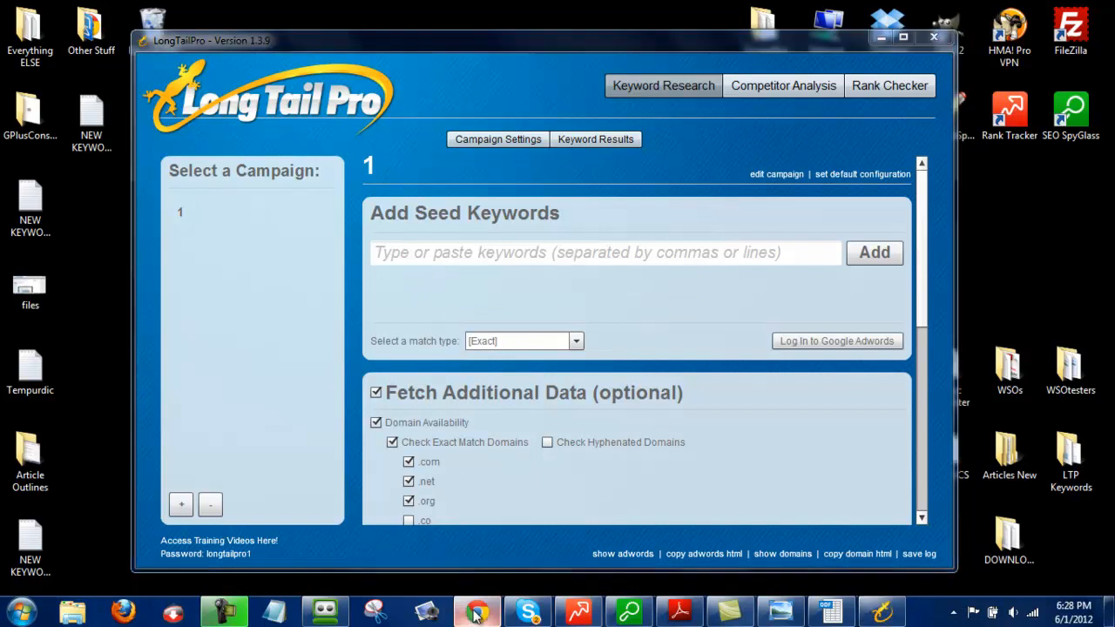
# - Show eBay's All Categories directory with item counts beside each category
pyautogui.click(478, 613)
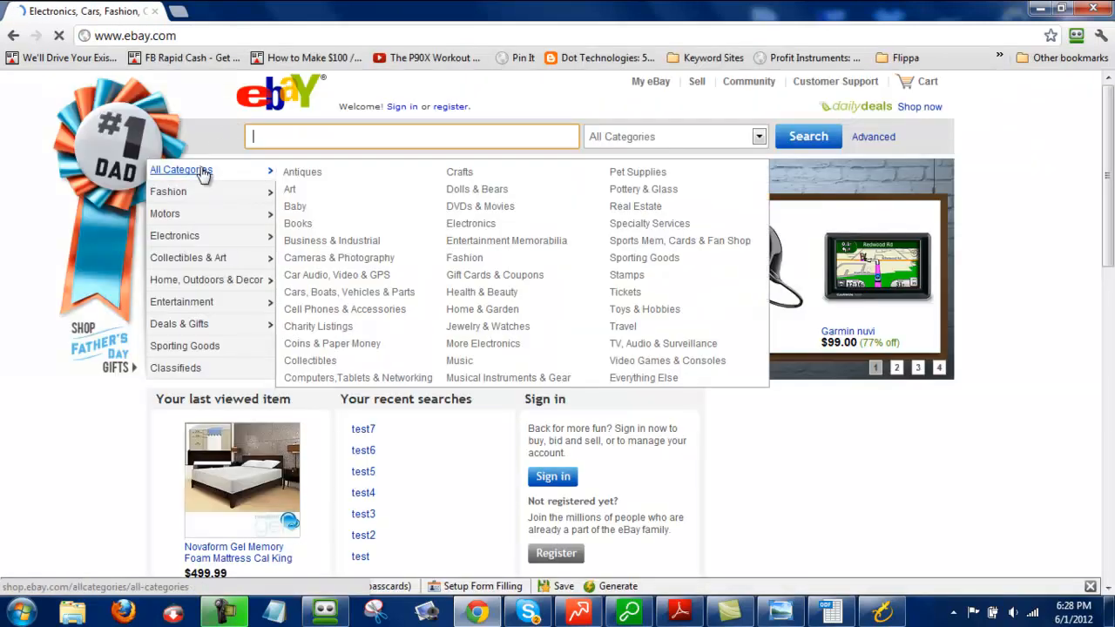
pyautogui.click(181, 171)
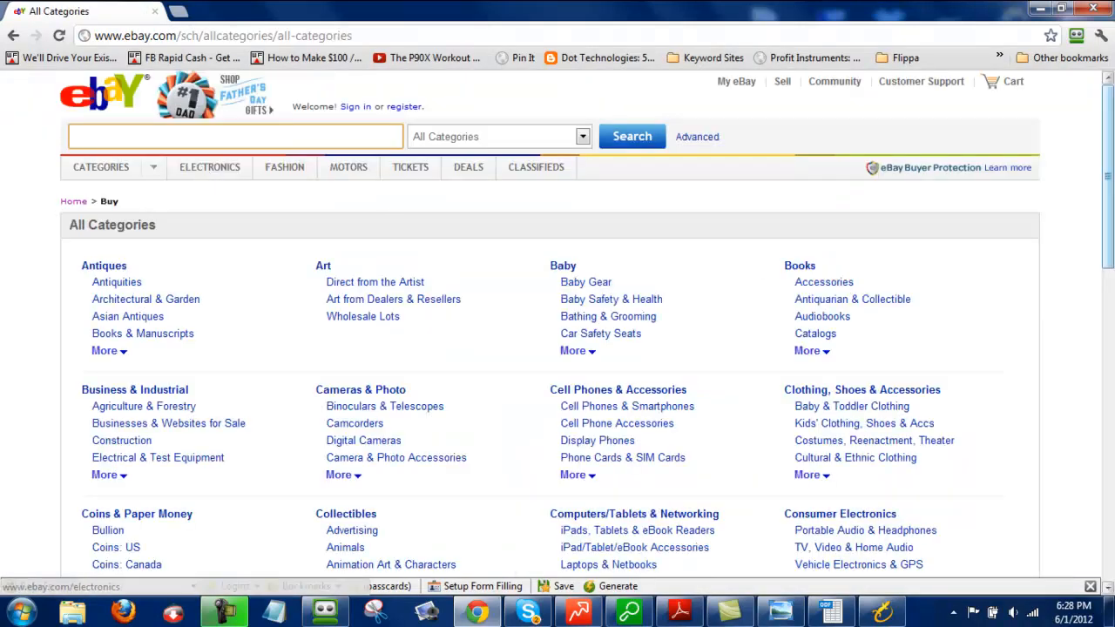
pyautogui.scroll(-3)
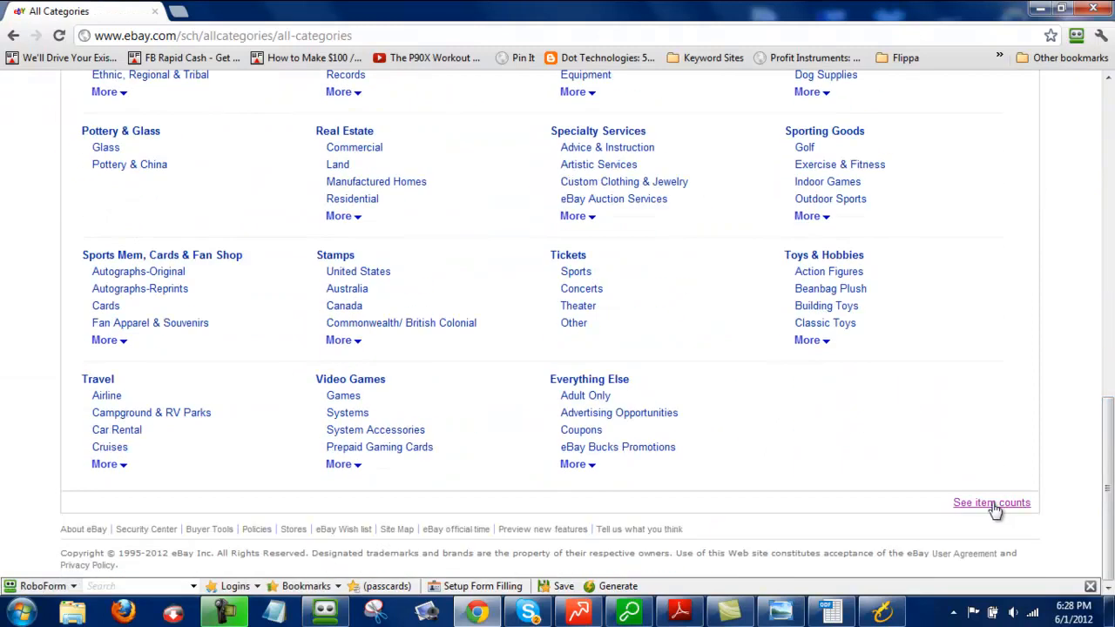
pyautogui.click(992, 502)
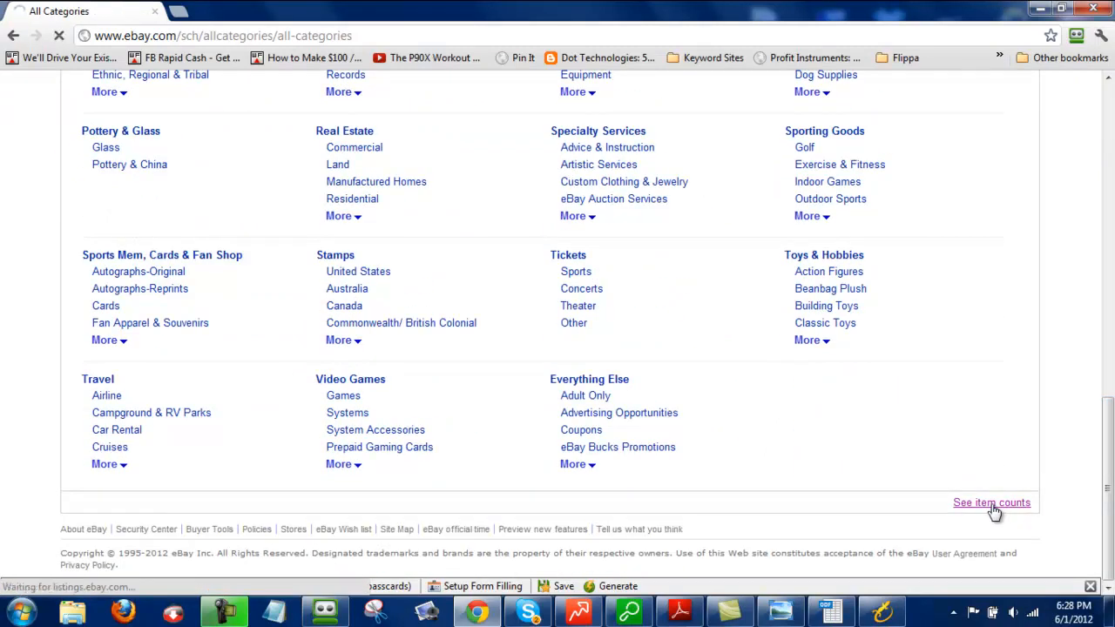
pyautogui.click(992, 502)
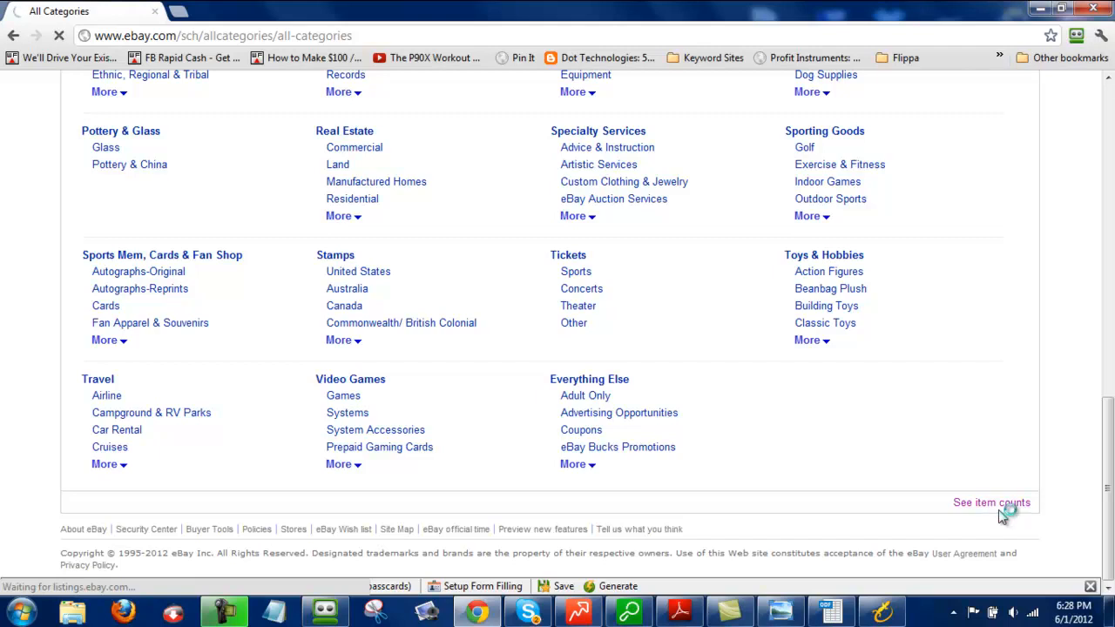
pyautogui.click(991, 502)
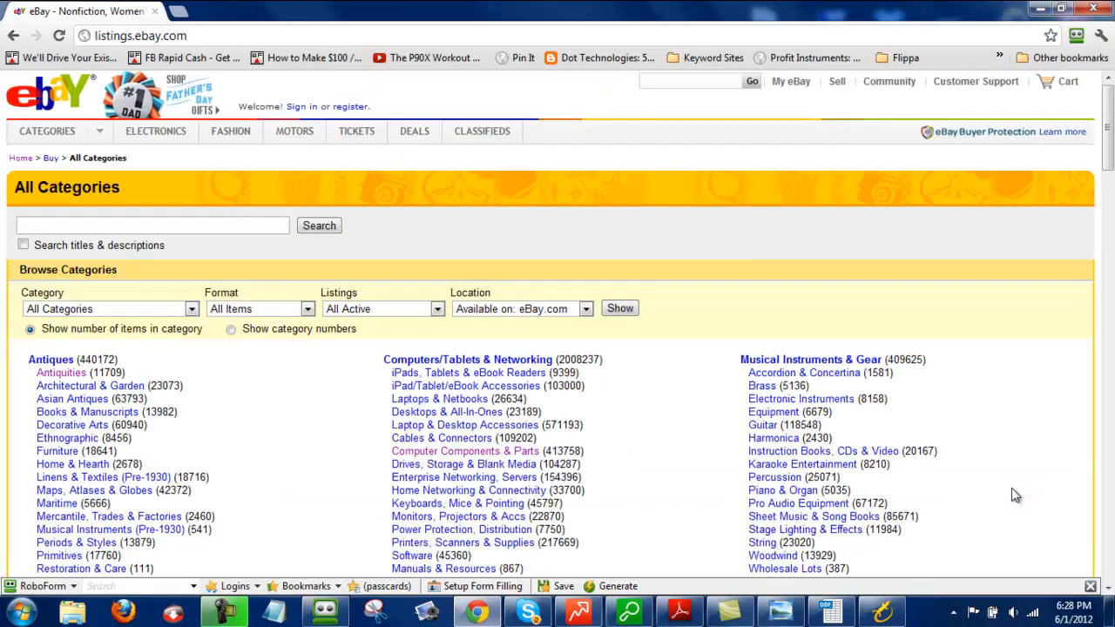
# - Go into the Architectural & Garden subcategory under Antiques
pyautogui.scroll(-3)
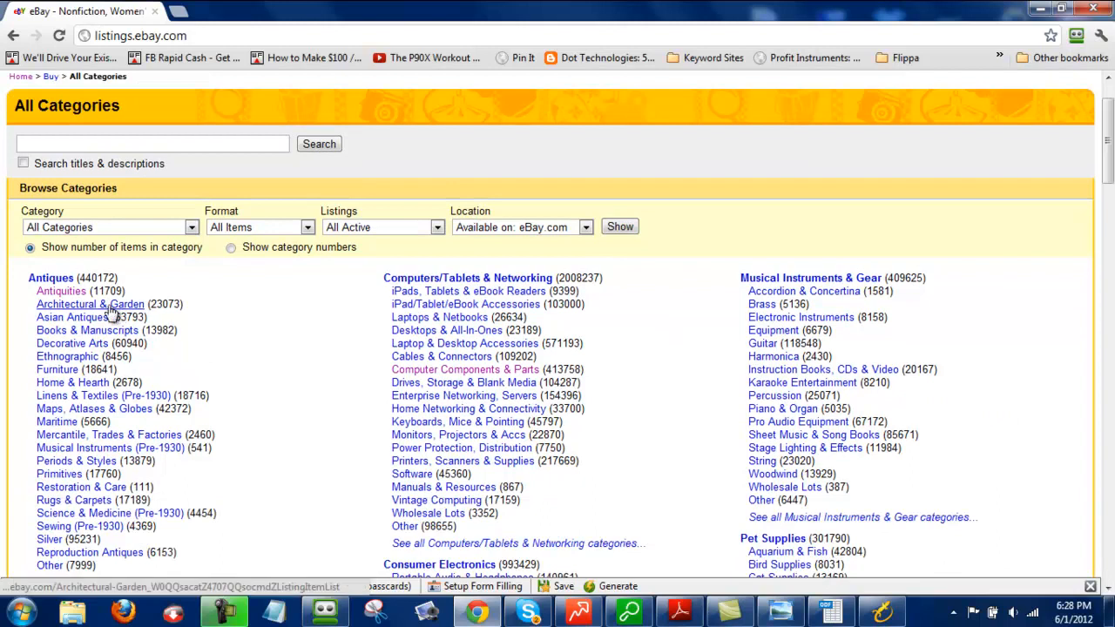
pyautogui.click(91, 303)
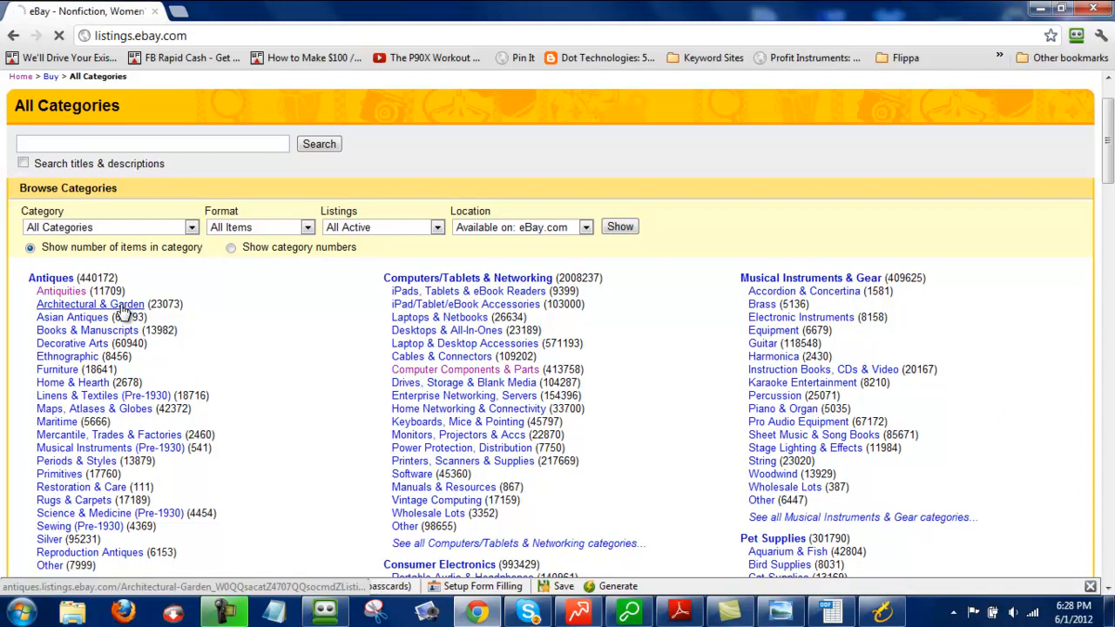
# - Browse the Architectural Garden listings and add ANTIQUE INDUSTRIAL CAST as a seed keyword
pyautogui.click(91, 304)
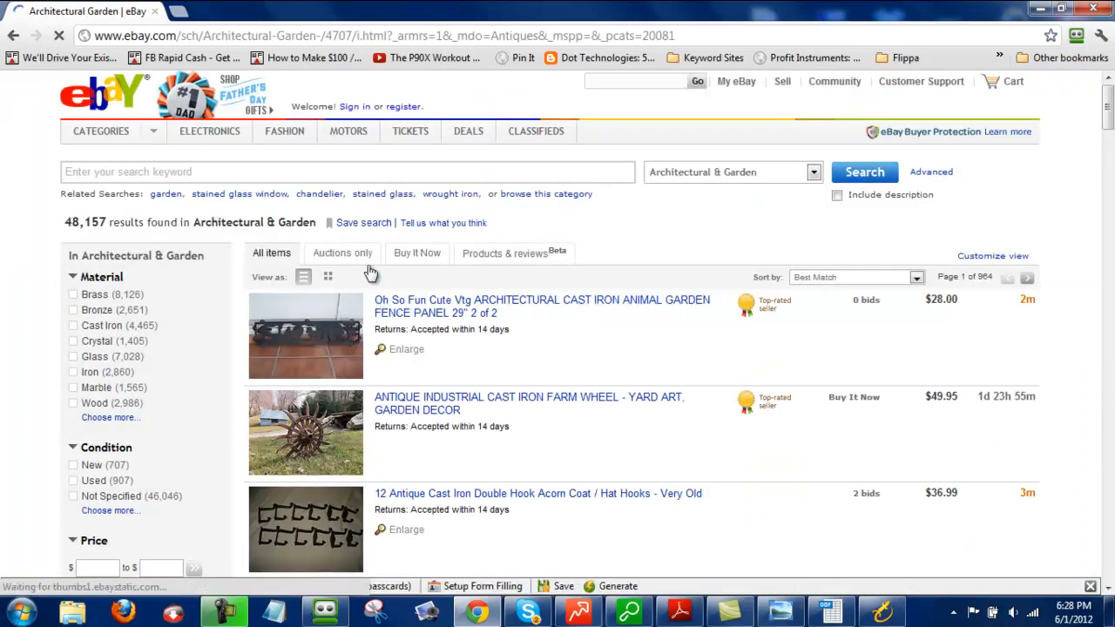
pyautogui.scroll(-3)
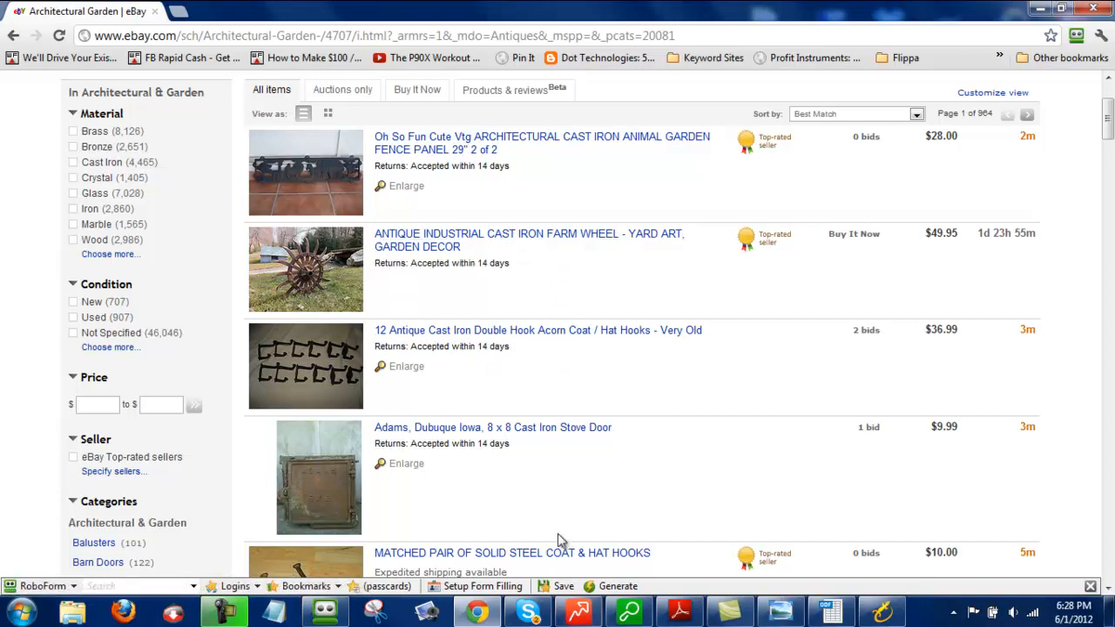
pyautogui.moveTo(372, 244)
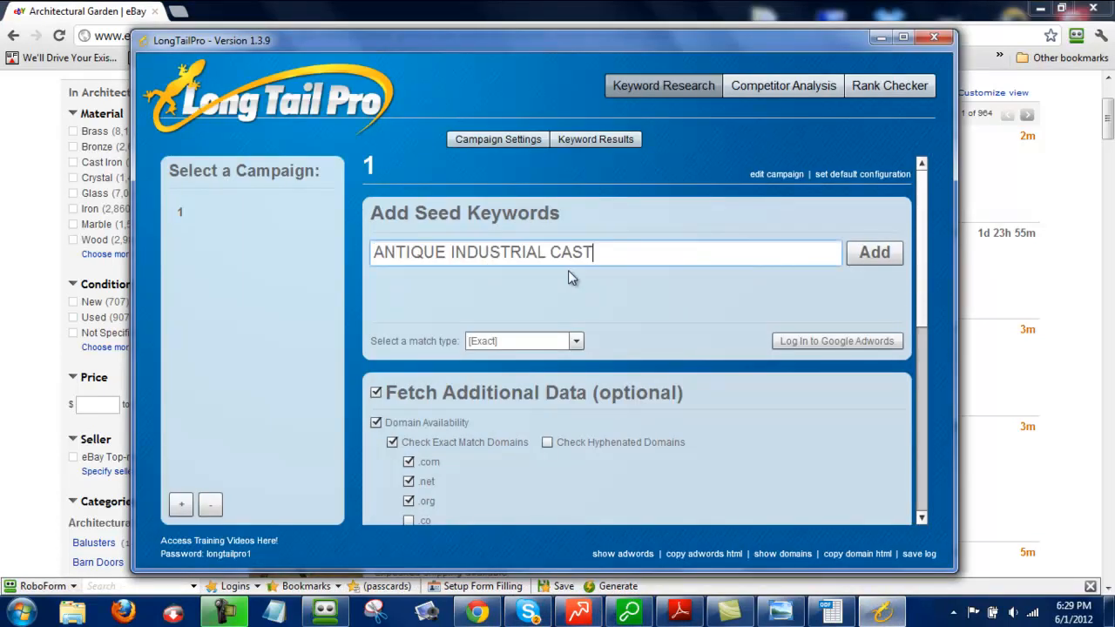
pyautogui.click(874, 253)
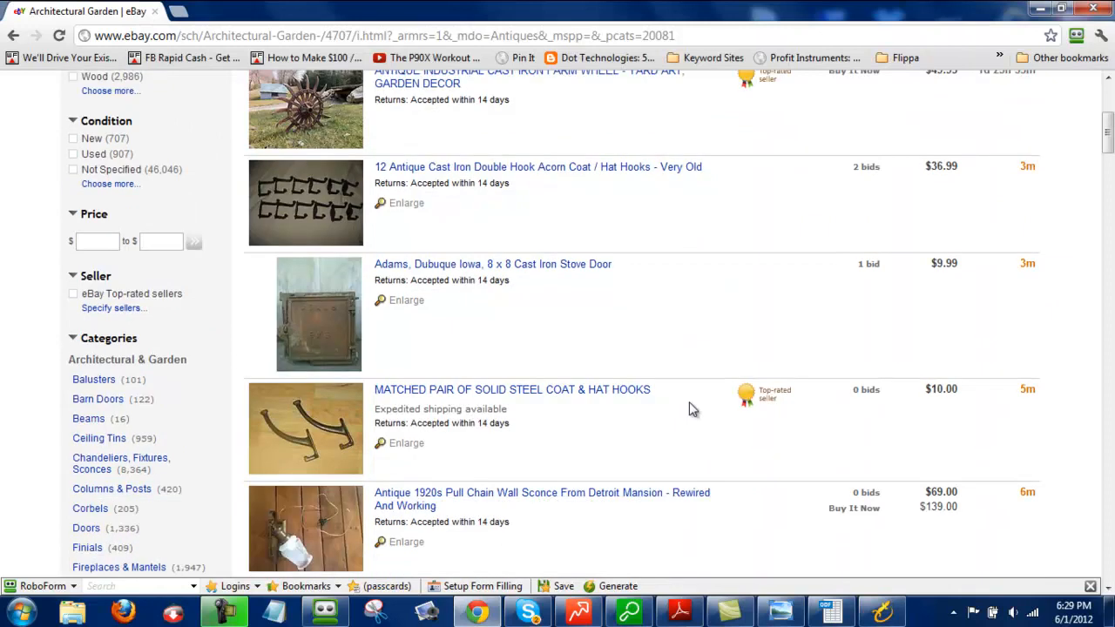
pyautogui.scroll(-3)
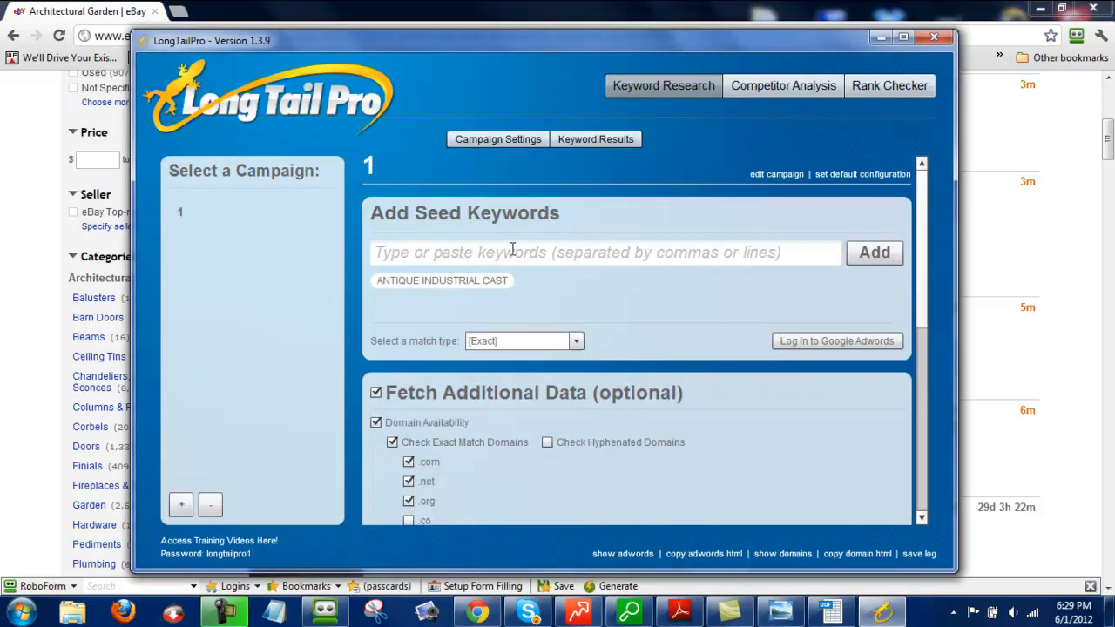
pyautogui.click(875, 251)
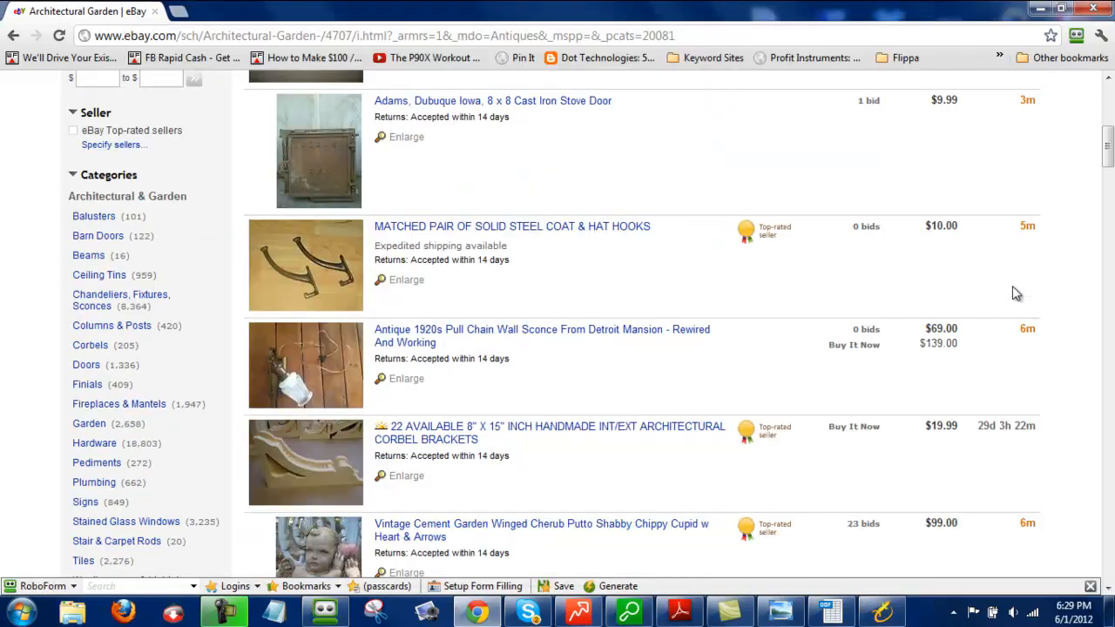
# - Enter 'toothbrush h' as a seed keyword drawn from the eBay listing titles
pyautogui.scroll(-3)
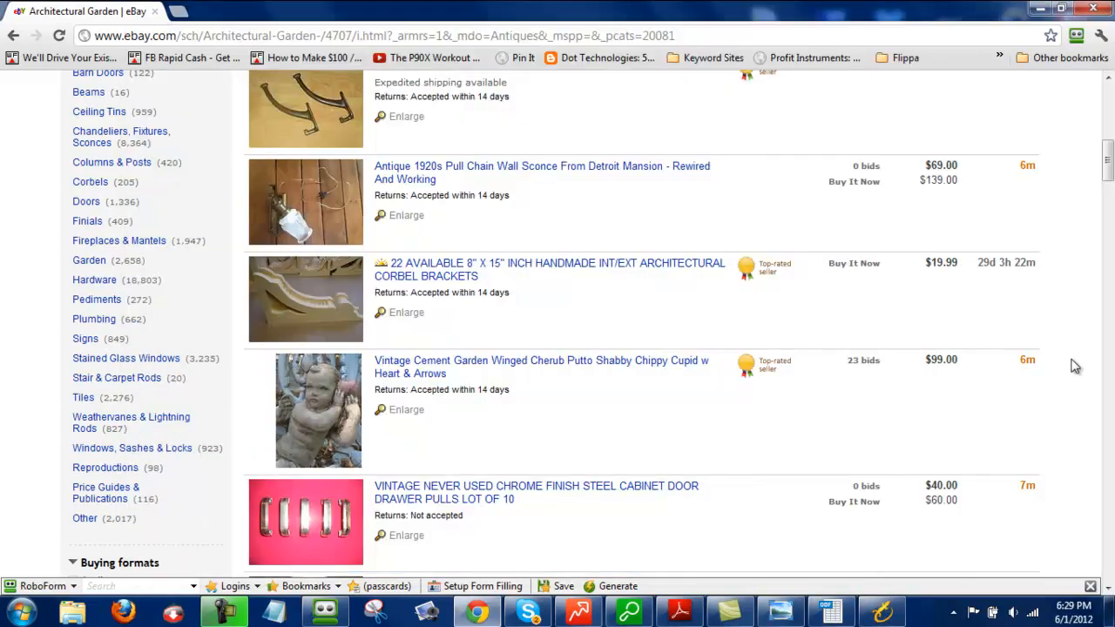
pyautogui.scroll(-3)
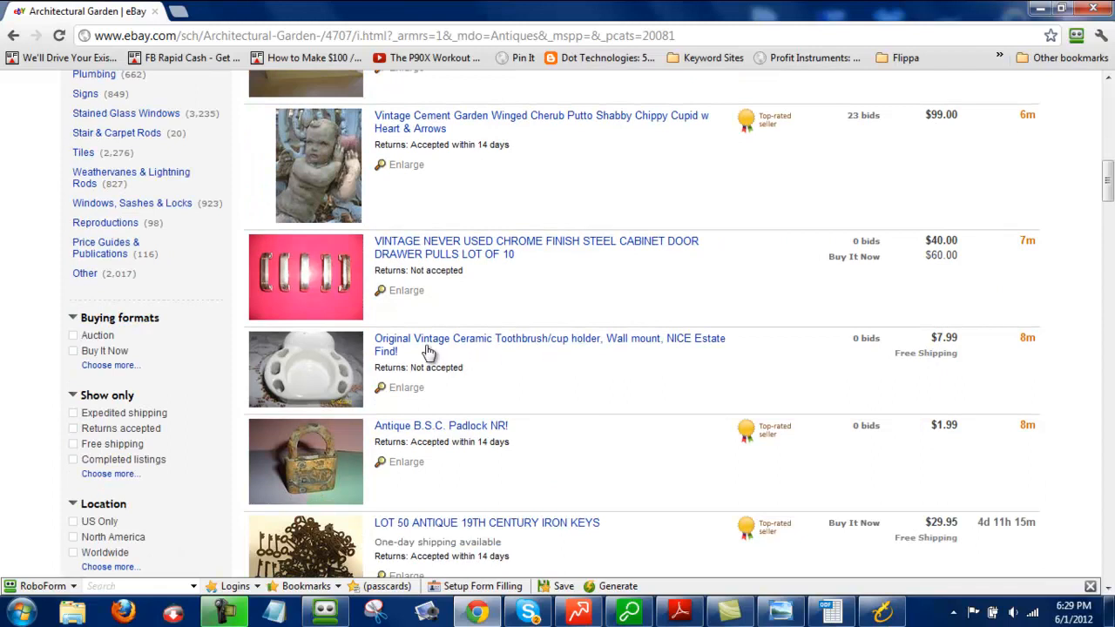
pyautogui.moveTo(739, 602)
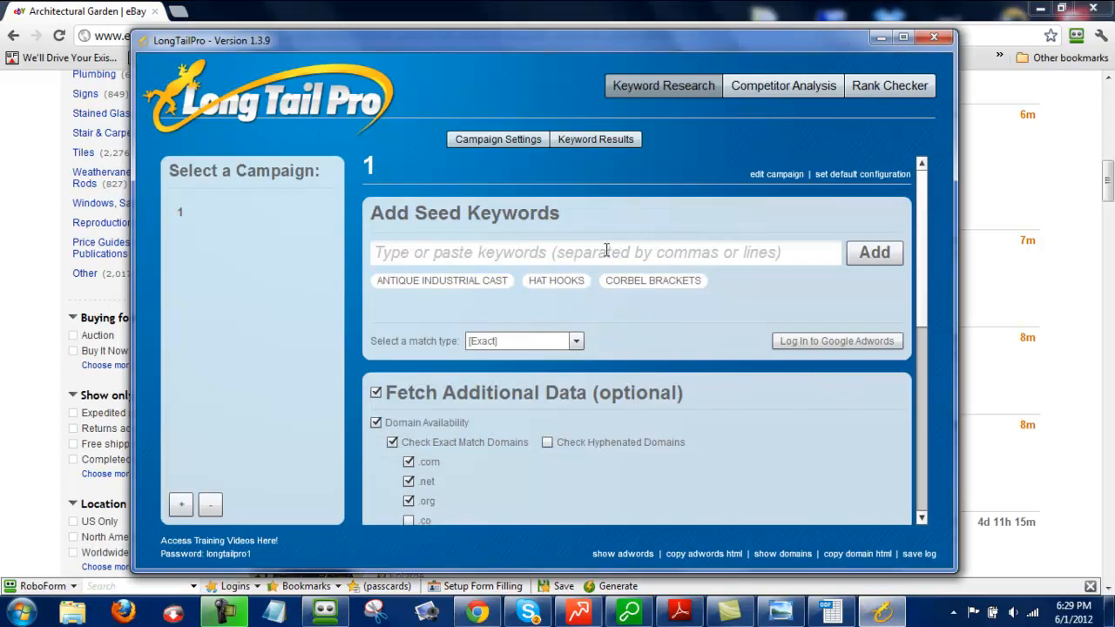
pyautogui.write('tooth')
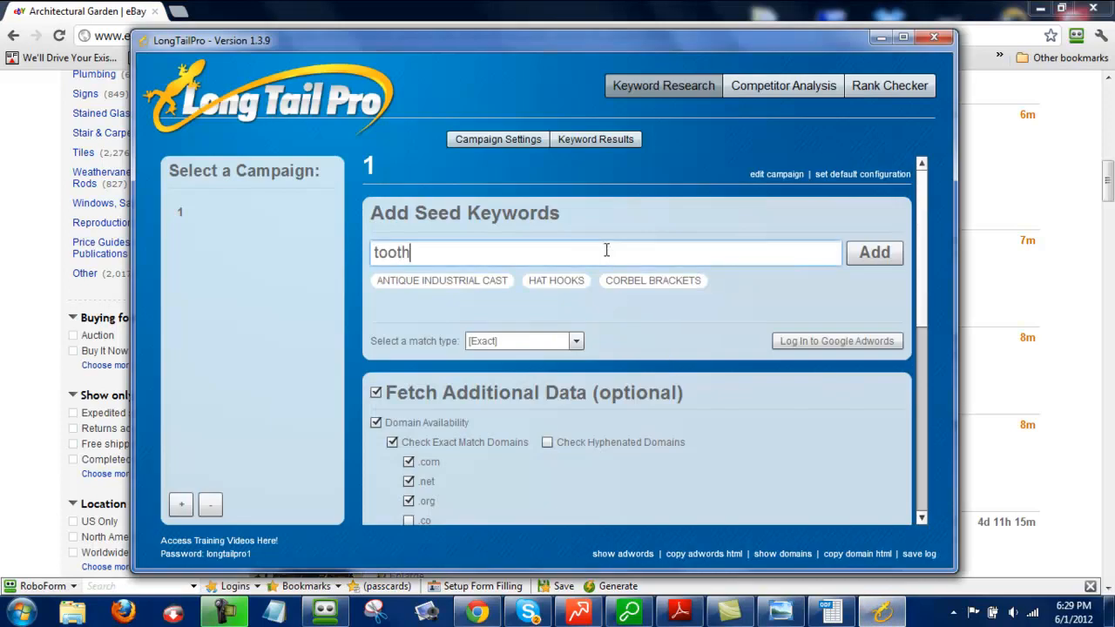
pyautogui.write('brush h')
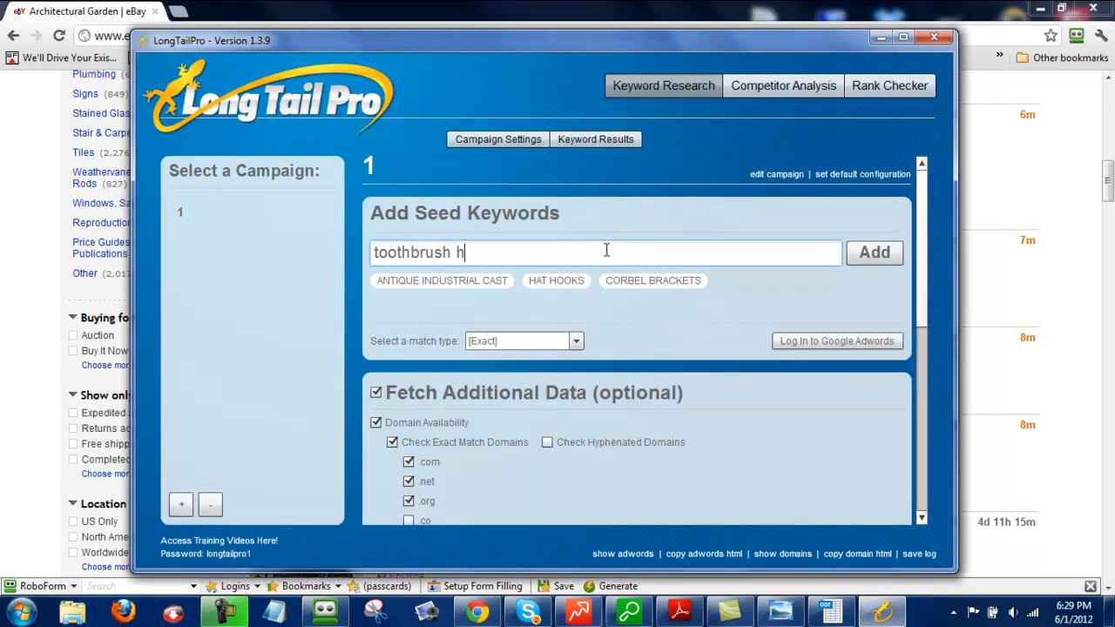
pyautogui.click(875, 251)
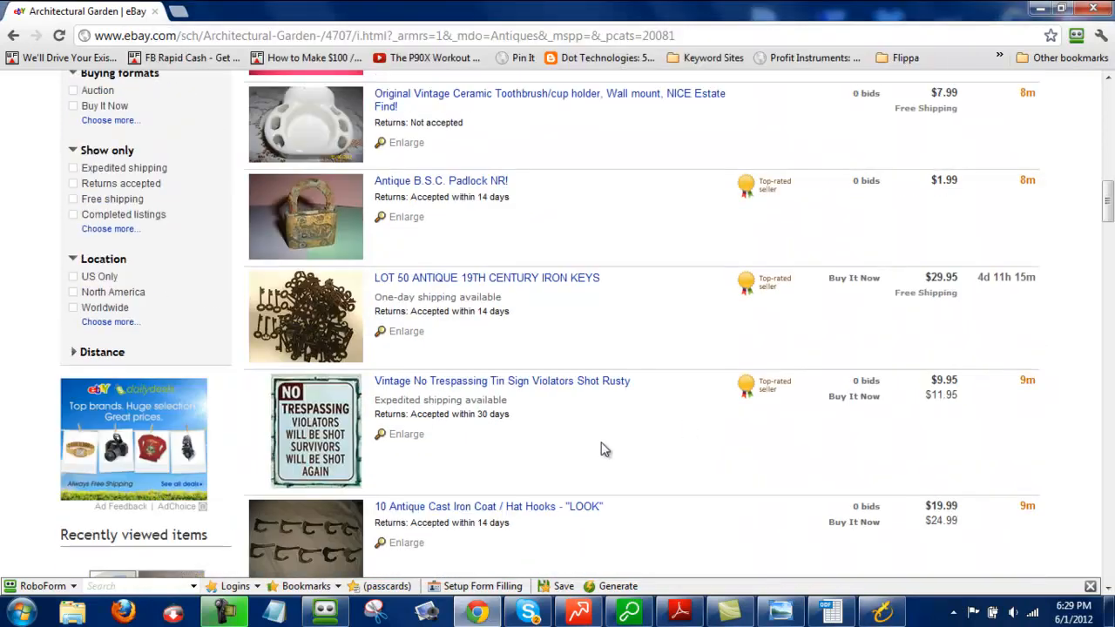
# - Scan further eBay listing titles for seed keyword ideas such as soap dish
pyautogui.scroll(-3)
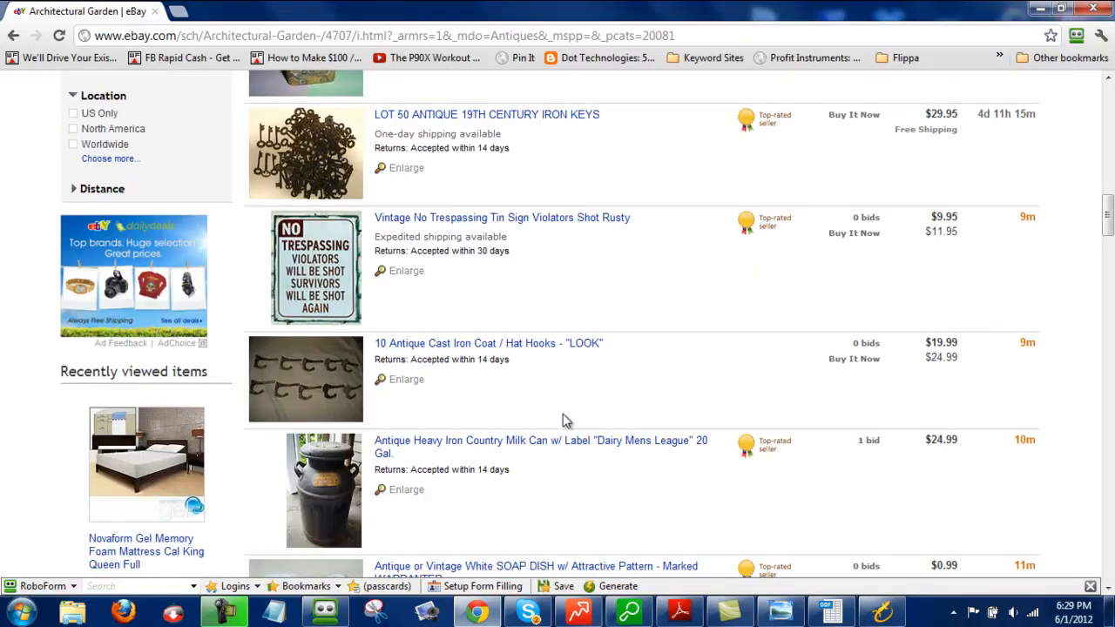
pyautogui.scroll(-3)
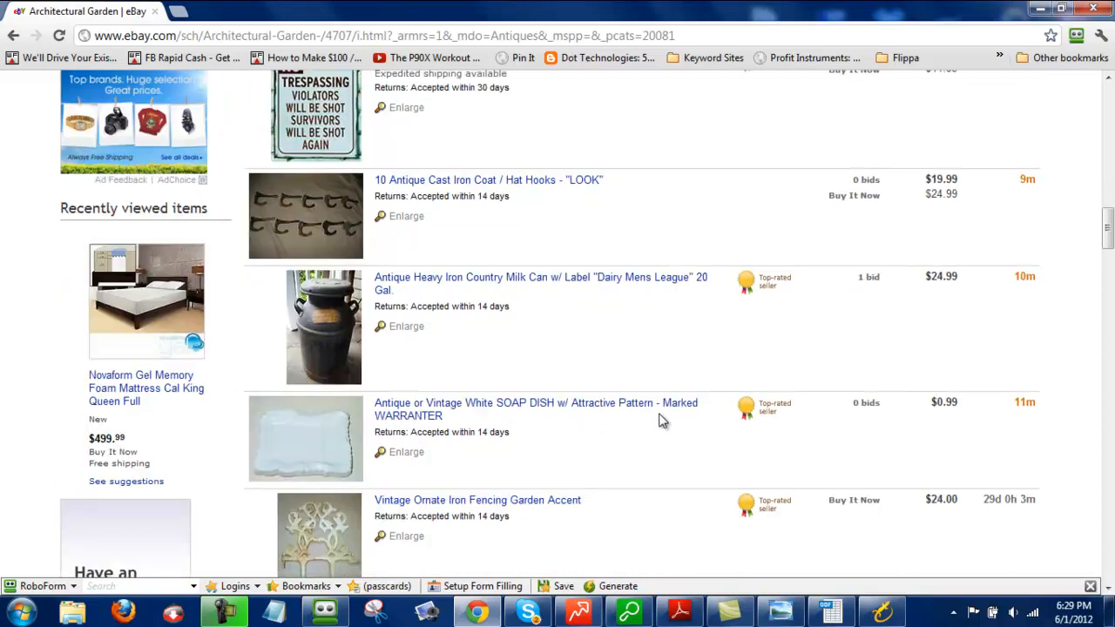
pyautogui.moveTo(532, 335)
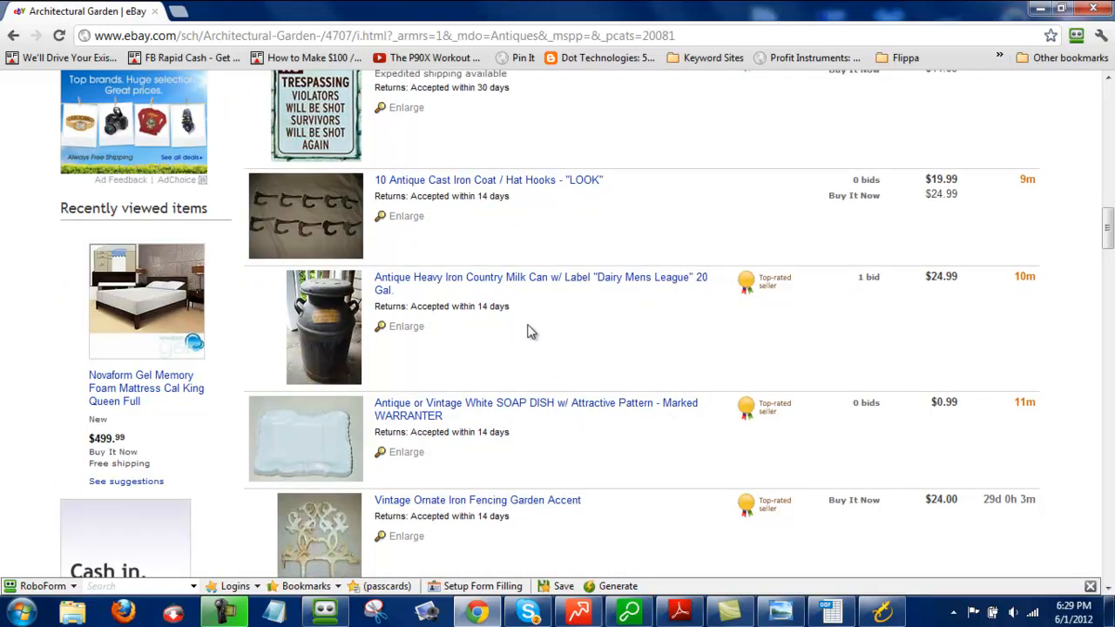
pyautogui.moveTo(508, 292)
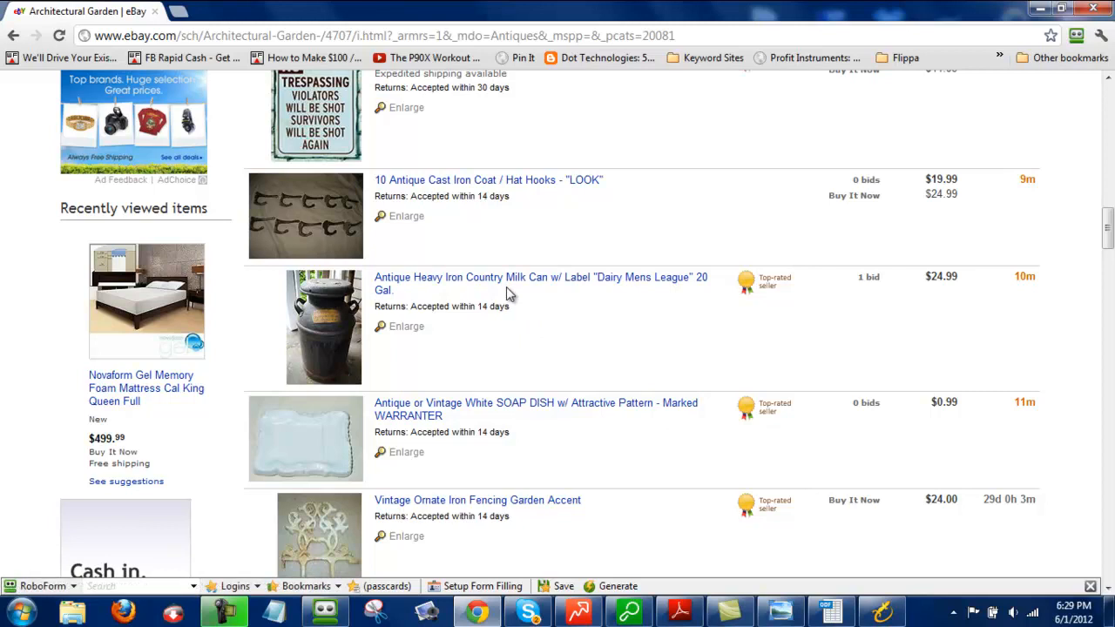
pyautogui.scroll(-3)
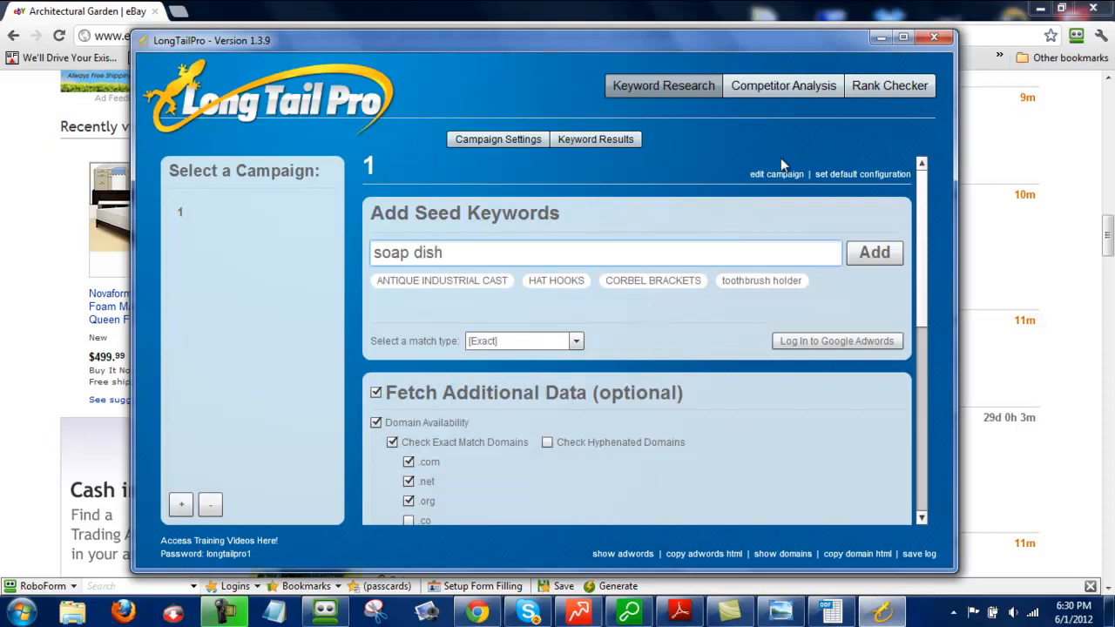
# - Add soap dish as a seed keyword and limit domain checks to .com, .net and .org
pyautogui.click(875, 252)
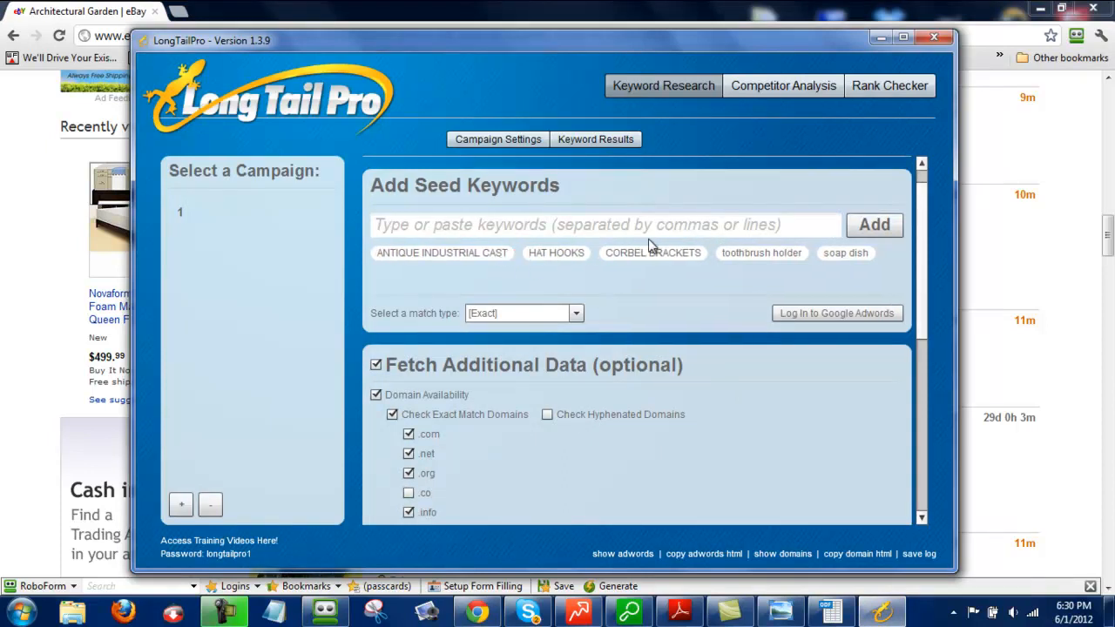
pyautogui.moveTo(592, 314)
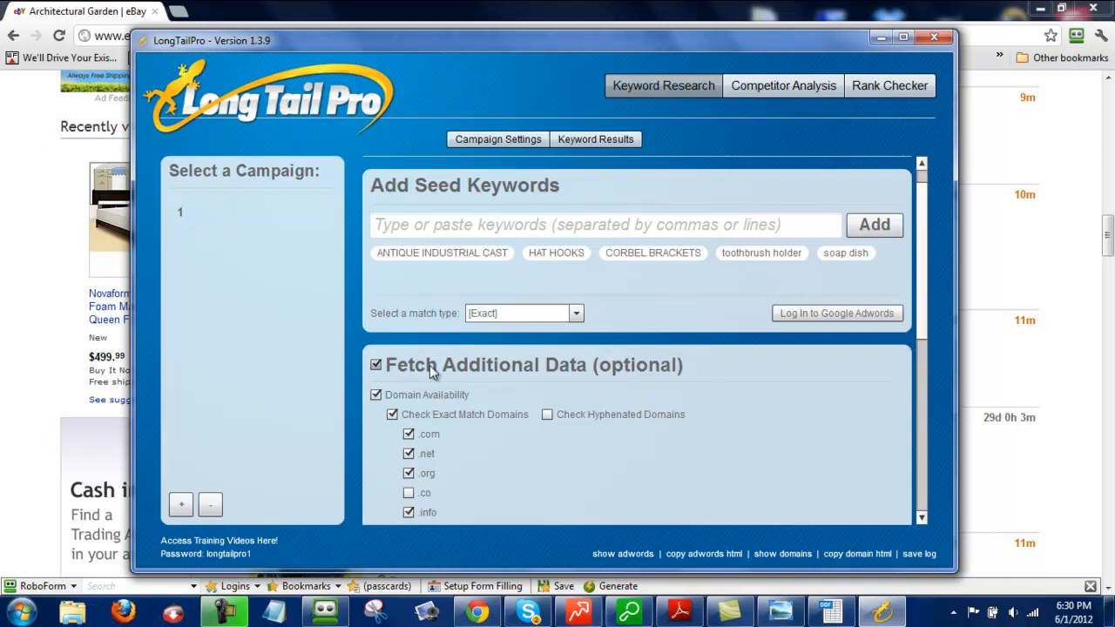
pyautogui.moveTo(874, 345)
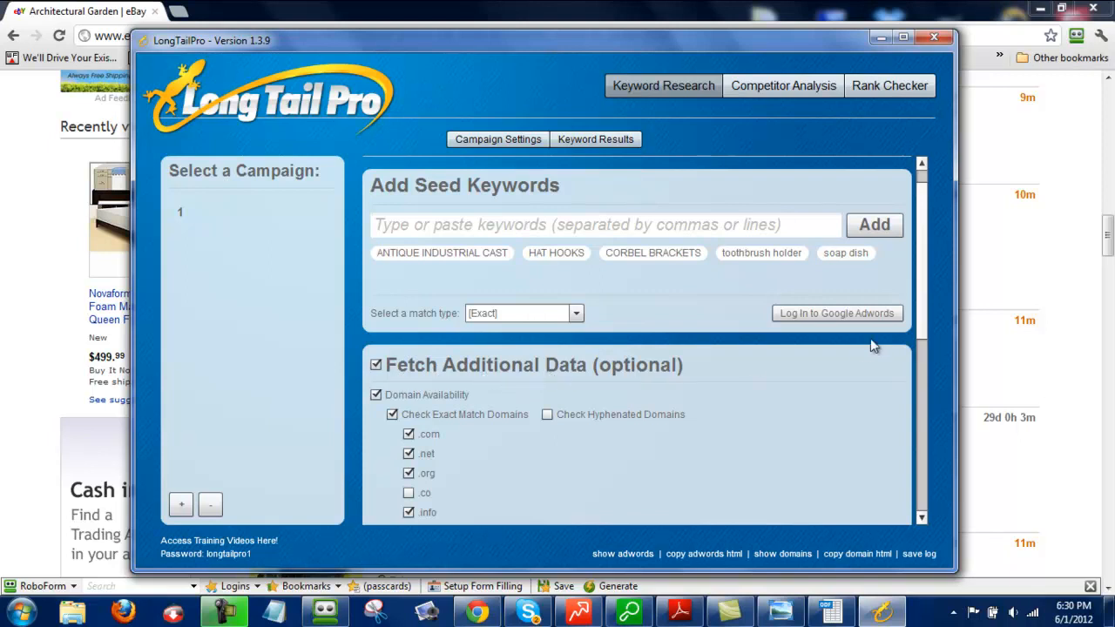
pyautogui.scroll(-3)
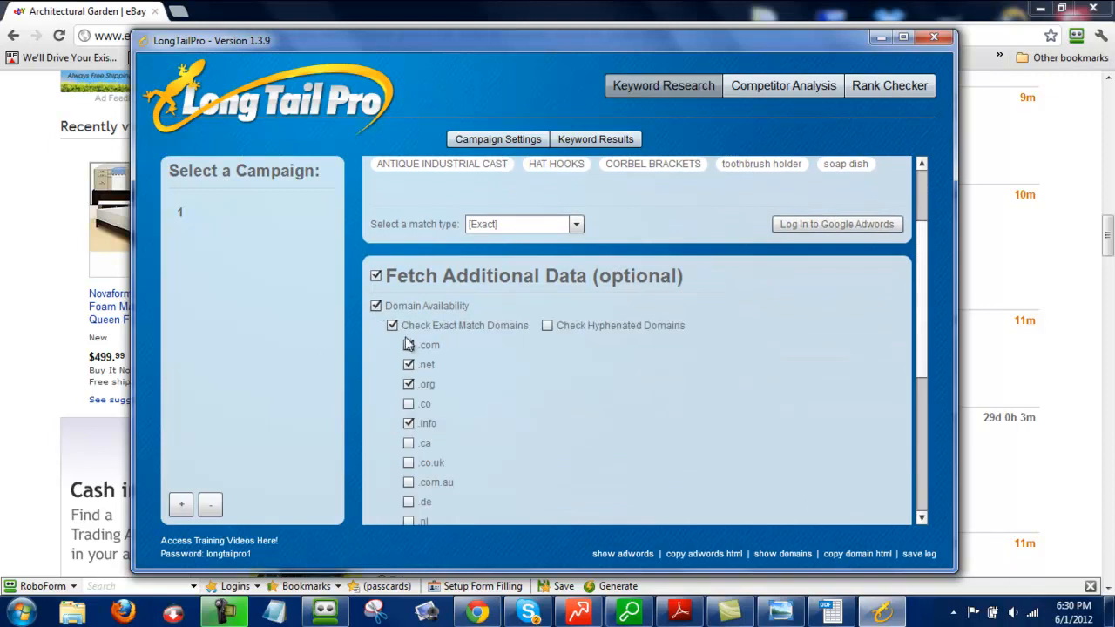
pyautogui.click(407, 345)
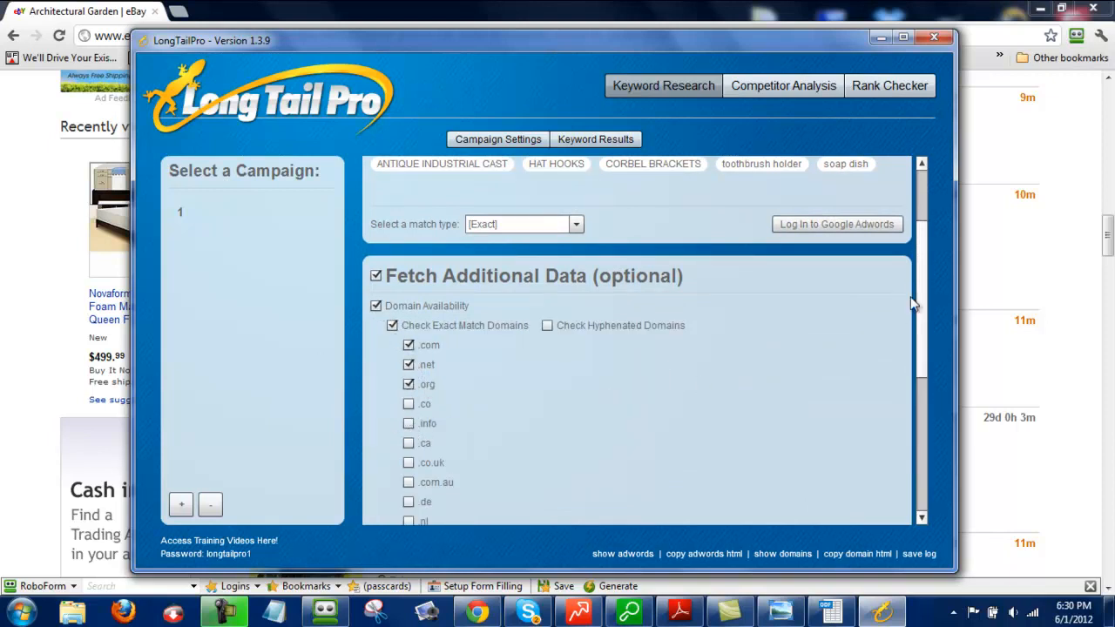
pyautogui.scroll(-3)
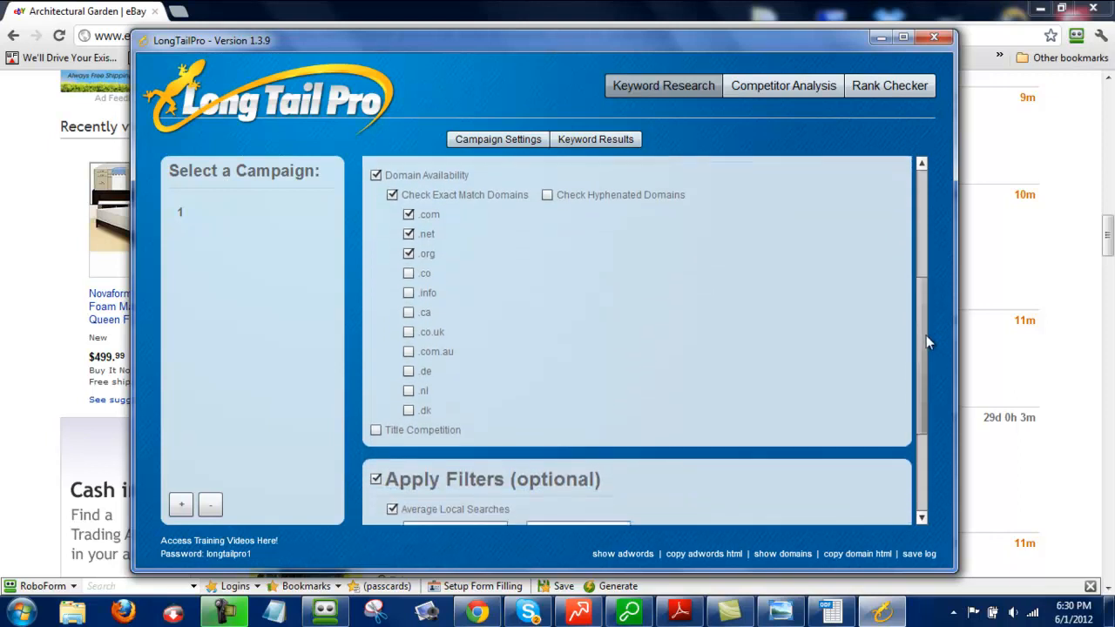
# - Set the Average CPC filter minimum to 0.7 in Apply Filters
pyautogui.scroll(-3)
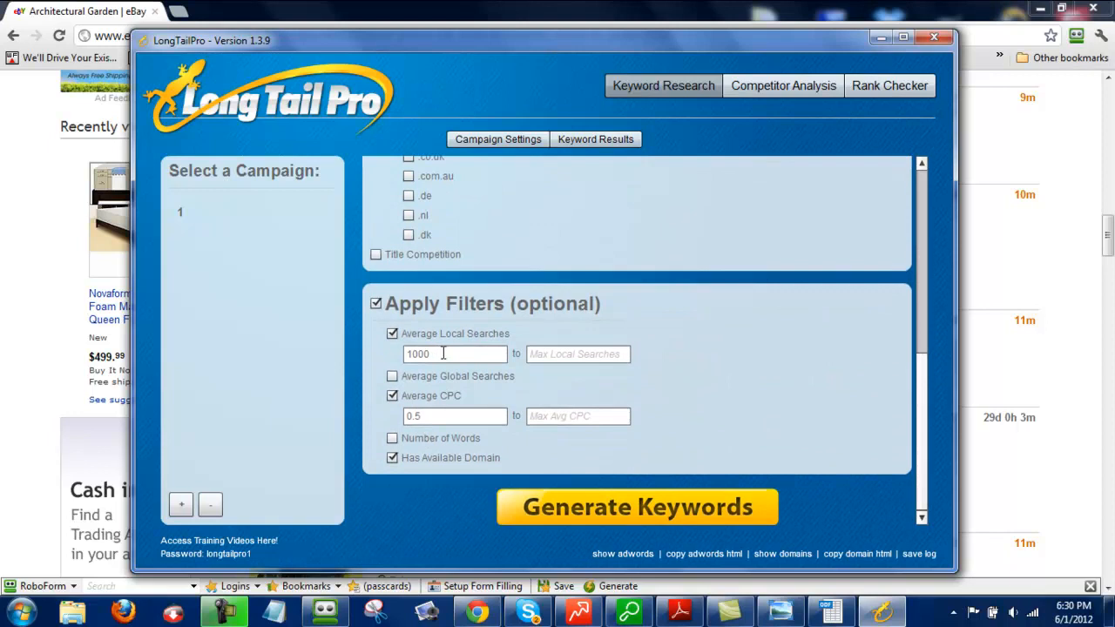
pyautogui.moveTo(429, 414)
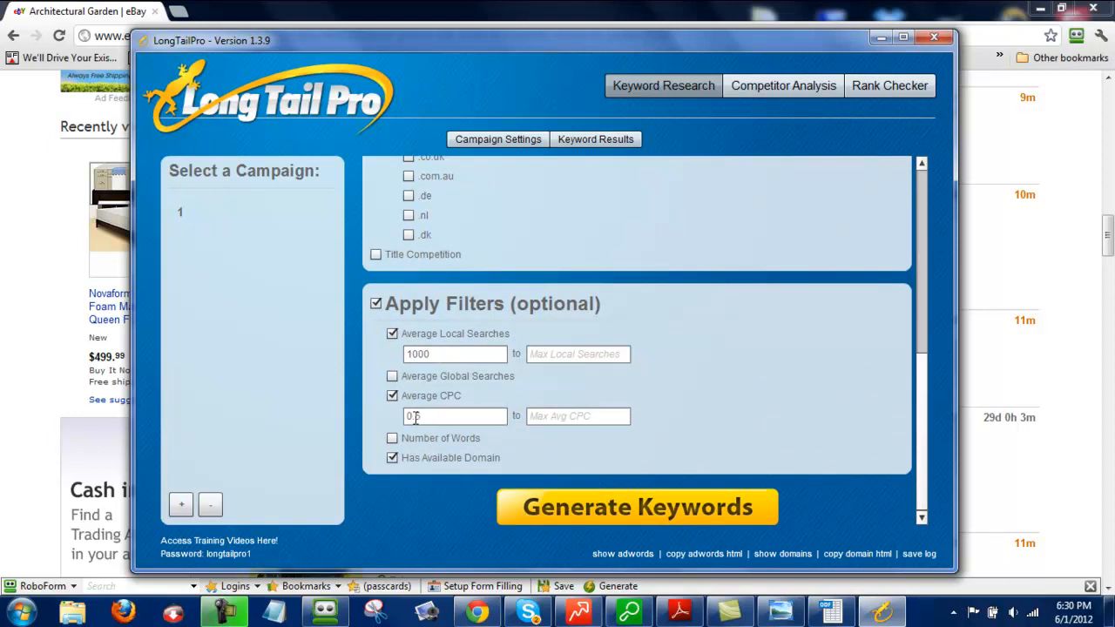
pyautogui.write('0.7')
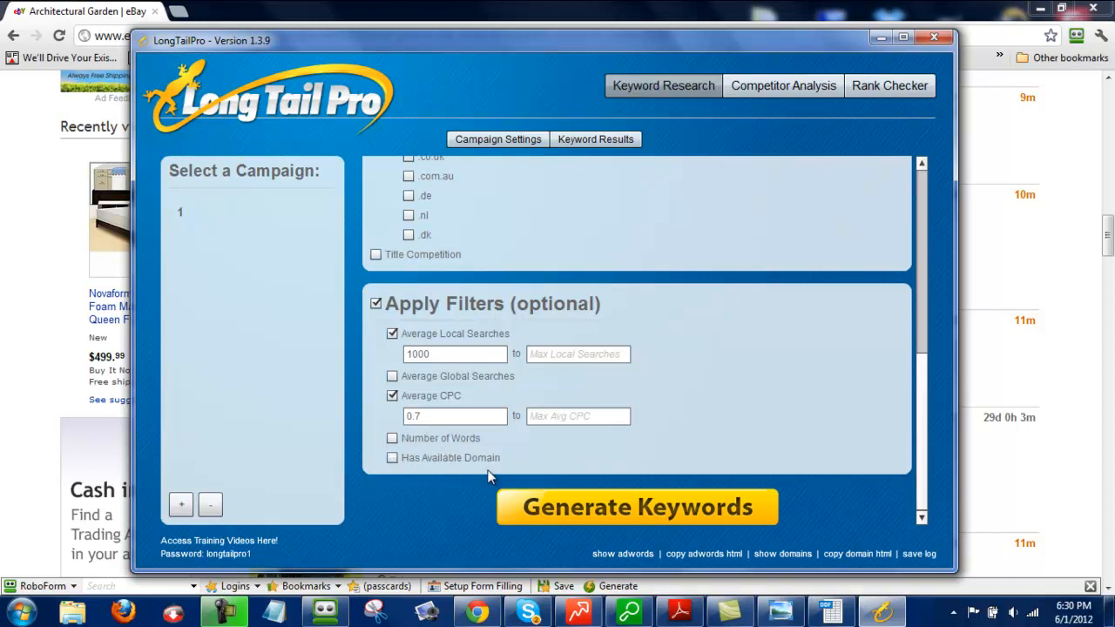
# - Generate keywords, agreeing to the AdWords login prompt, producing 93 keyword results
pyautogui.click(636, 507)
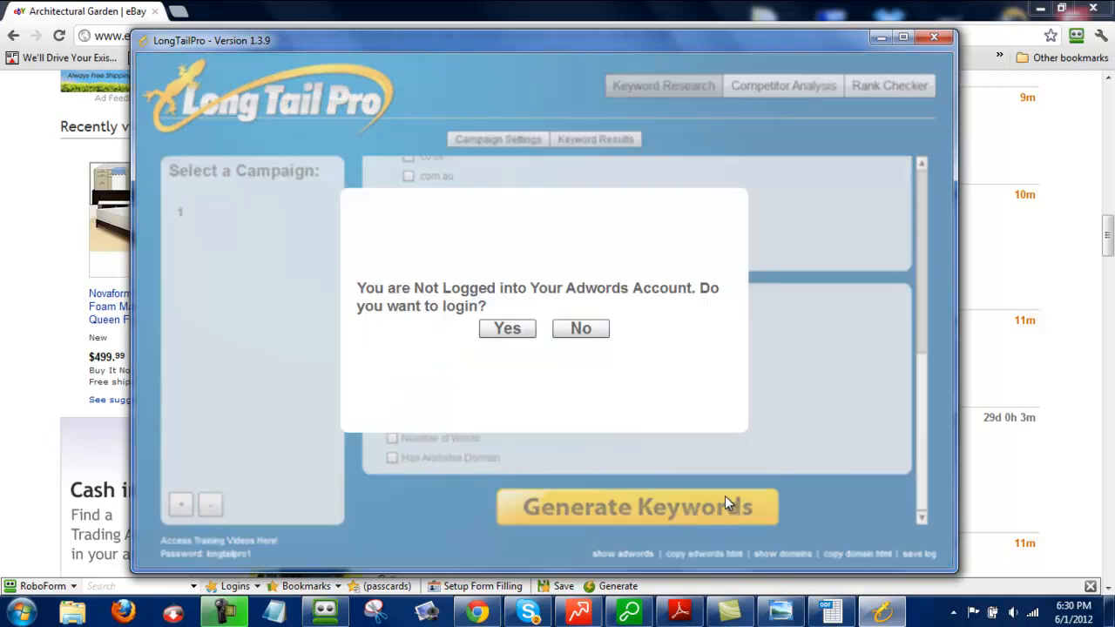
pyautogui.click(507, 327)
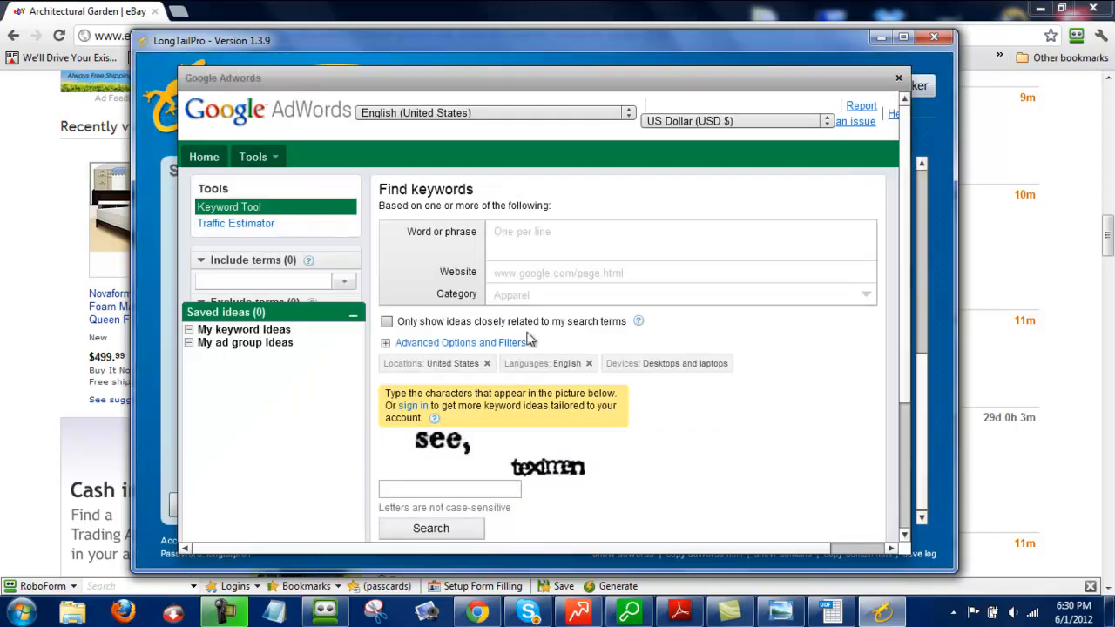
pyautogui.click(899, 76)
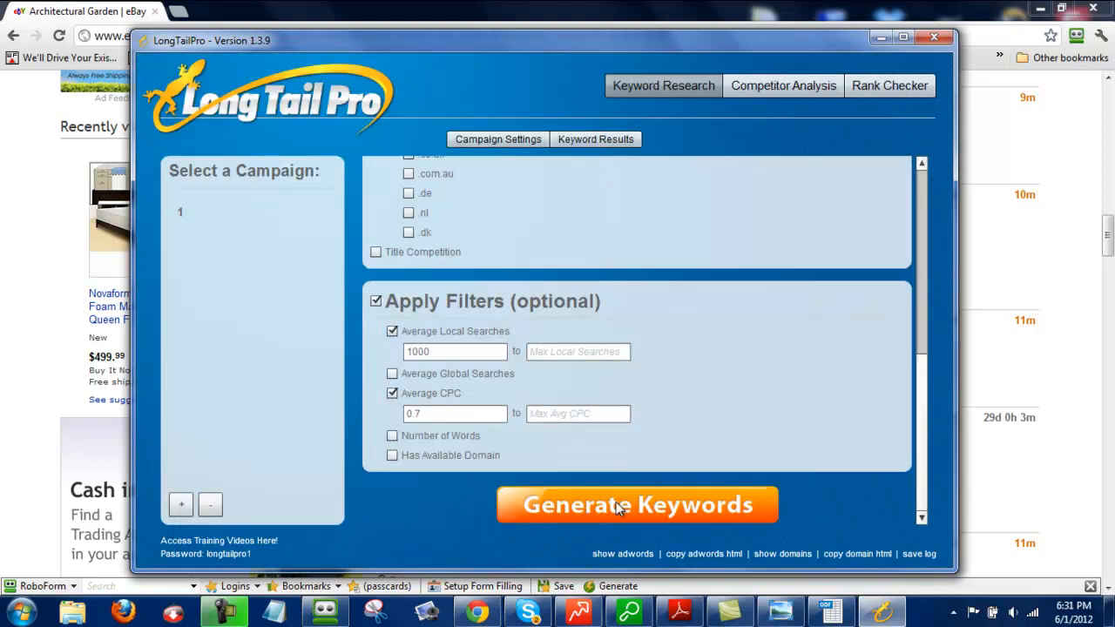
pyautogui.click(637, 505)
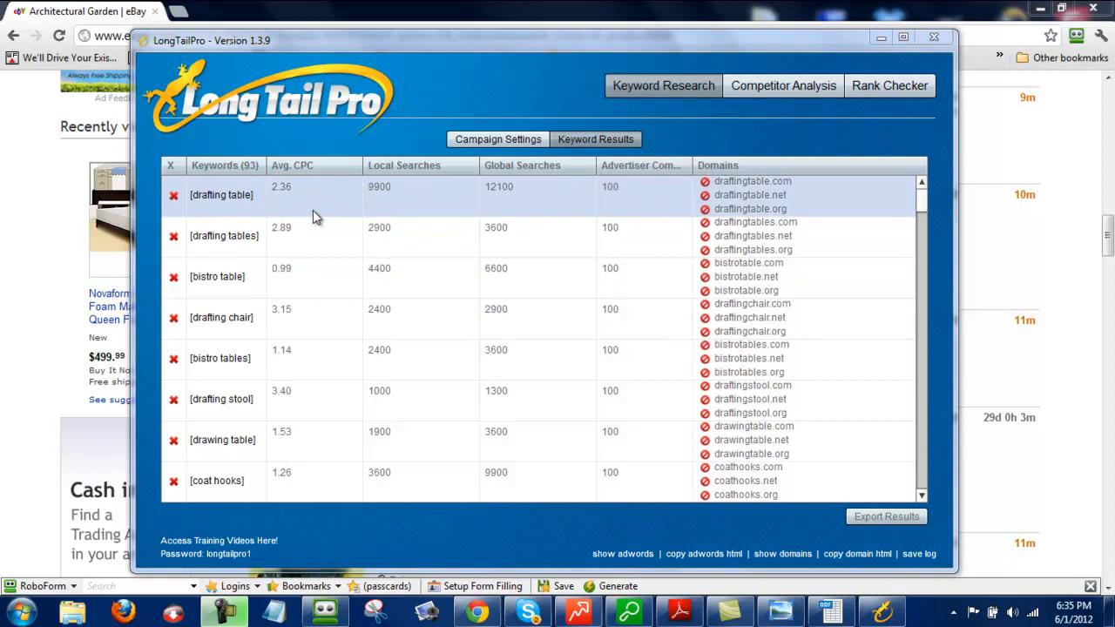
# - Sort the 93 keywords by advertiser competition and start competitor analysis for decorative hooks
pyautogui.click(409, 227)
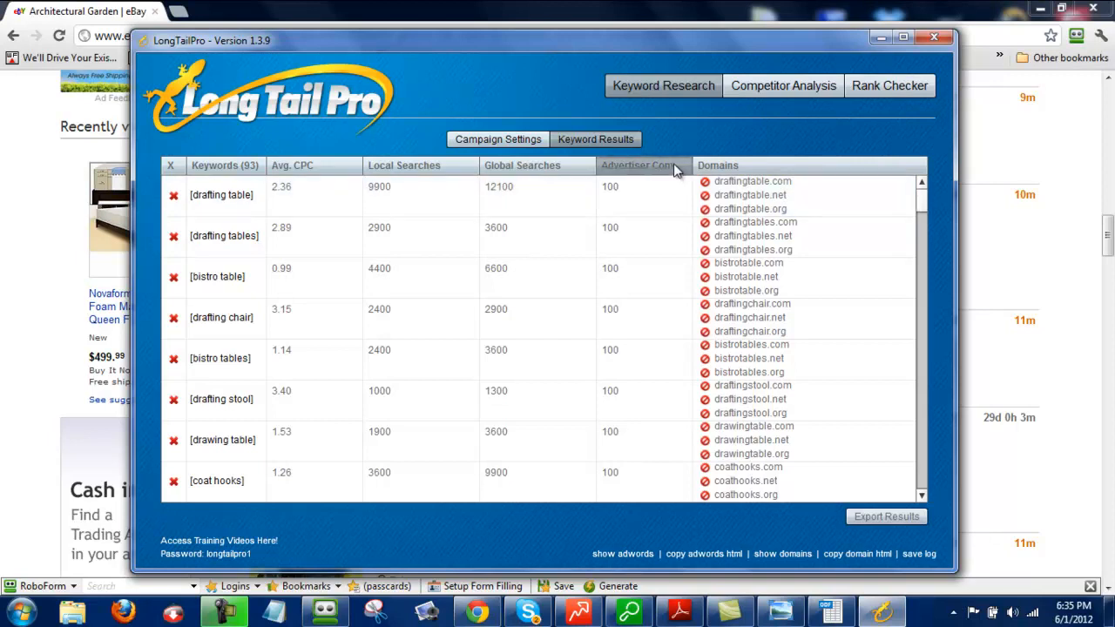
pyautogui.click(644, 166)
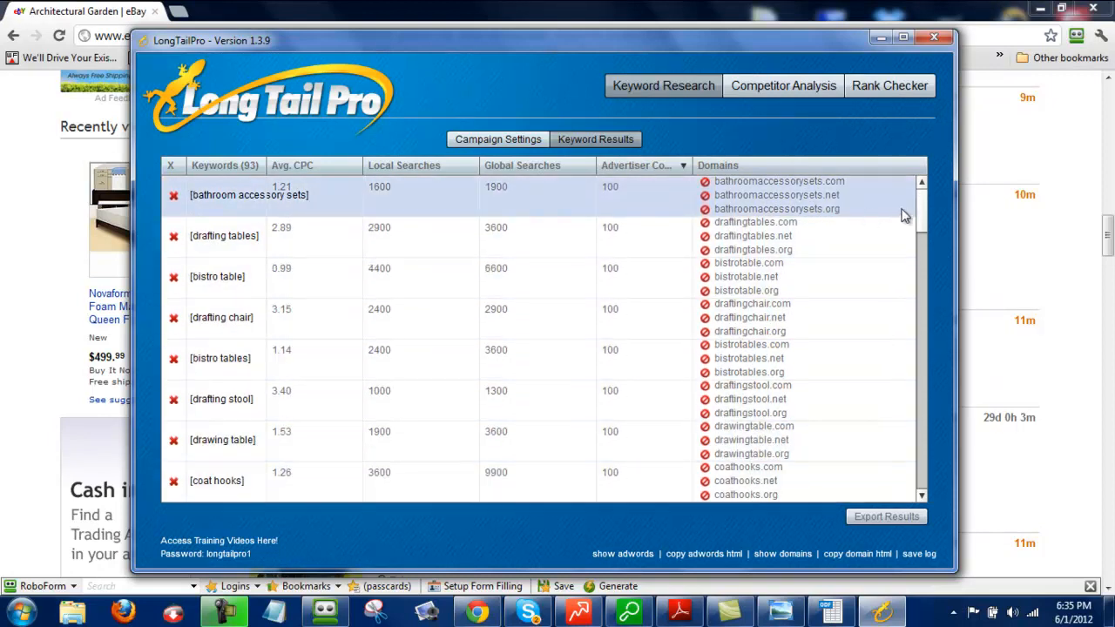
pyautogui.scroll(-3)
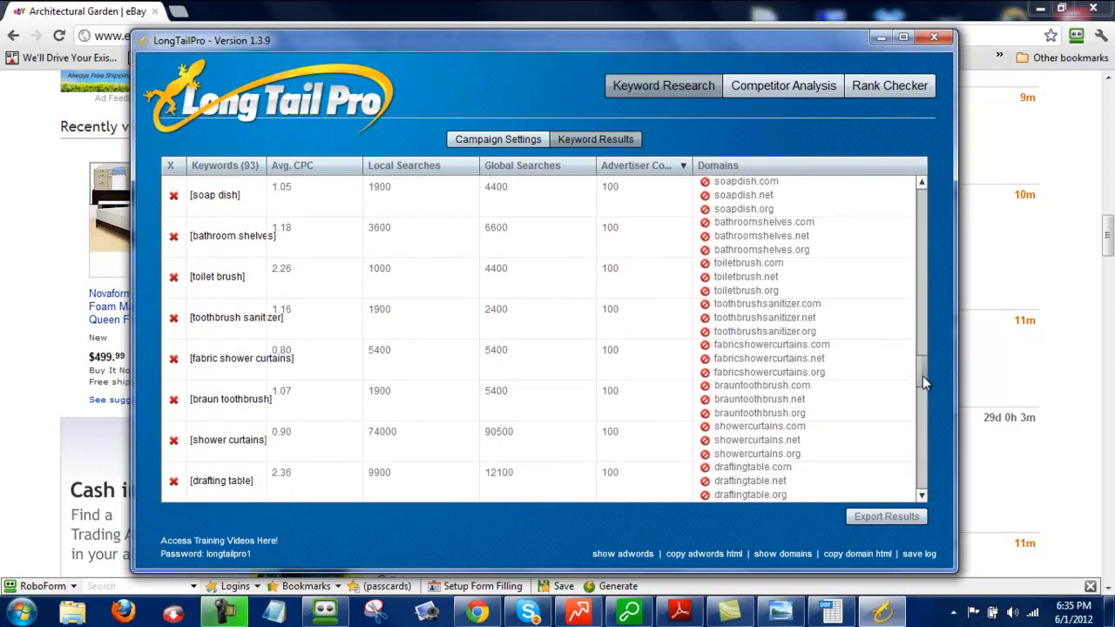
pyautogui.scroll(-3)
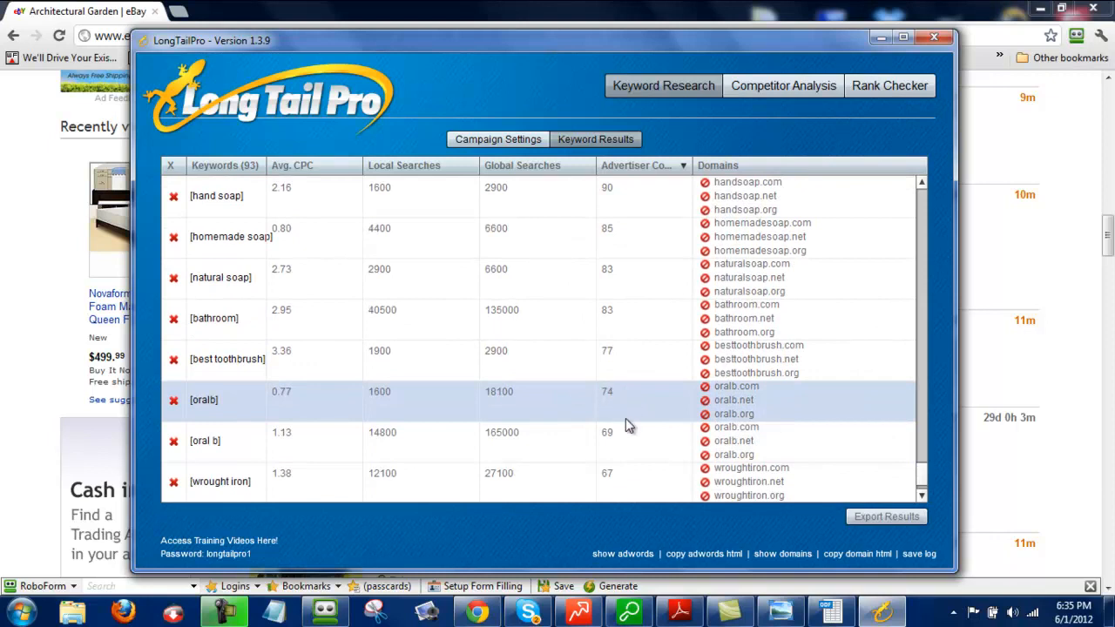
pyautogui.scroll(-3)
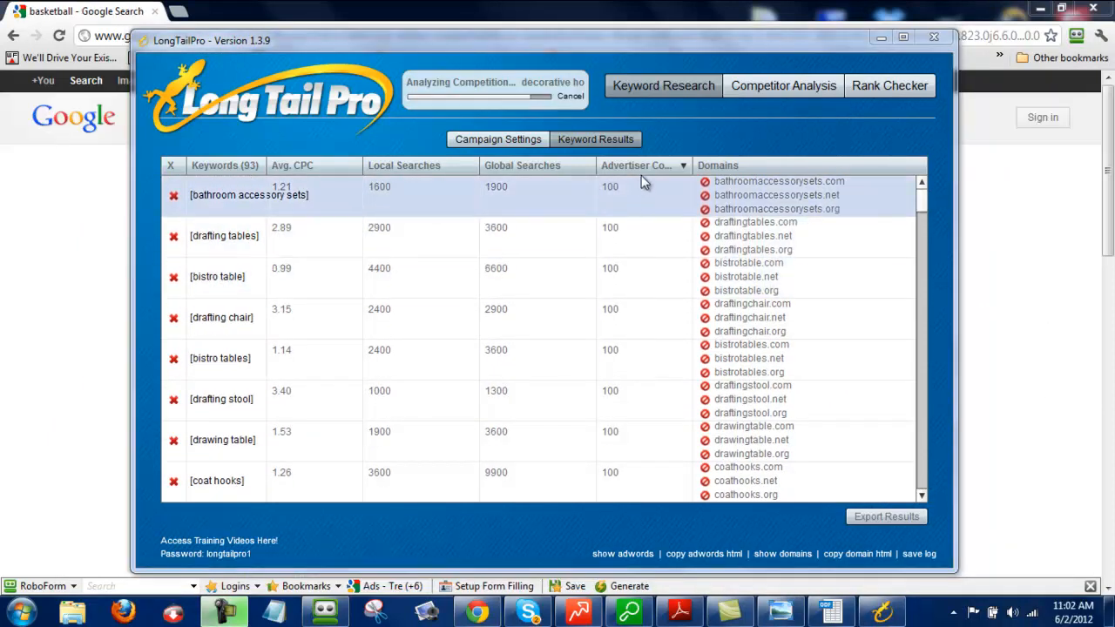
pyautogui.moveTo(658, 199)
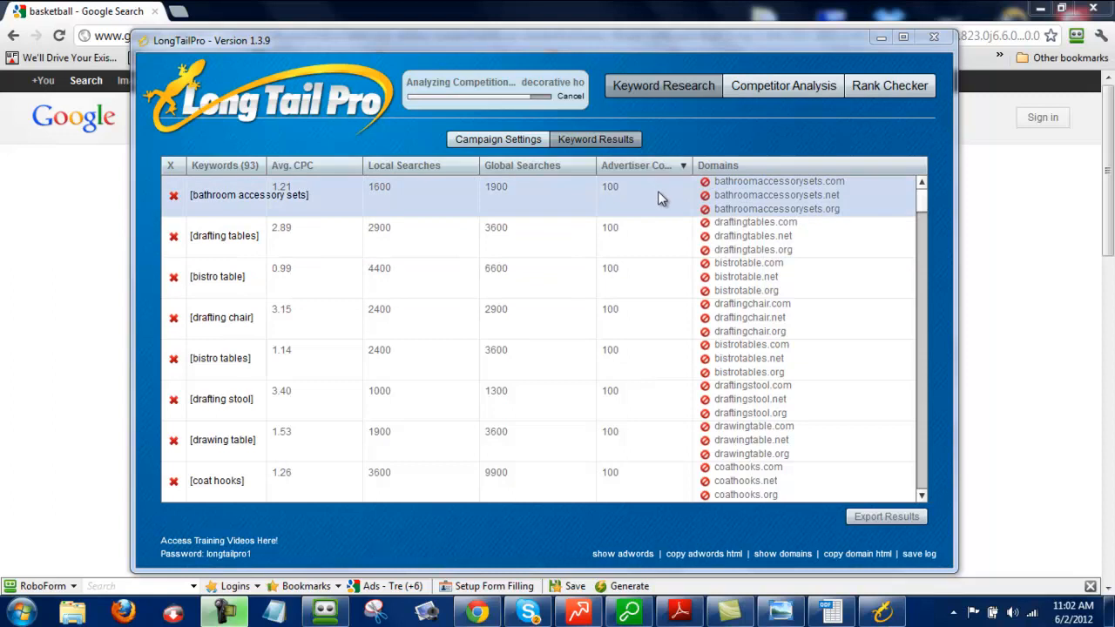
pyautogui.moveTo(666, 206)
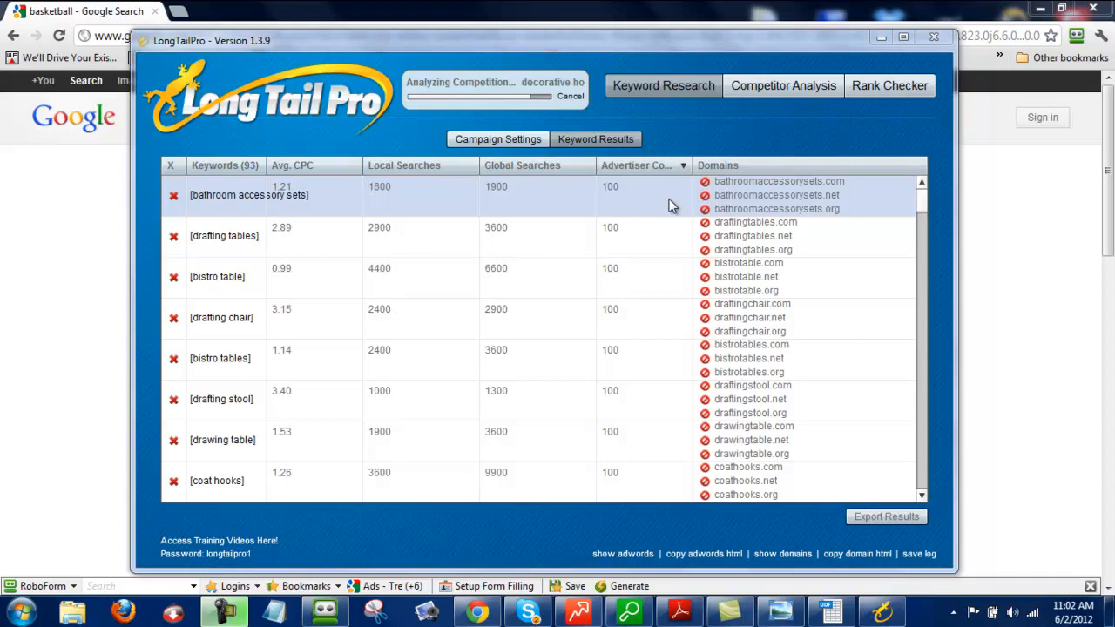
pyautogui.click(223, 236)
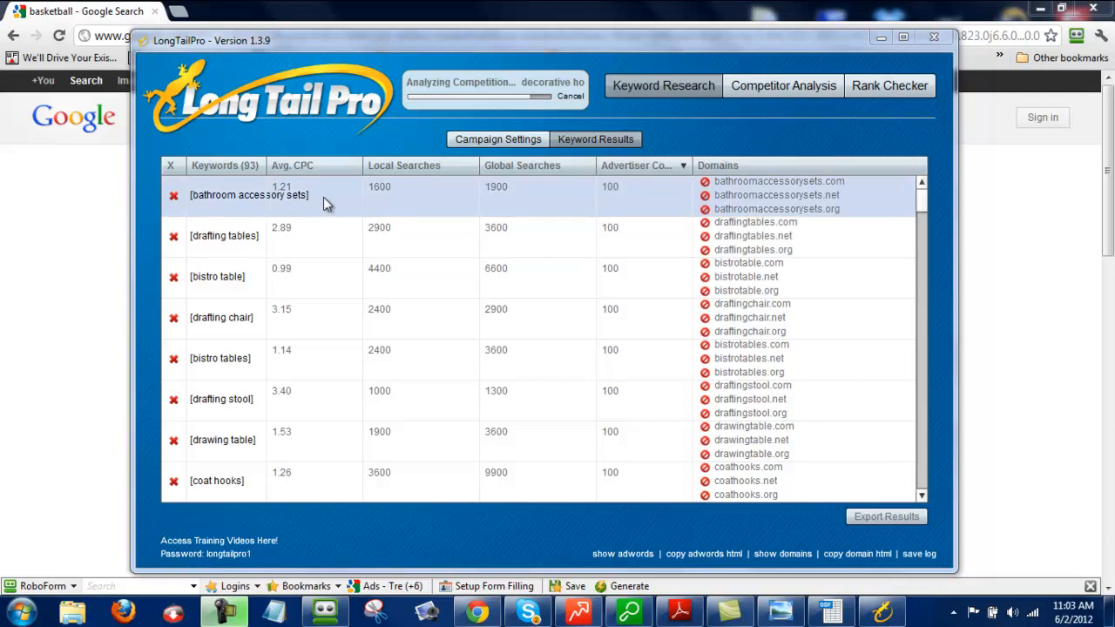
pyautogui.moveTo(631, 207)
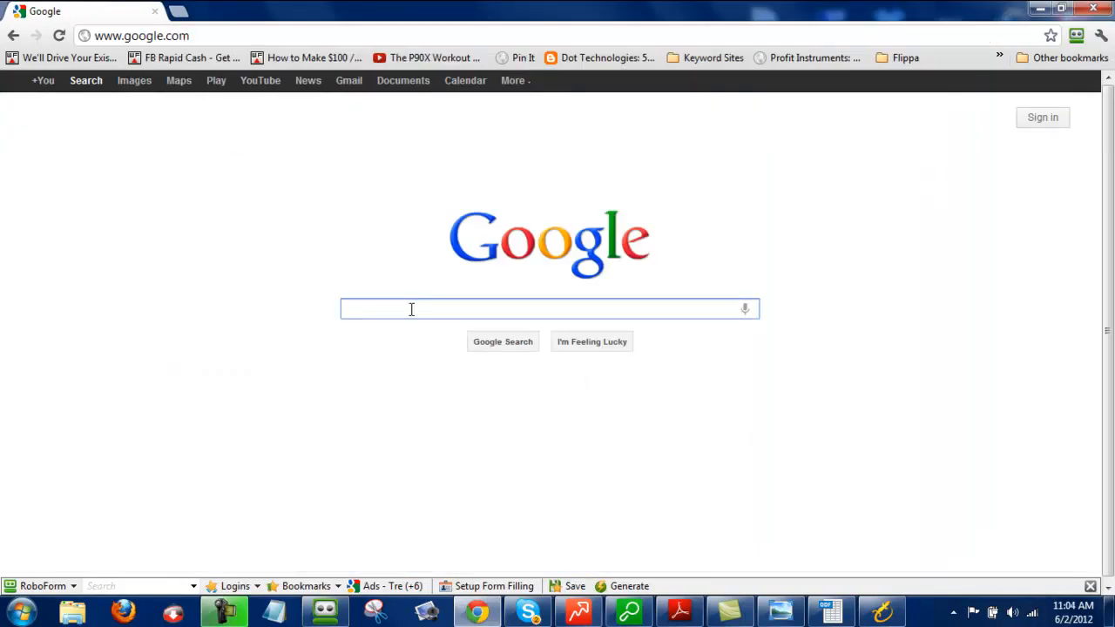
pyautogui.write('jobs')
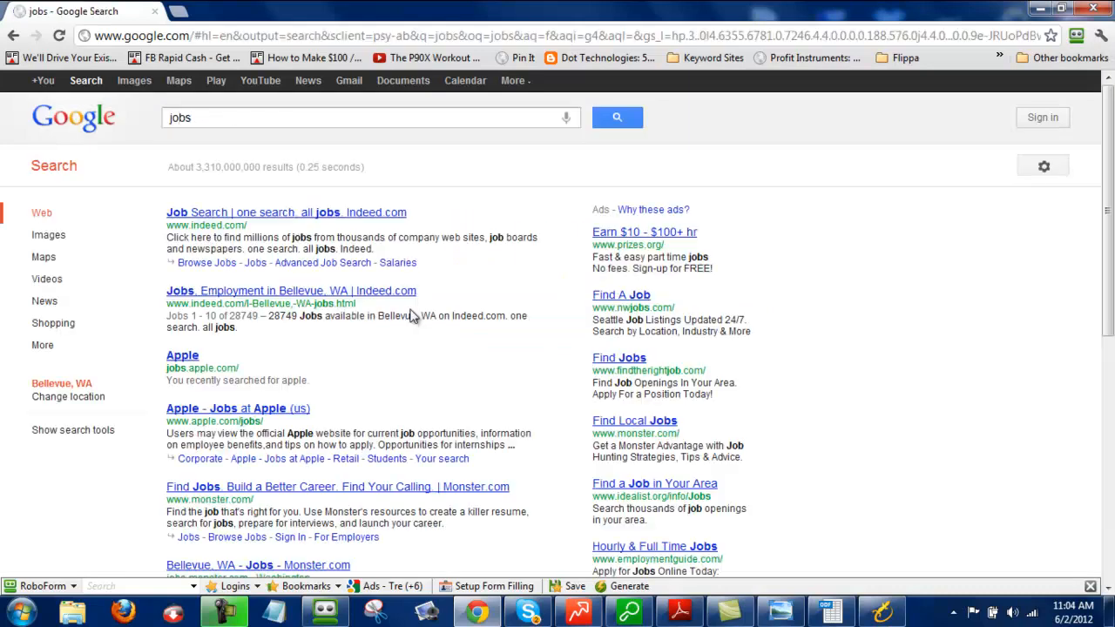
pyautogui.scroll(-3)
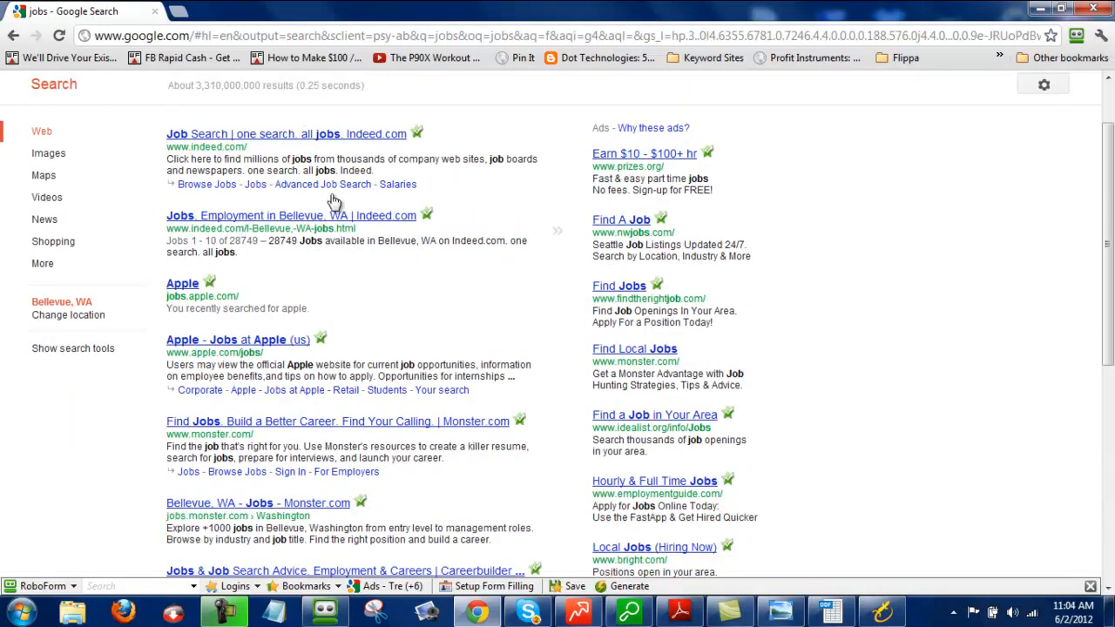
pyautogui.moveTo(550, 227)
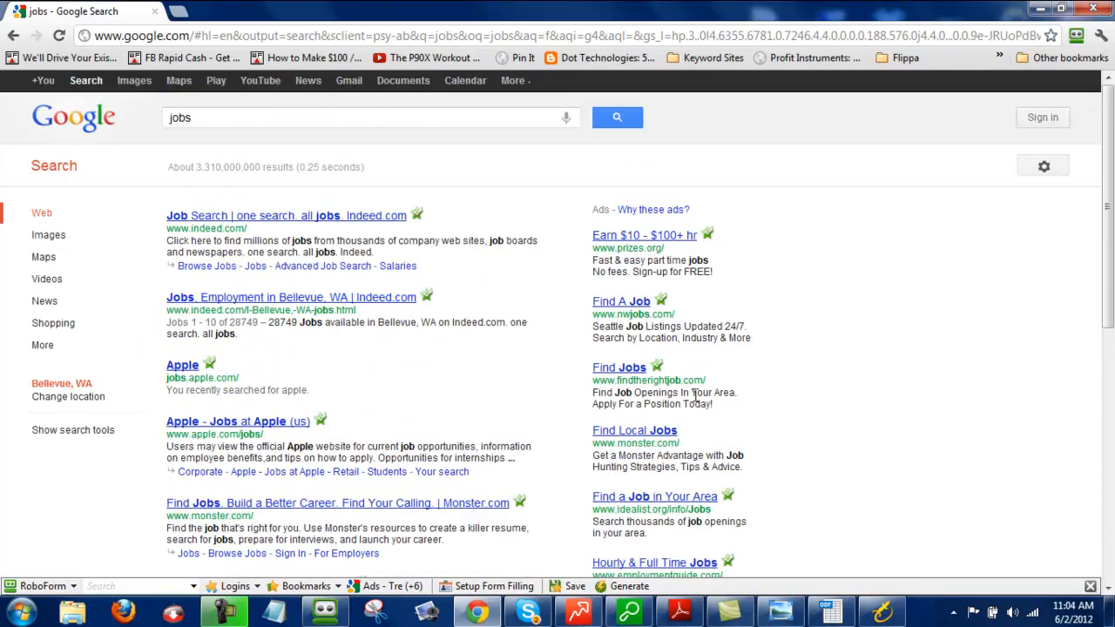
pyautogui.moveTo(729, 355)
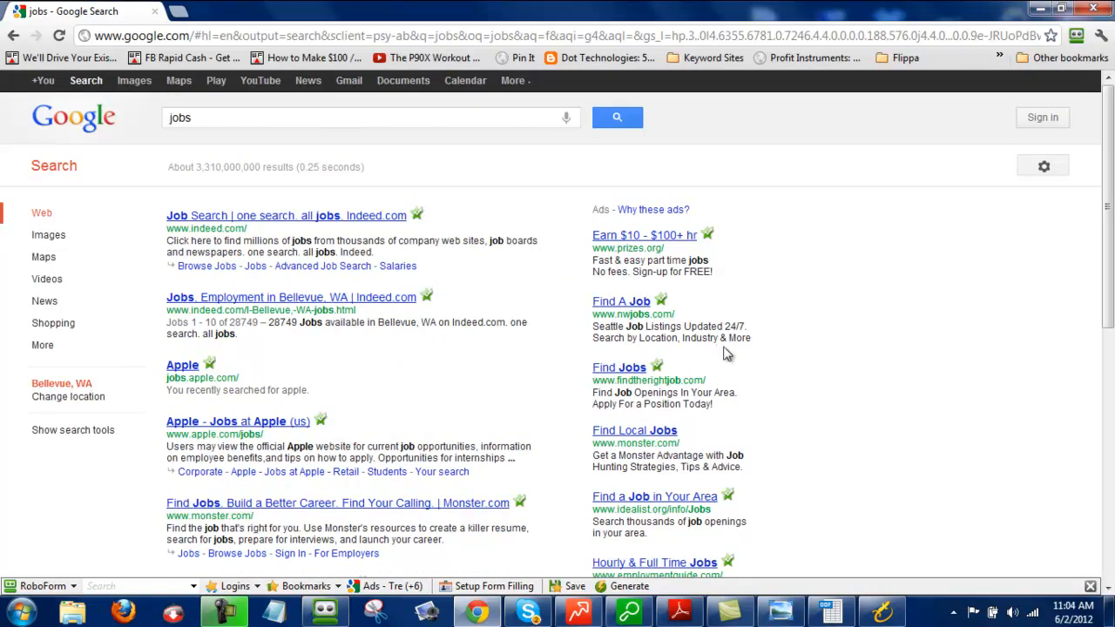
pyautogui.moveTo(688, 328)
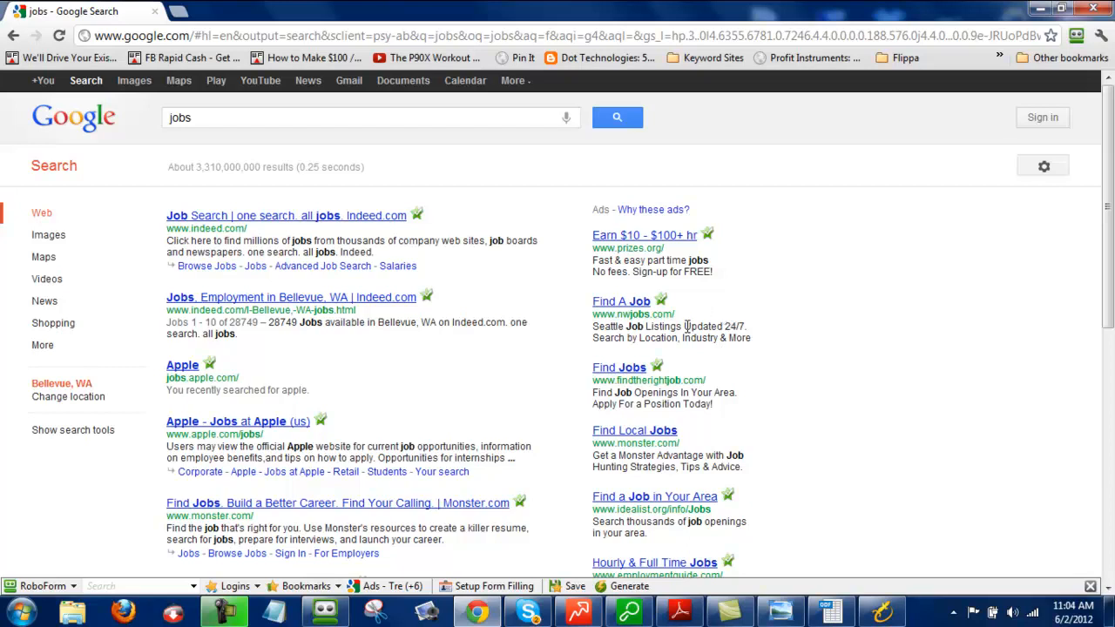
pyautogui.moveTo(701, 397)
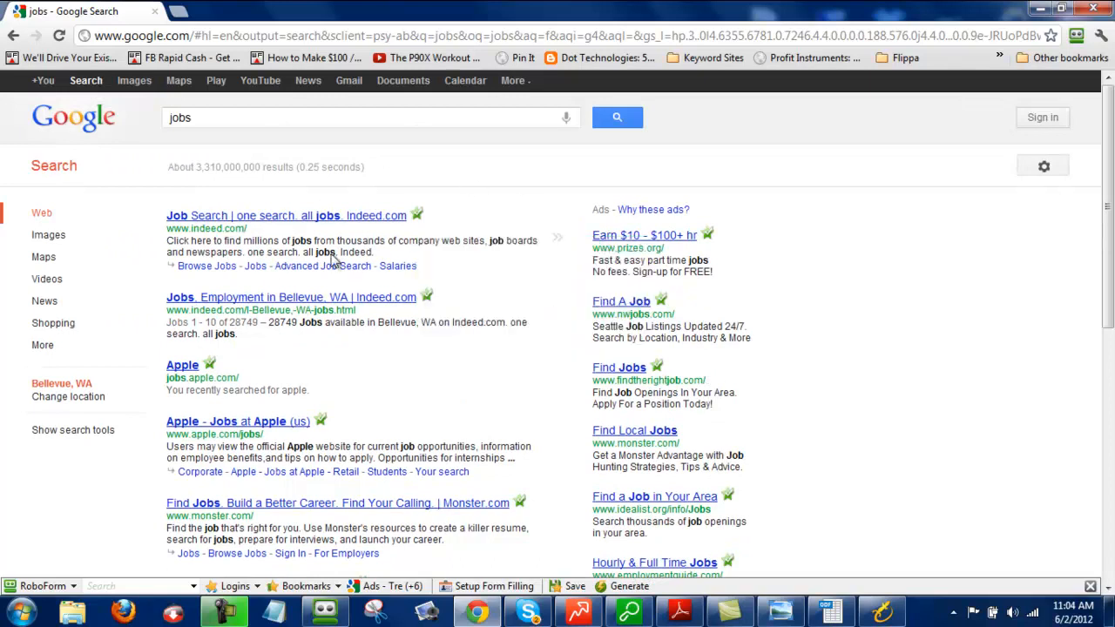
pyautogui.scroll(-3)
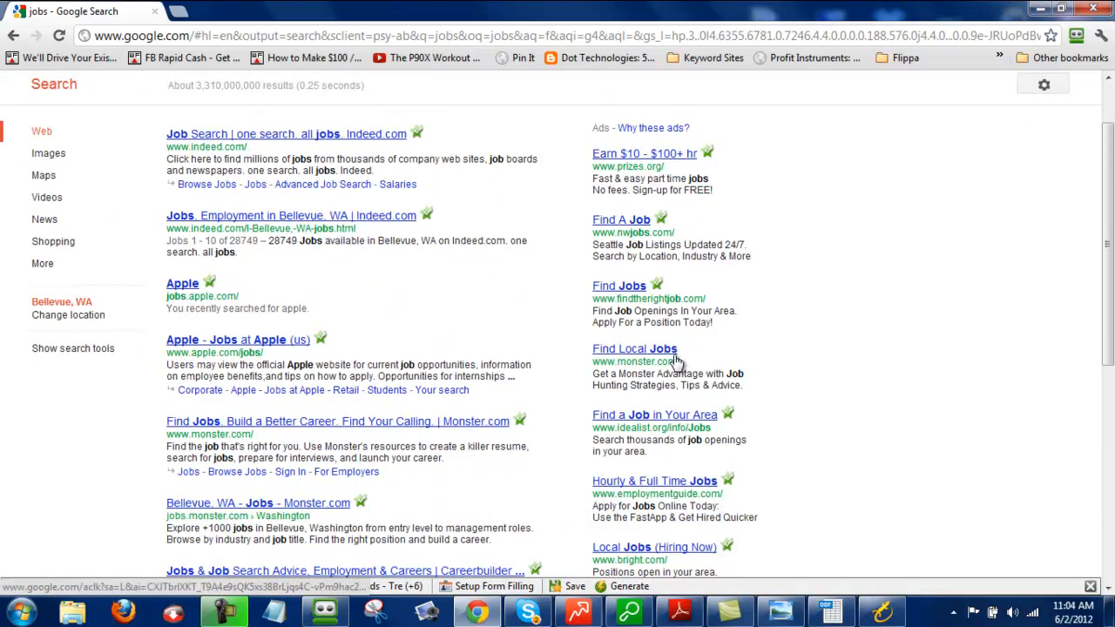
pyautogui.scroll(-3)
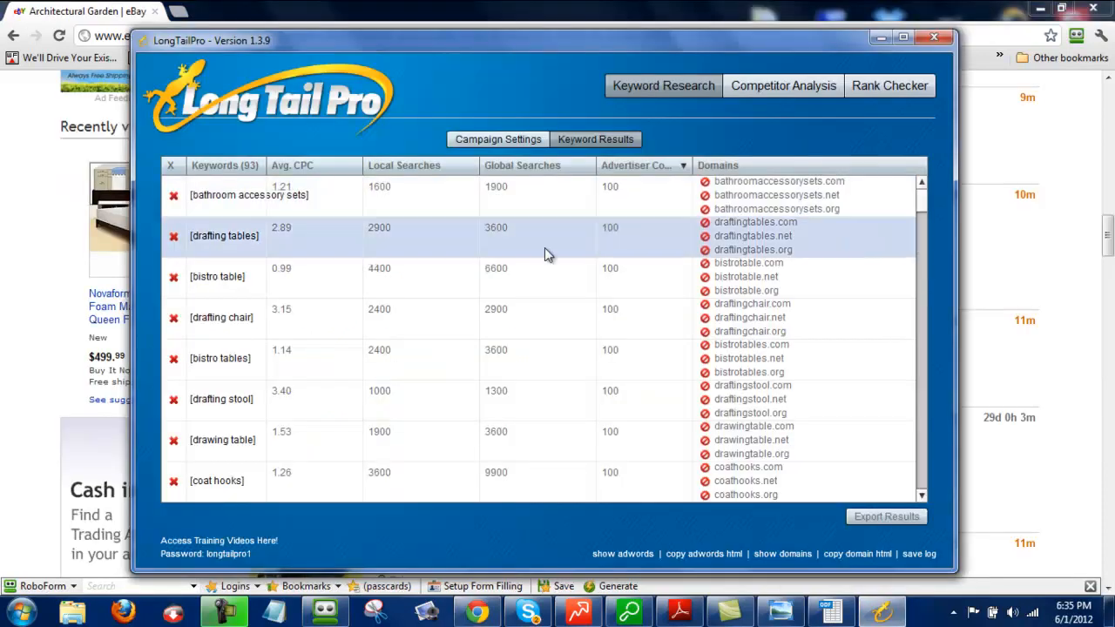
# - Run competitor analysis on bathroom accessory sets and return to the keyword results list
pyautogui.click(248, 195)
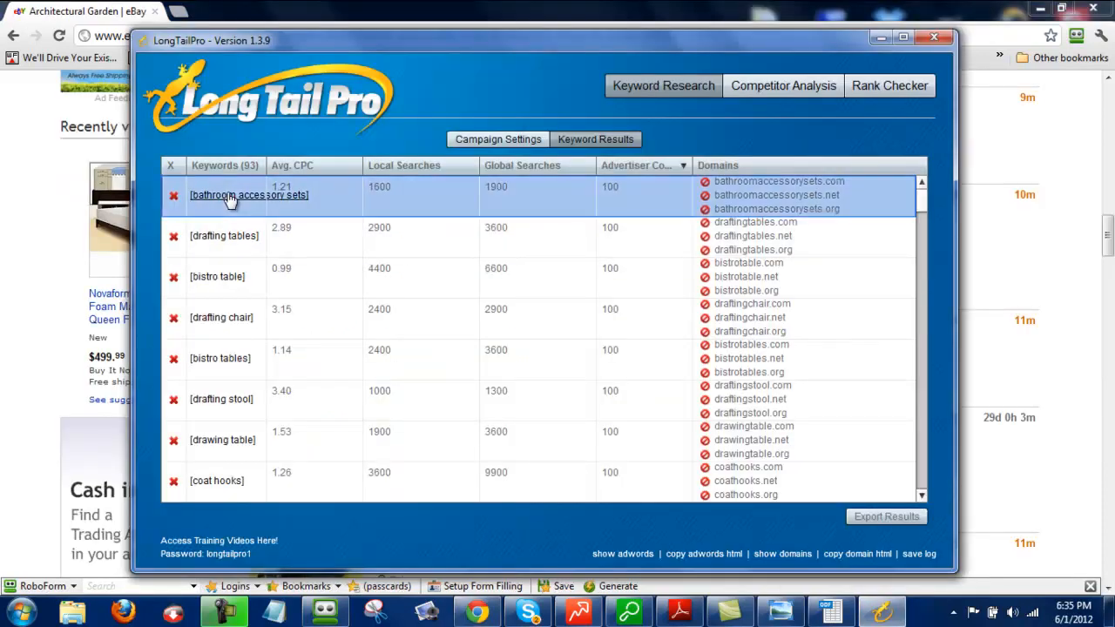
pyautogui.click(248, 195)
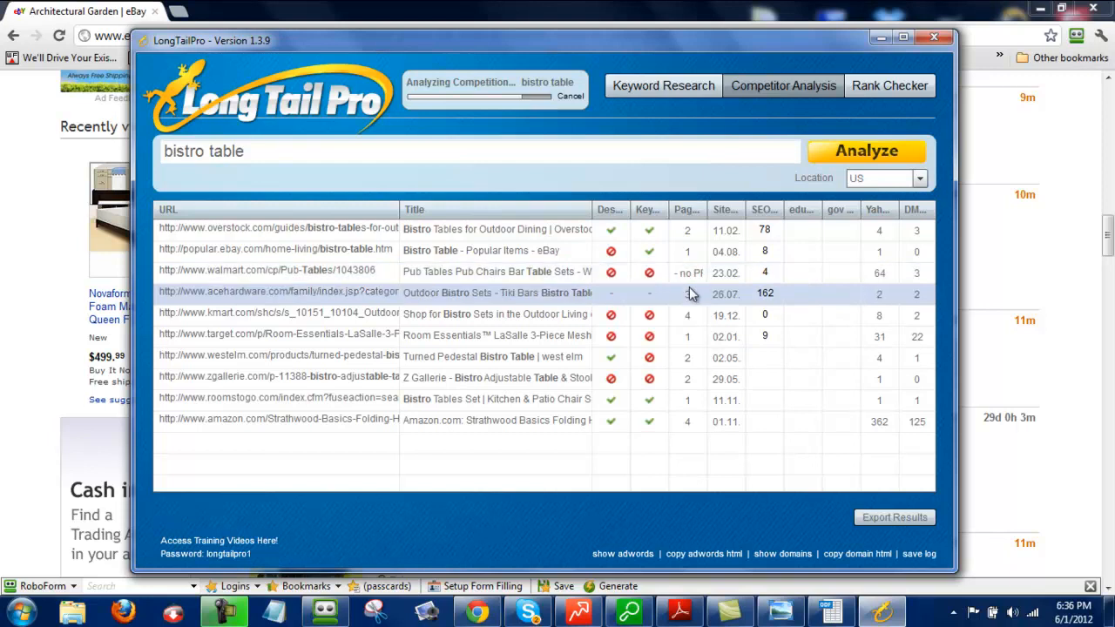
pyautogui.click(662, 86)
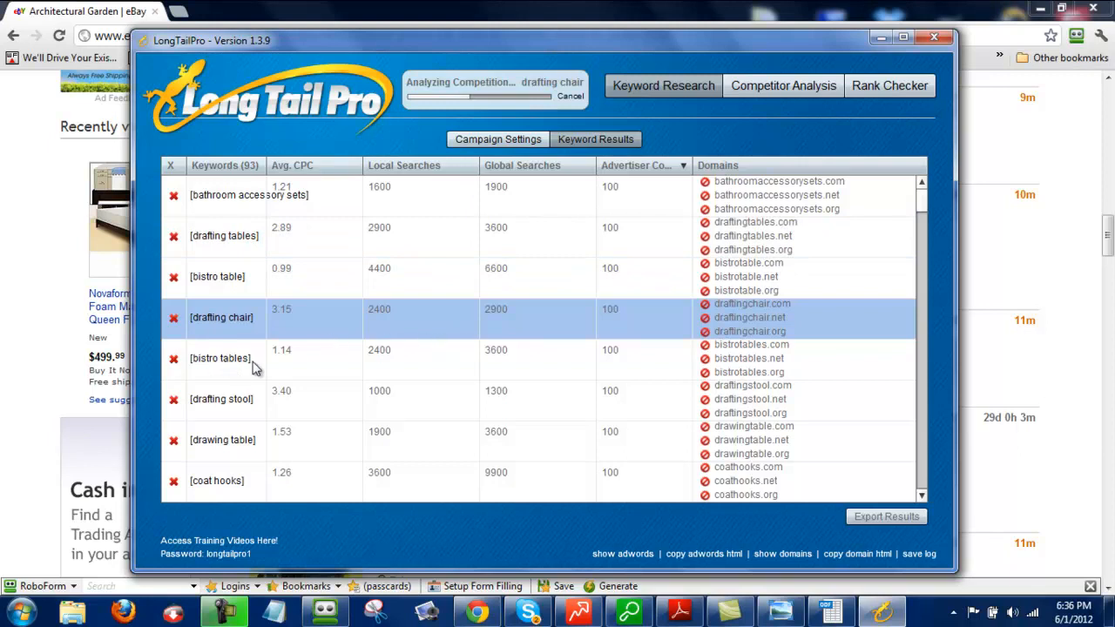
pyautogui.moveTo(342, 376)
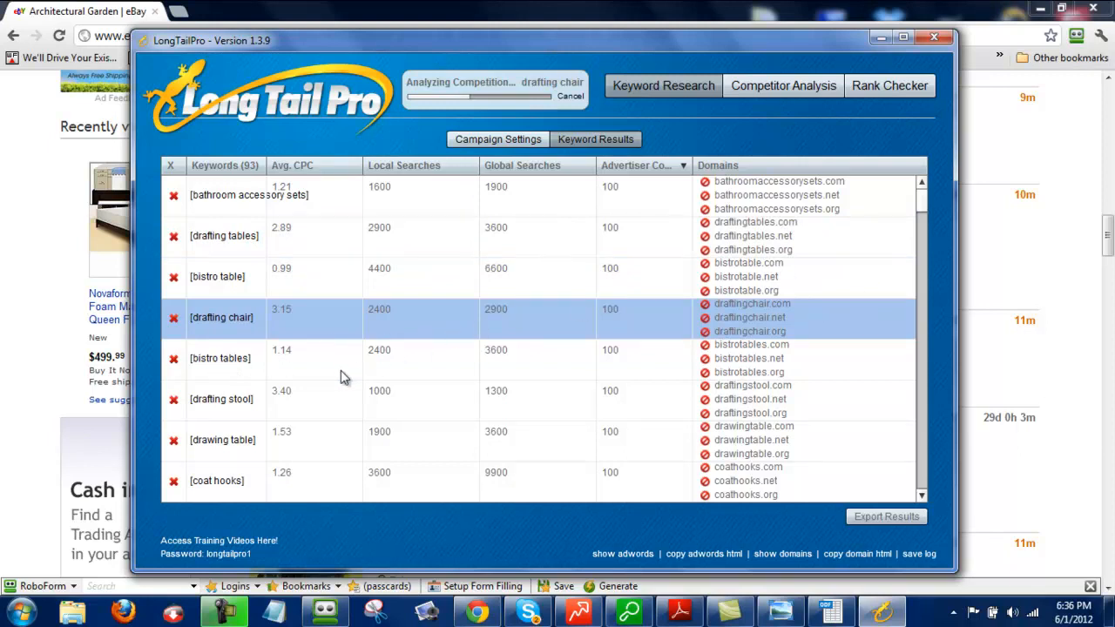
pyautogui.click(783, 86)
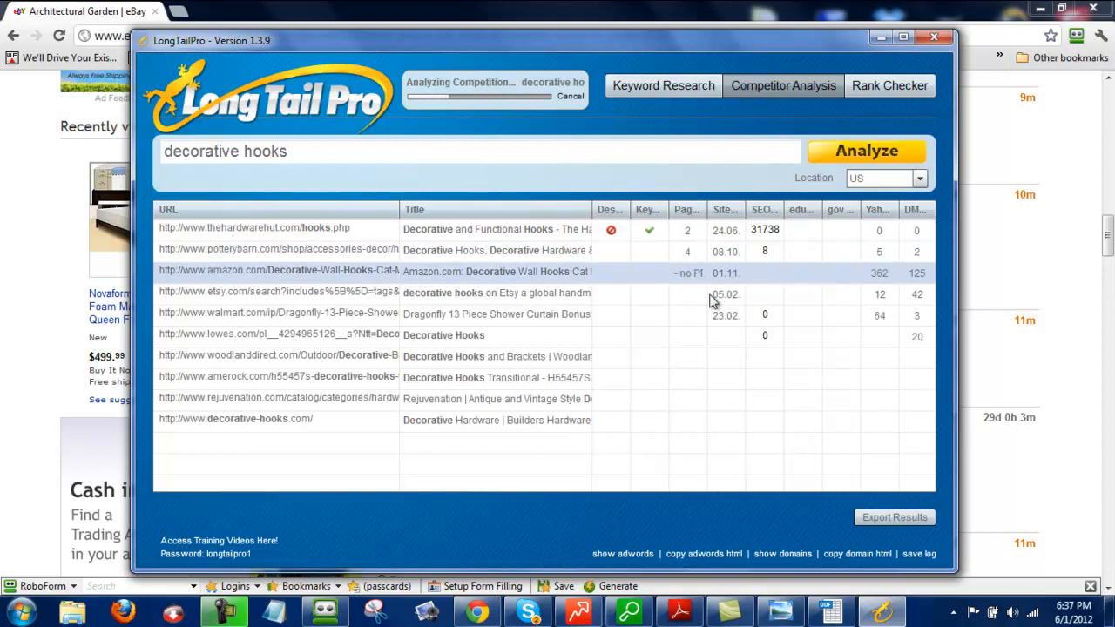
pyautogui.moveTo(701, 287)
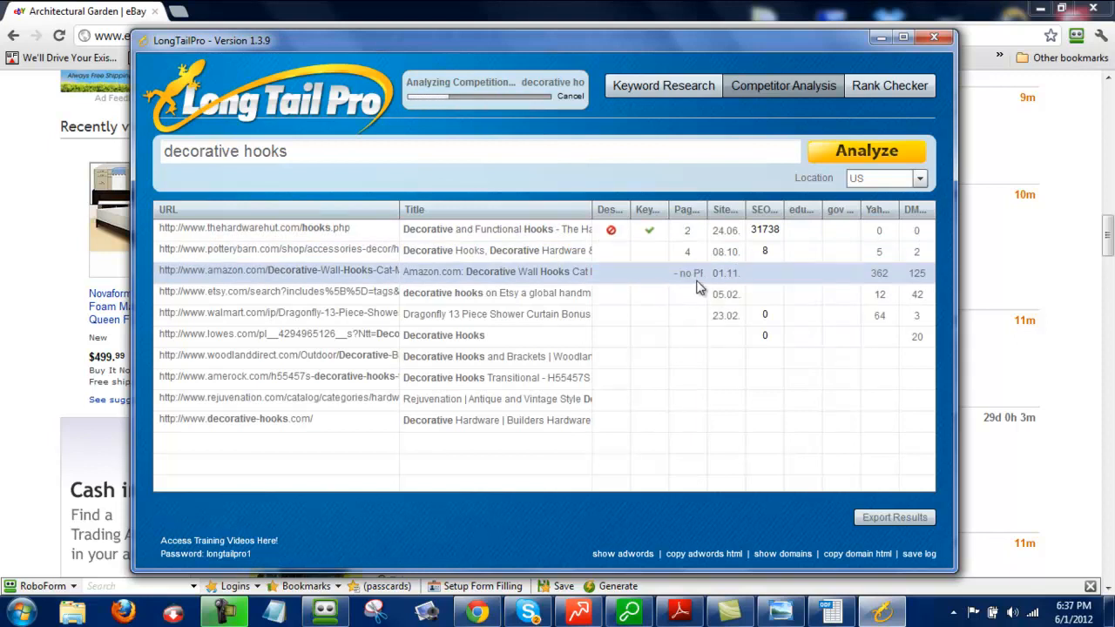
pyautogui.moveTo(689, 296)
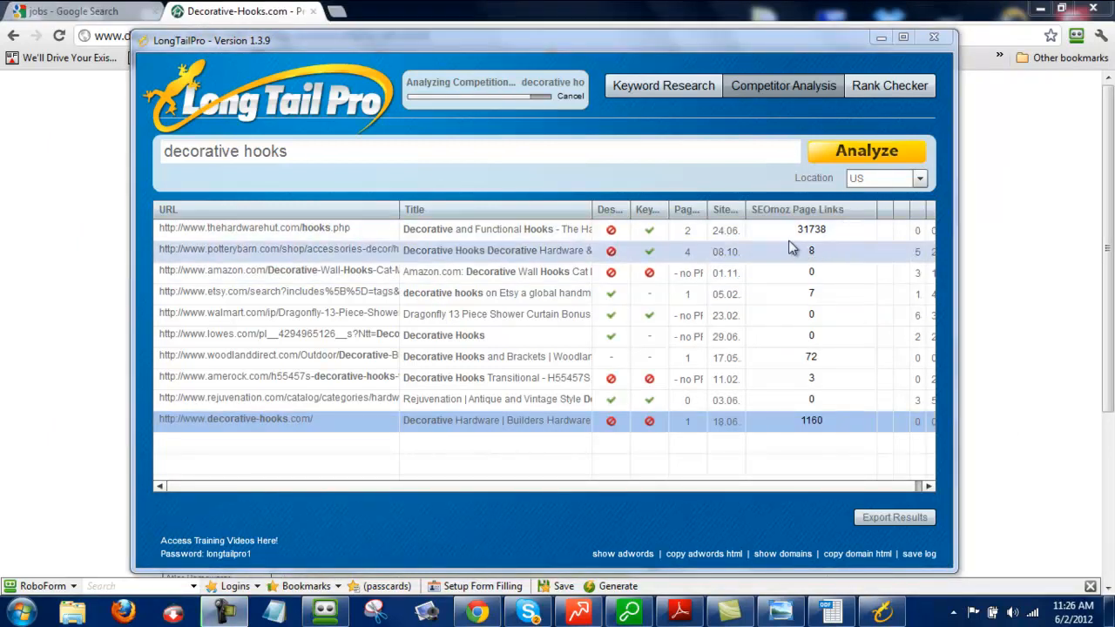
pyautogui.moveTo(771, 251)
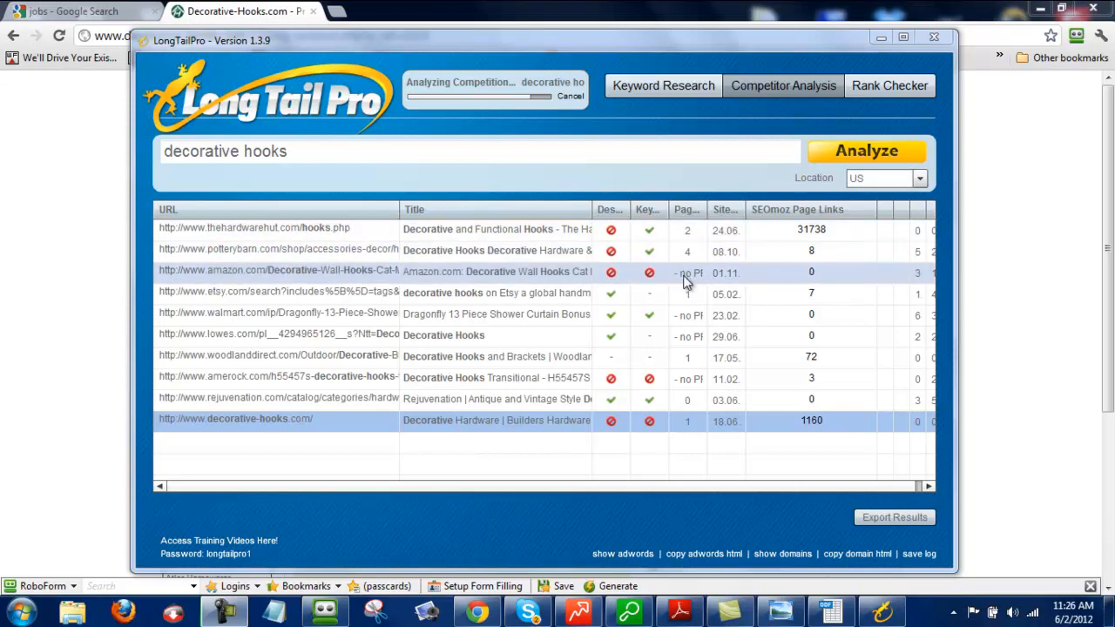
pyautogui.moveTo(693, 315)
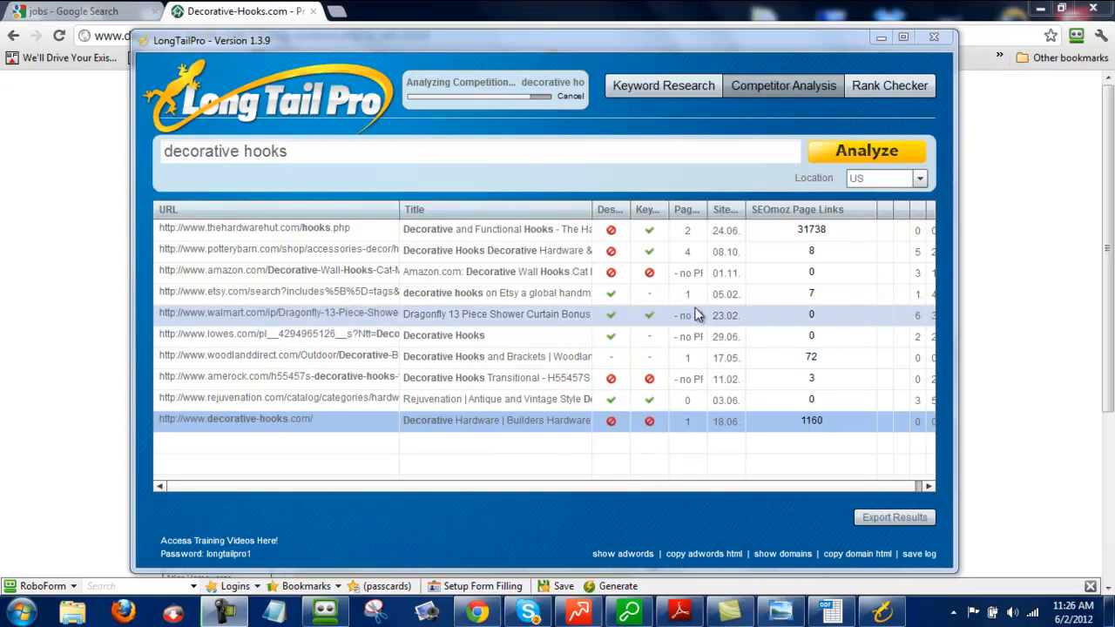
pyautogui.moveTo(704, 336)
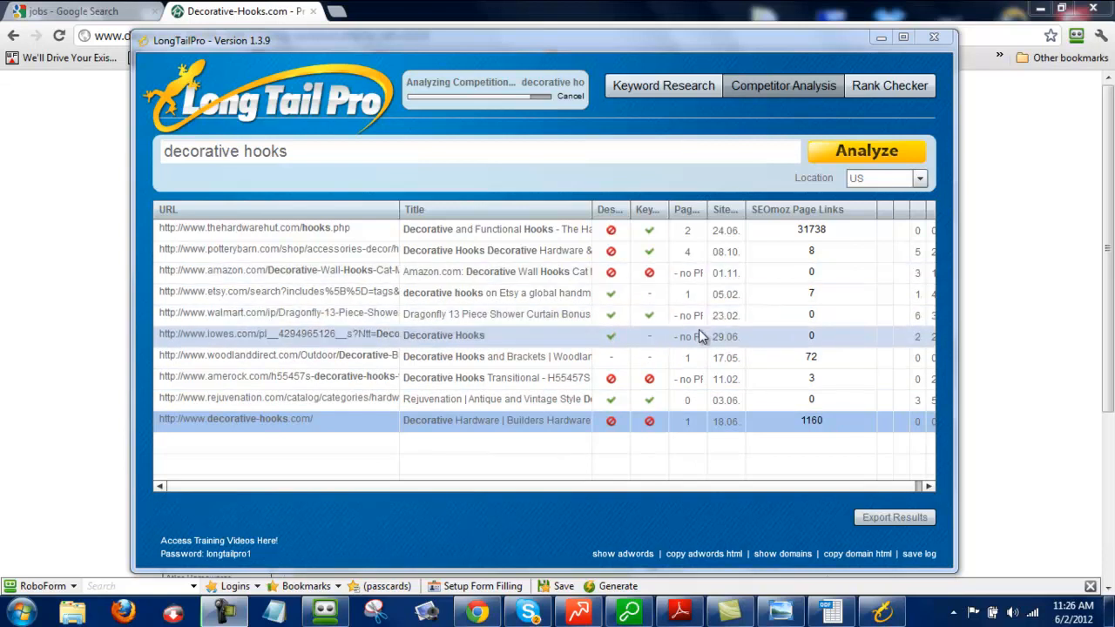
pyautogui.moveTo(704, 394)
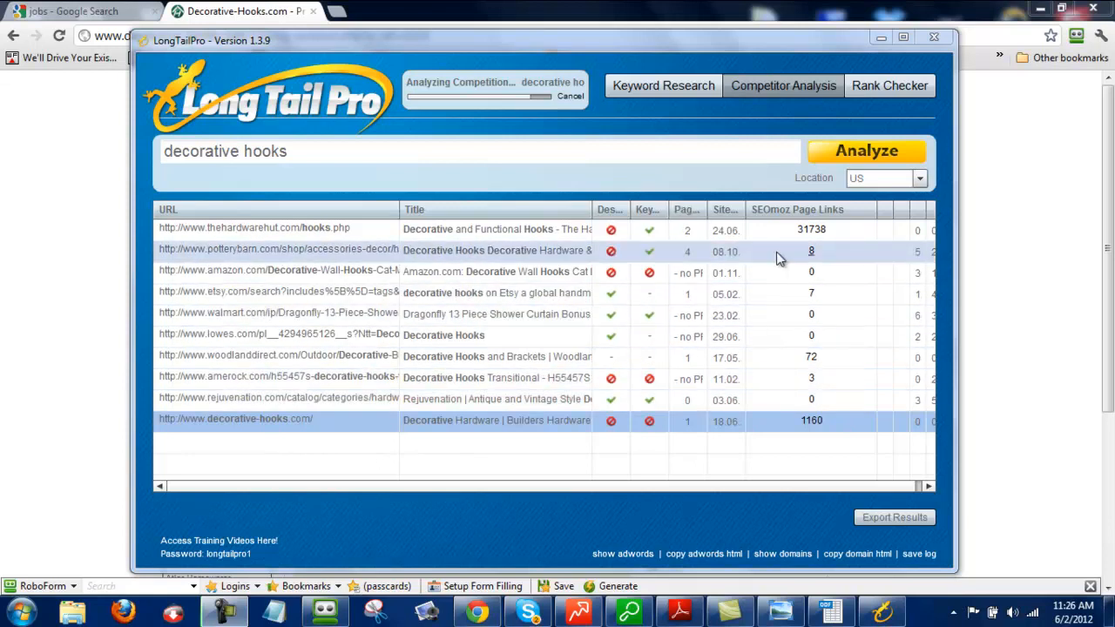
pyautogui.moveTo(788, 212)
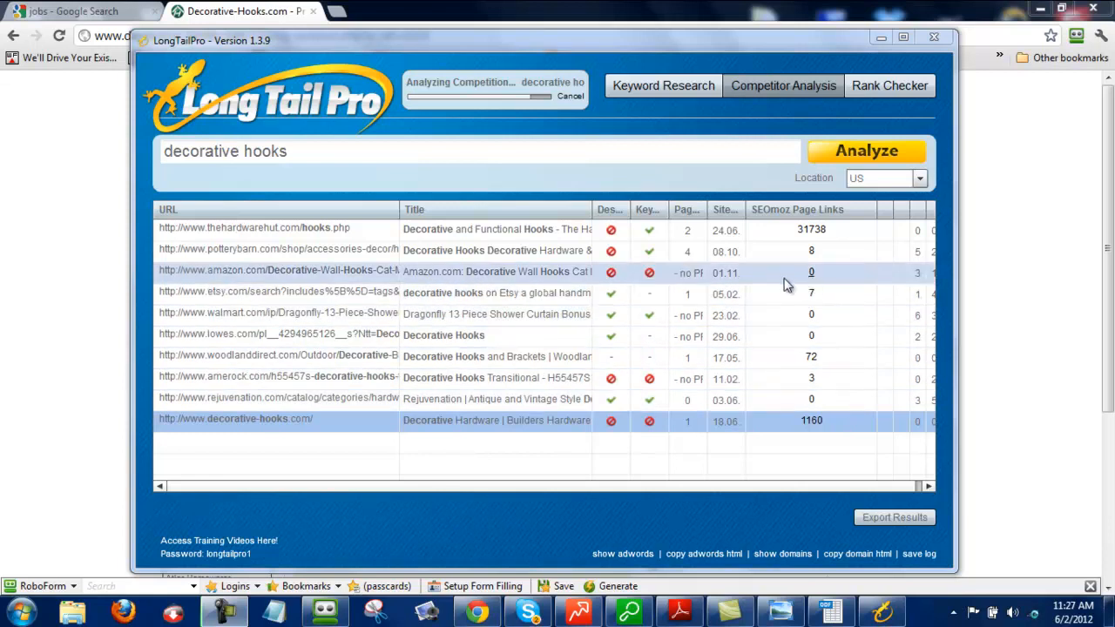
pyautogui.moveTo(690, 288)
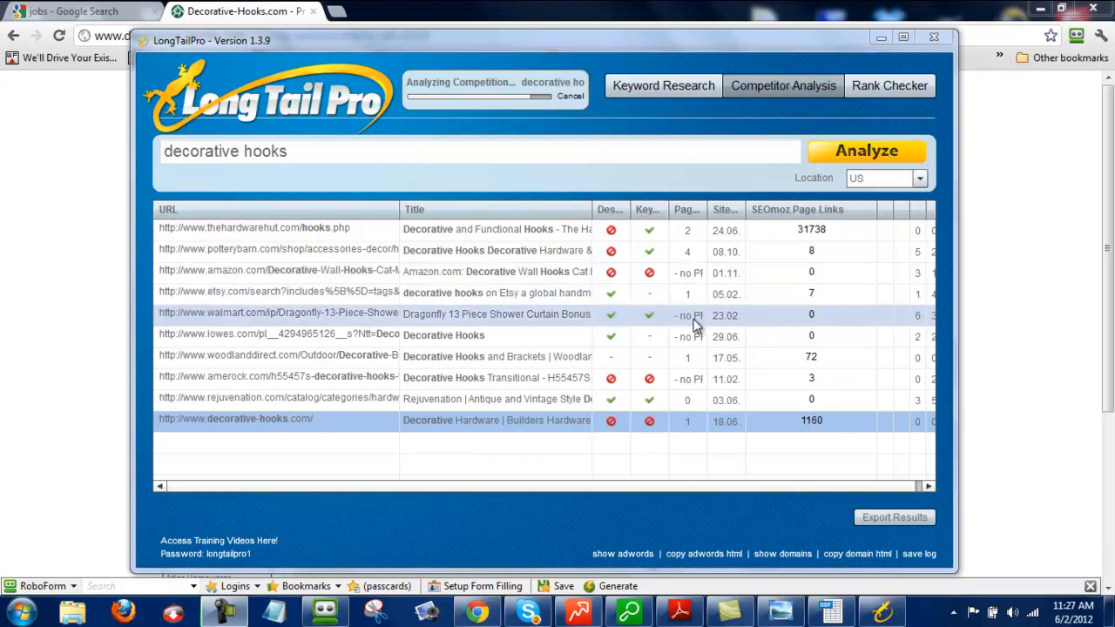
pyautogui.moveTo(823, 329)
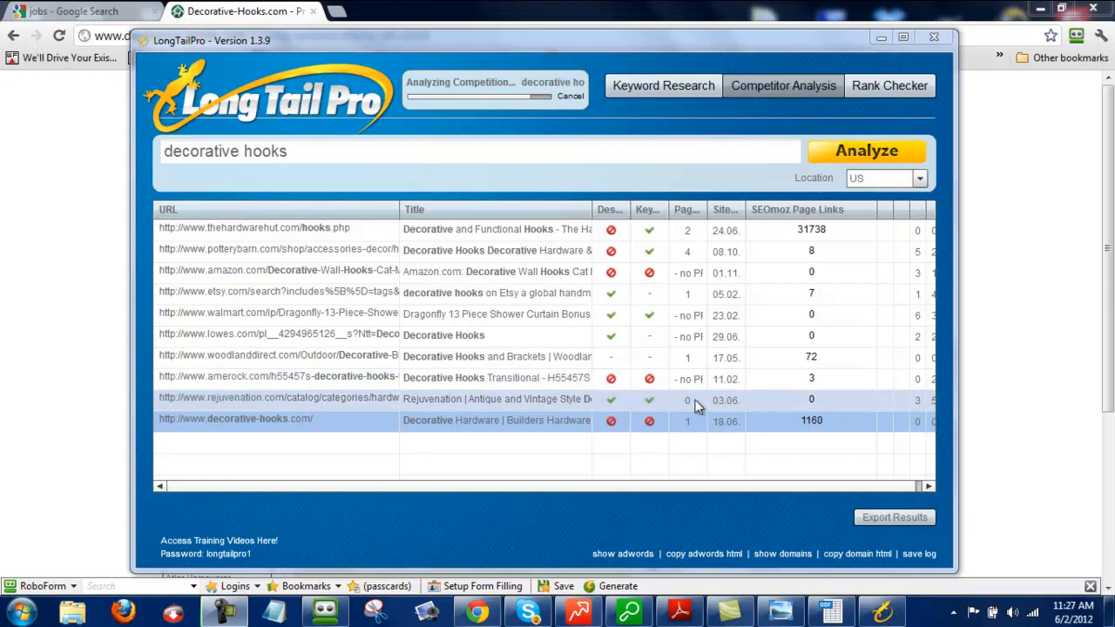
pyautogui.moveTo(823, 401)
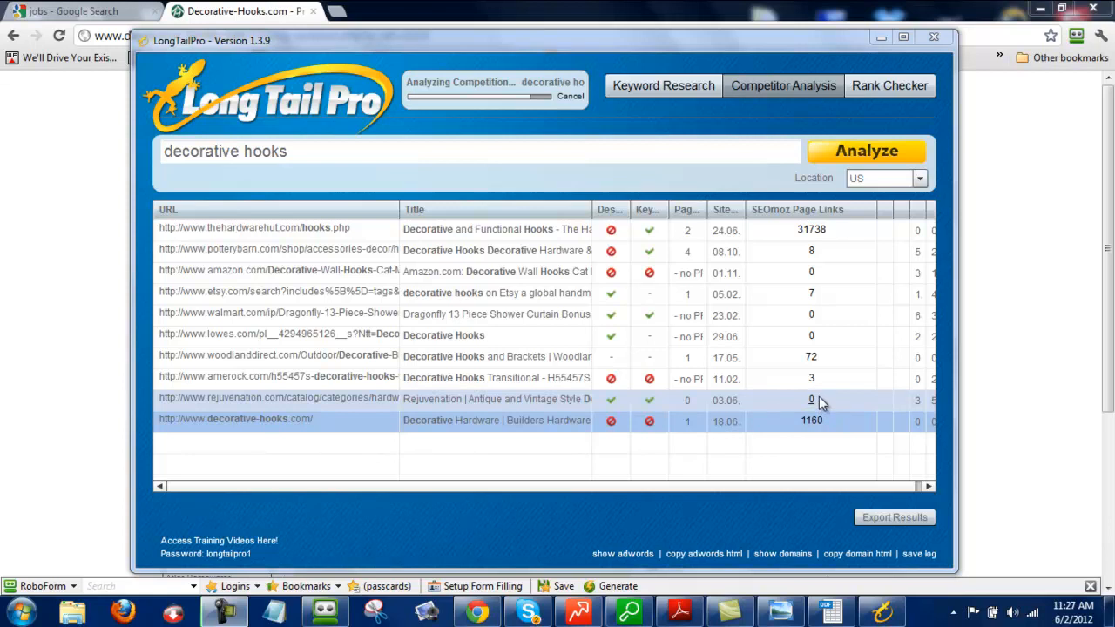
pyautogui.moveTo(652, 292)
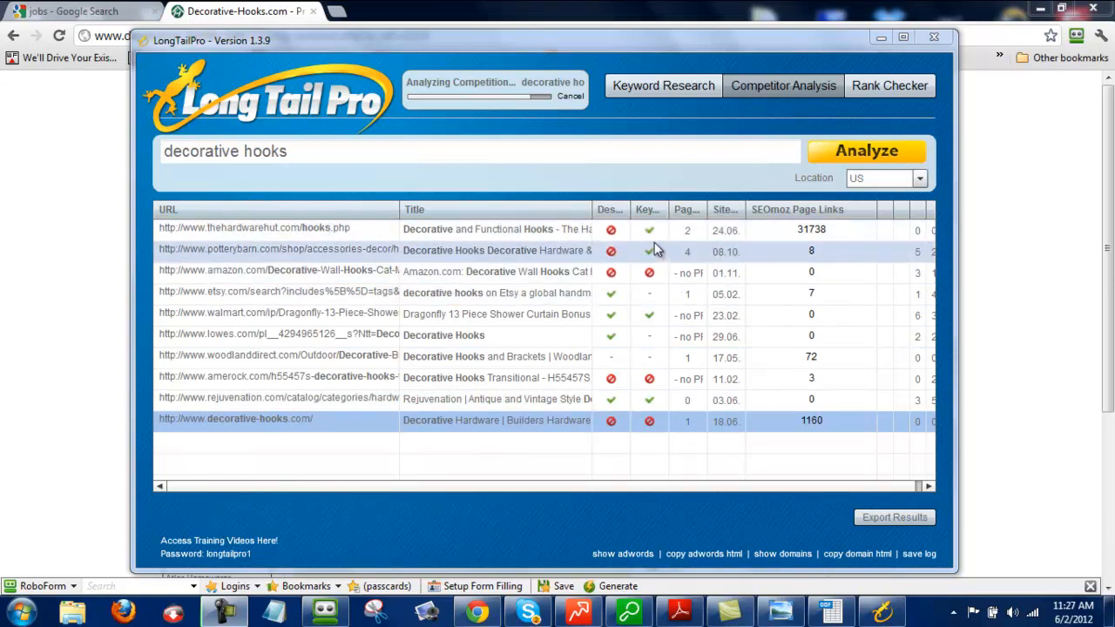
pyautogui.moveTo(614, 258)
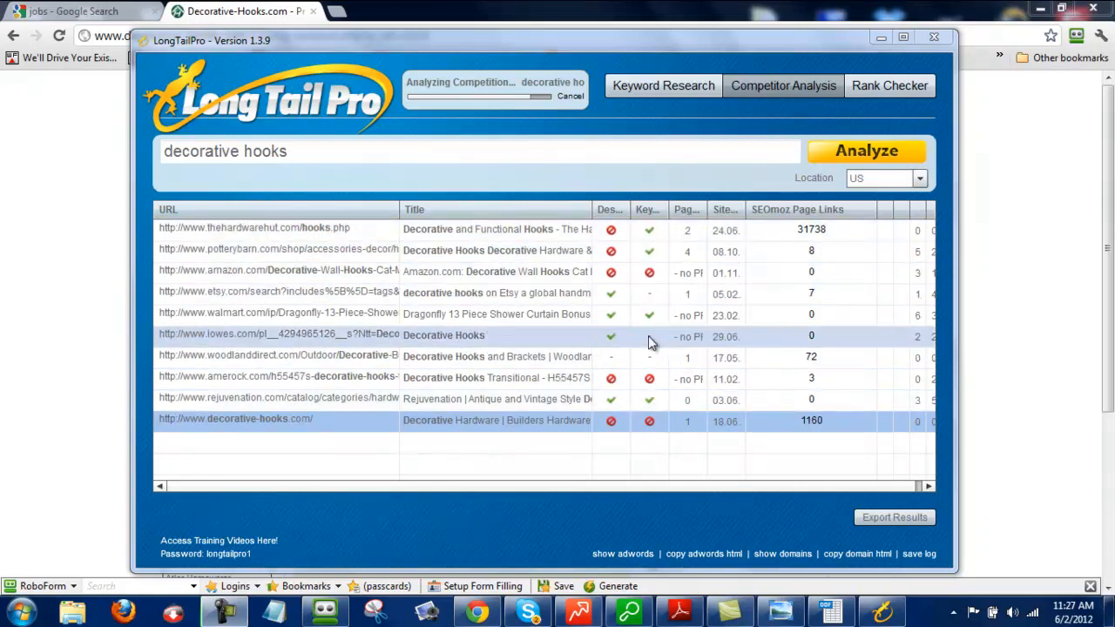
pyautogui.moveTo(606, 286)
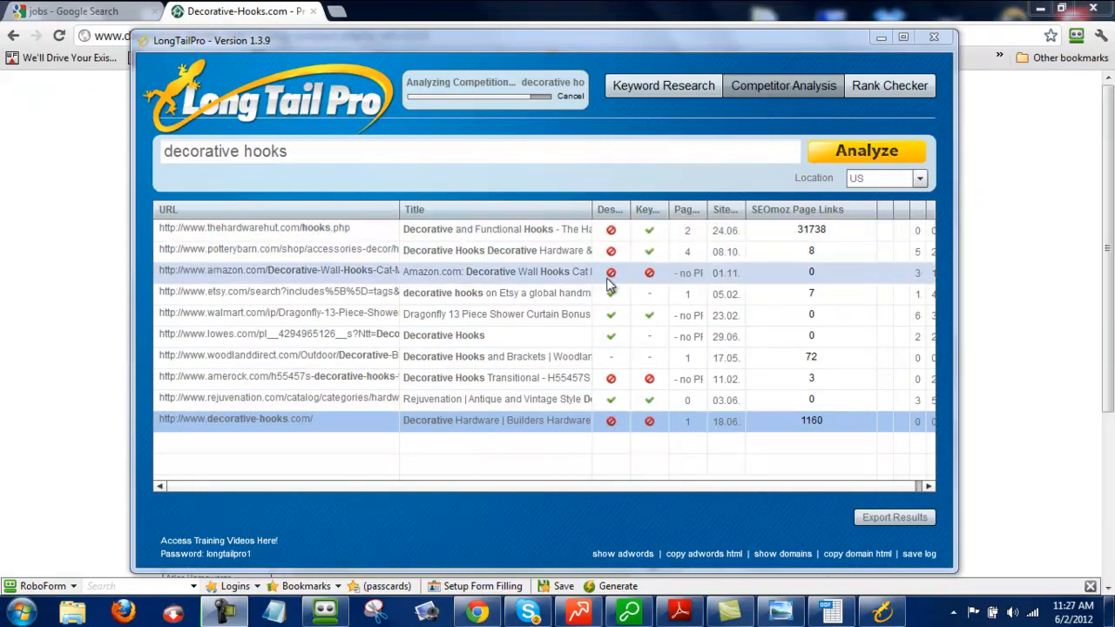
pyautogui.moveTo(634, 277)
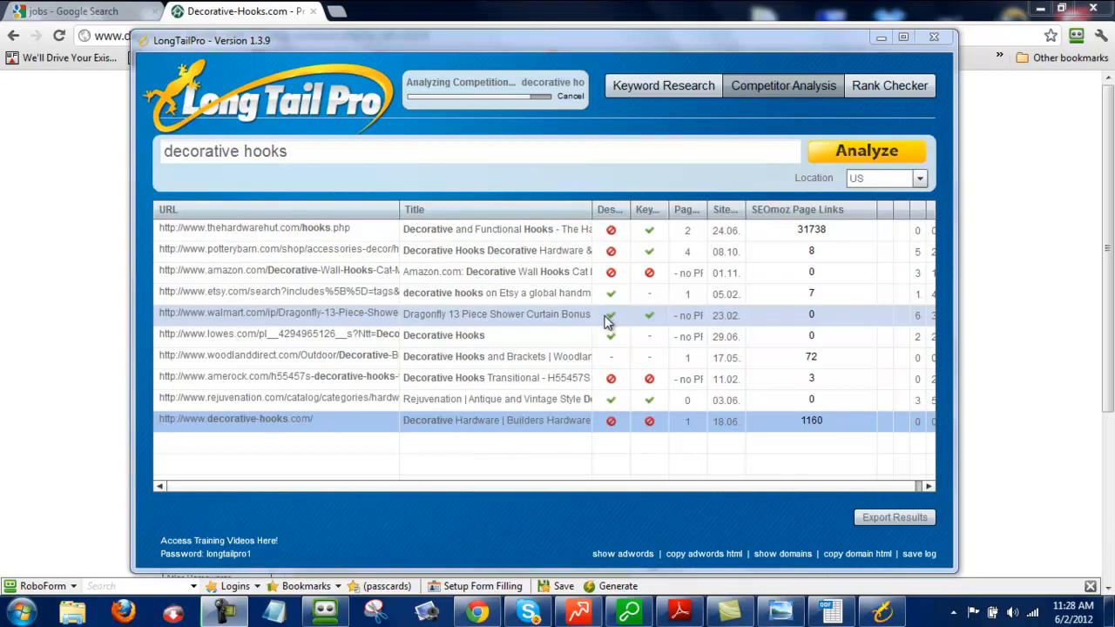
pyautogui.moveTo(654, 328)
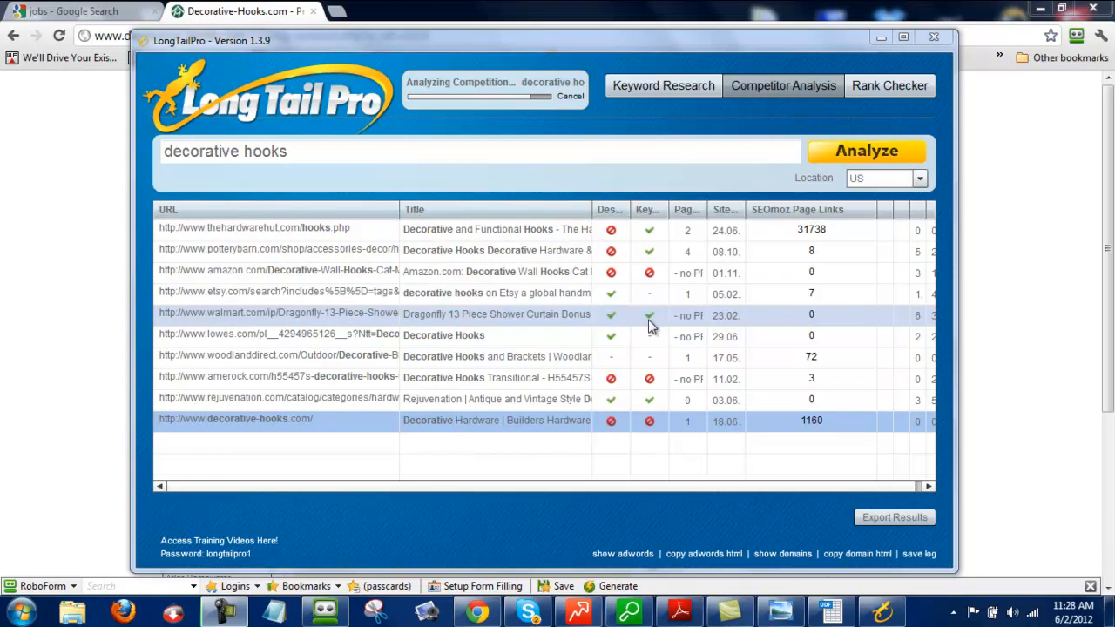
pyautogui.moveTo(635, 328)
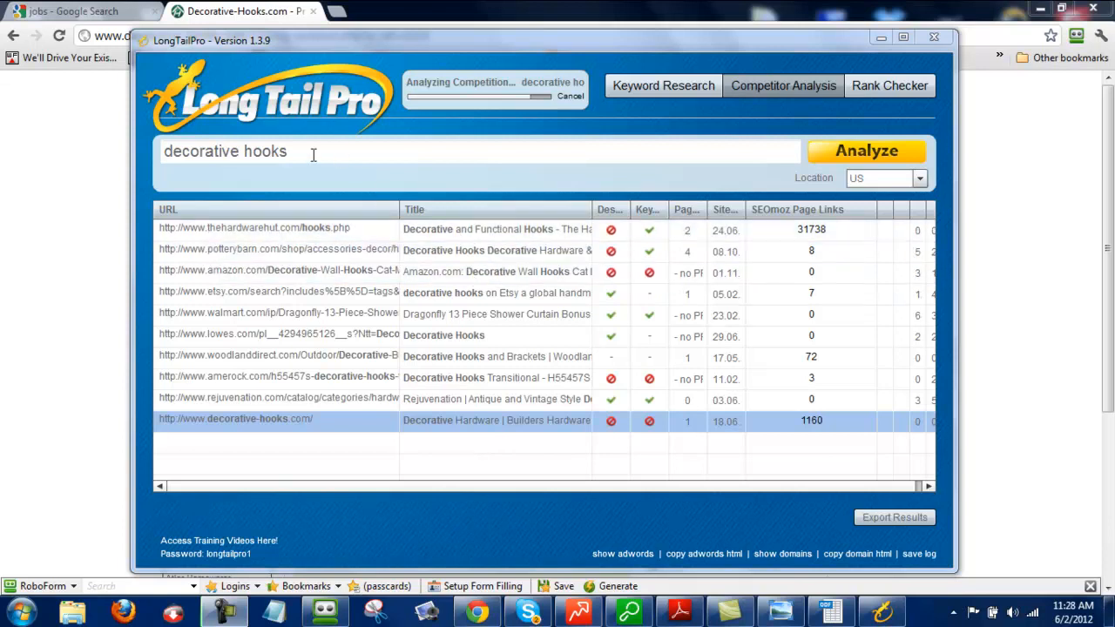
pyautogui.tripleClick(225, 150)
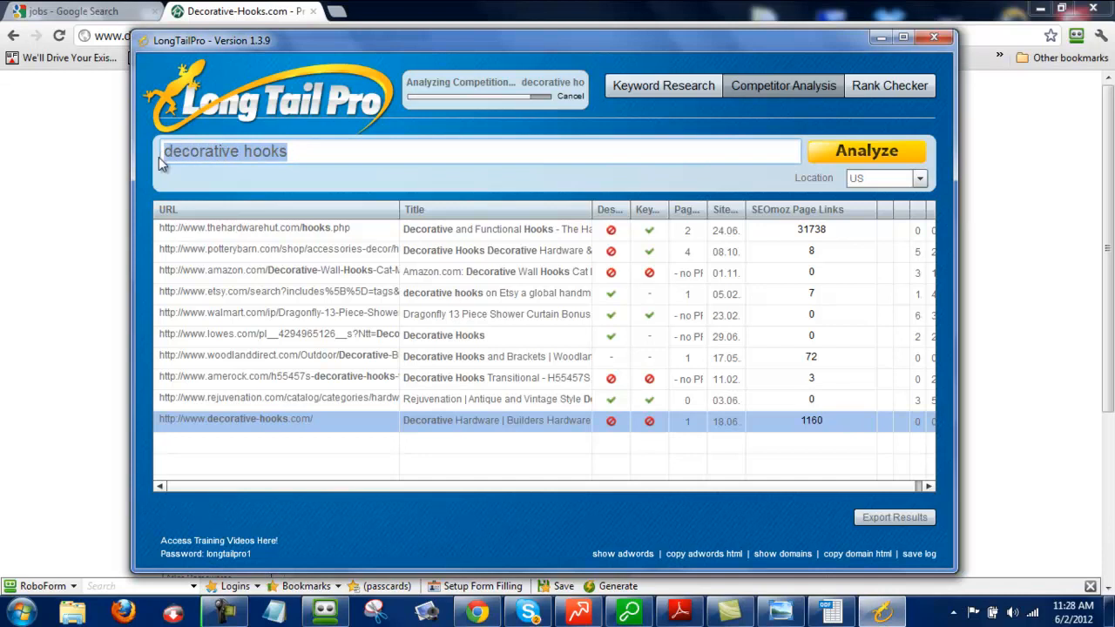
pyautogui.moveTo(506, 293)
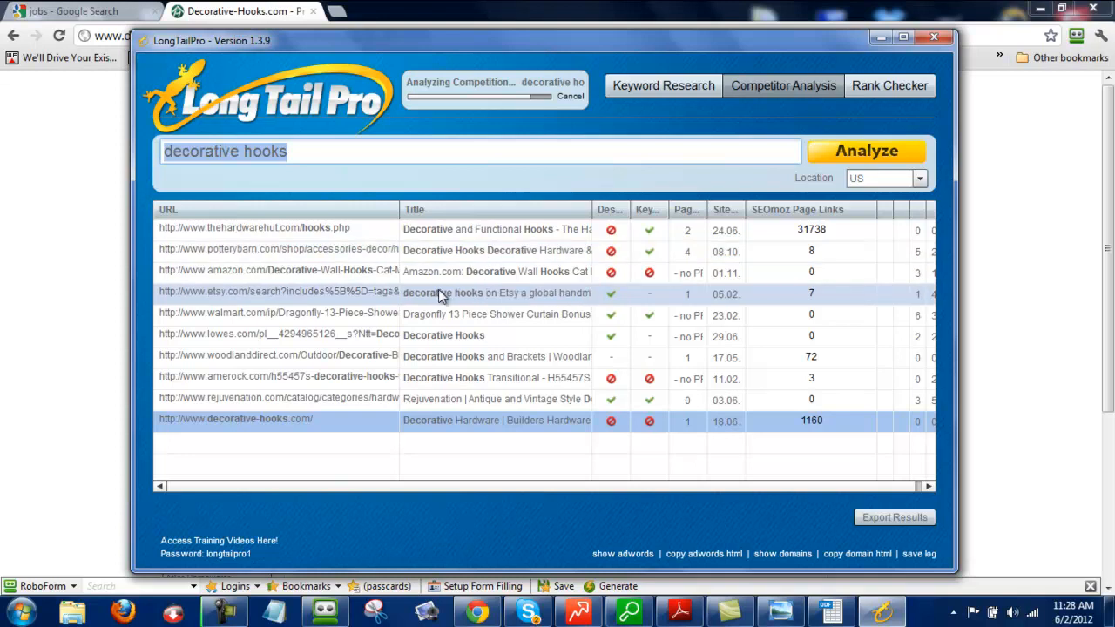
pyautogui.moveTo(427, 334)
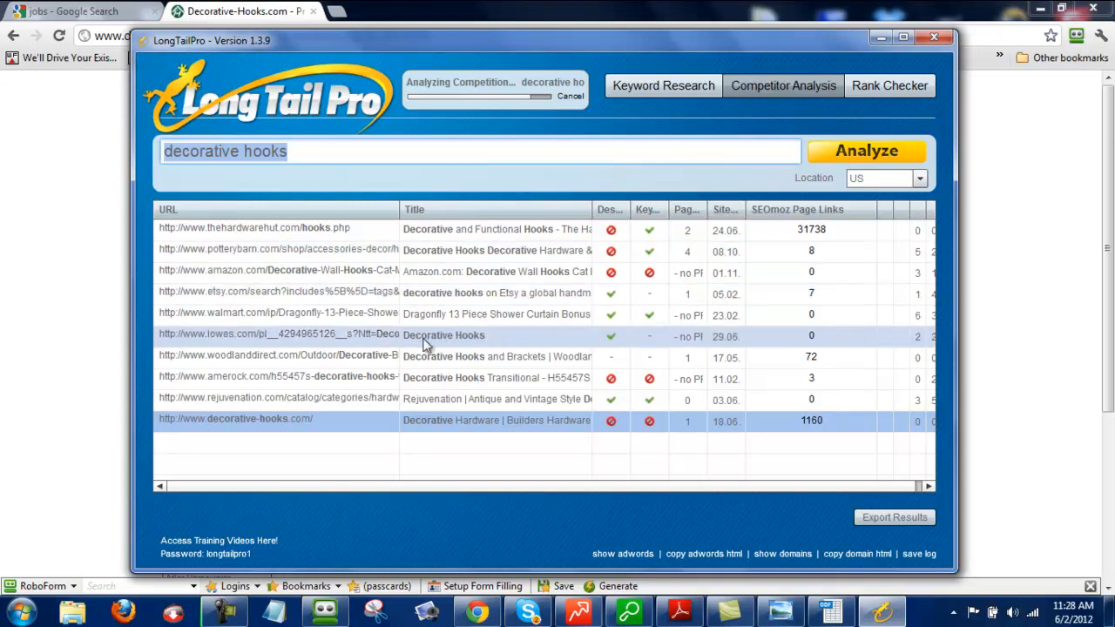
pyautogui.moveTo(467, 380)
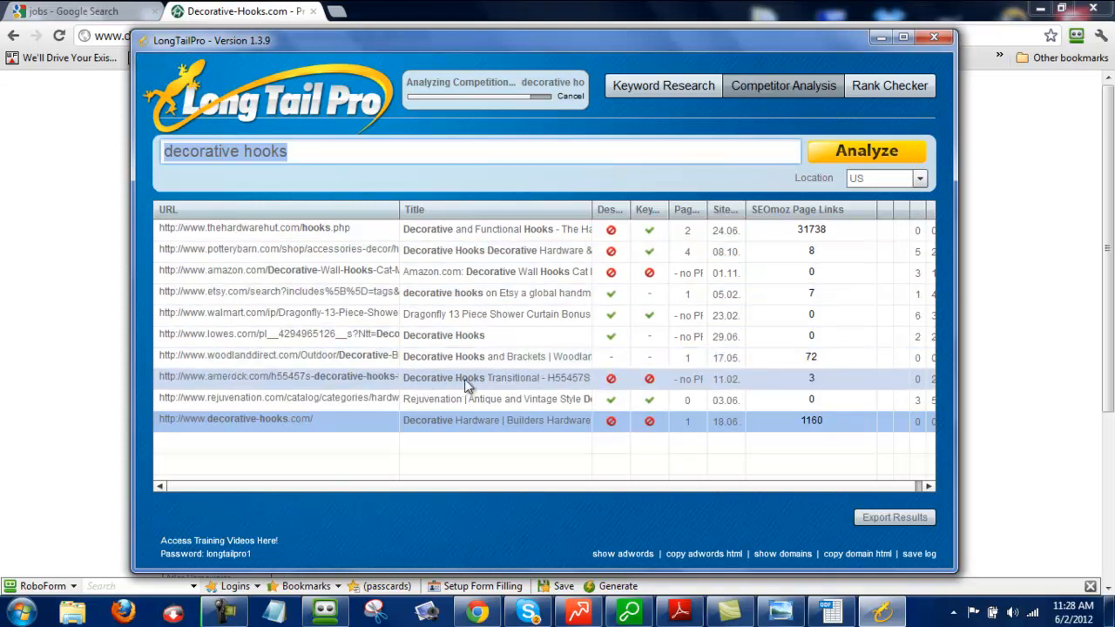
pyautogui.moveTo(481, 386)
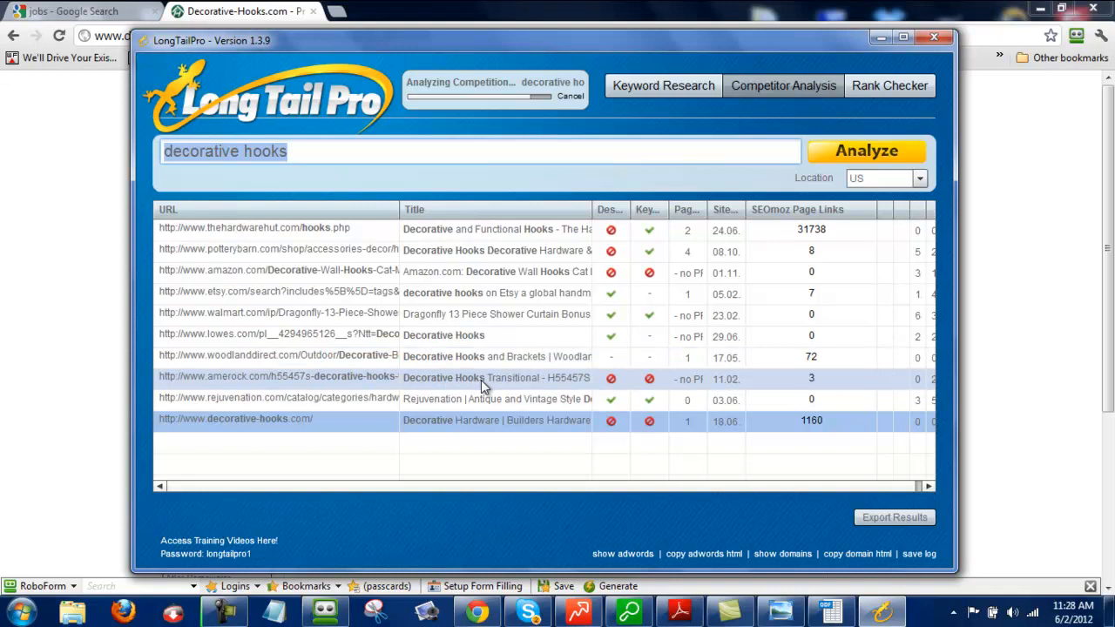
pyautogui.moveTo(490, 387)
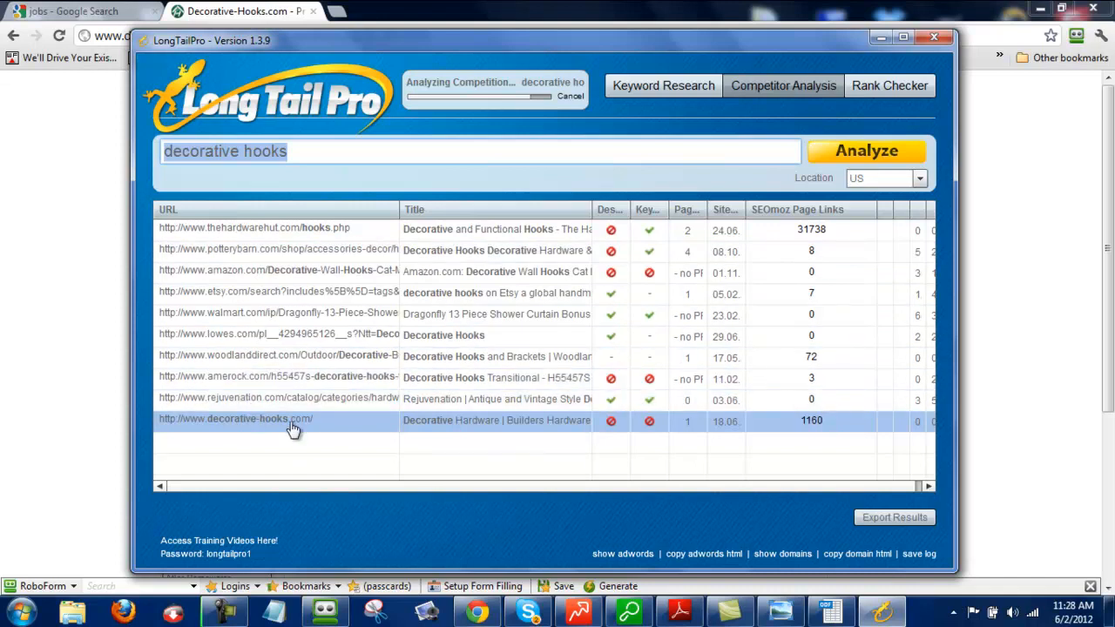
pyautogui.moveTo(277, 432)
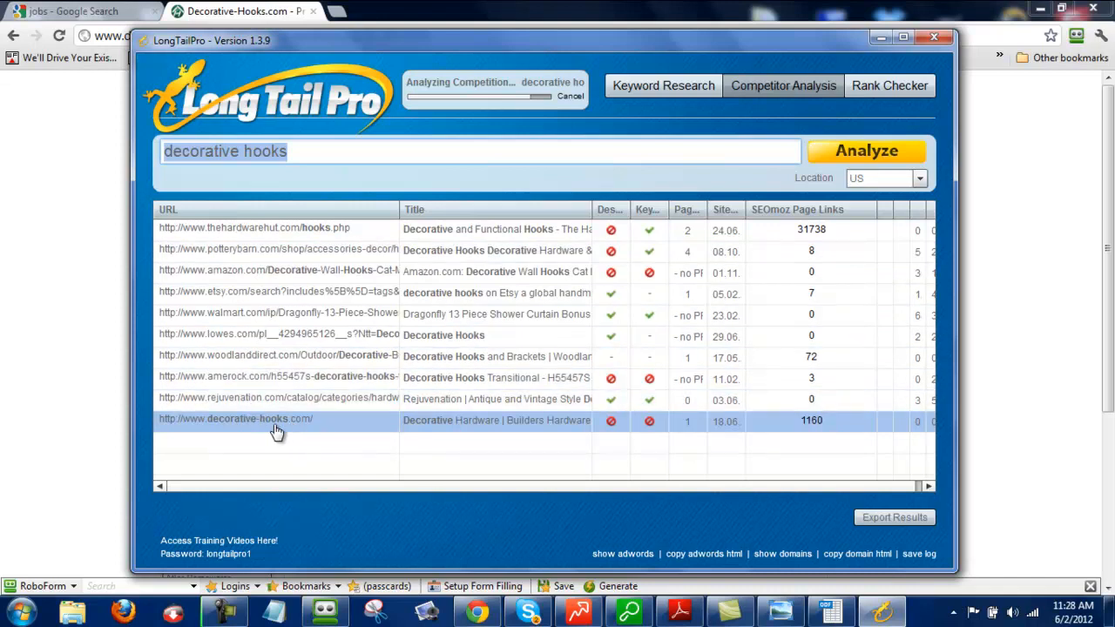
pyautogui.moveTo(279, 432)
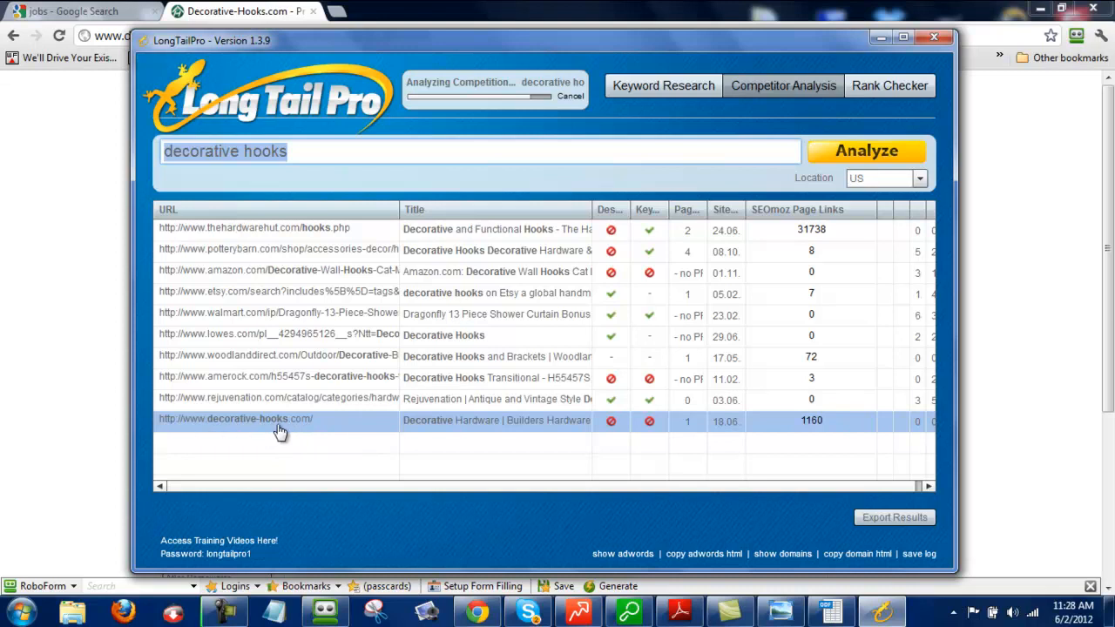
pyautogui.moveTo(300, 433)
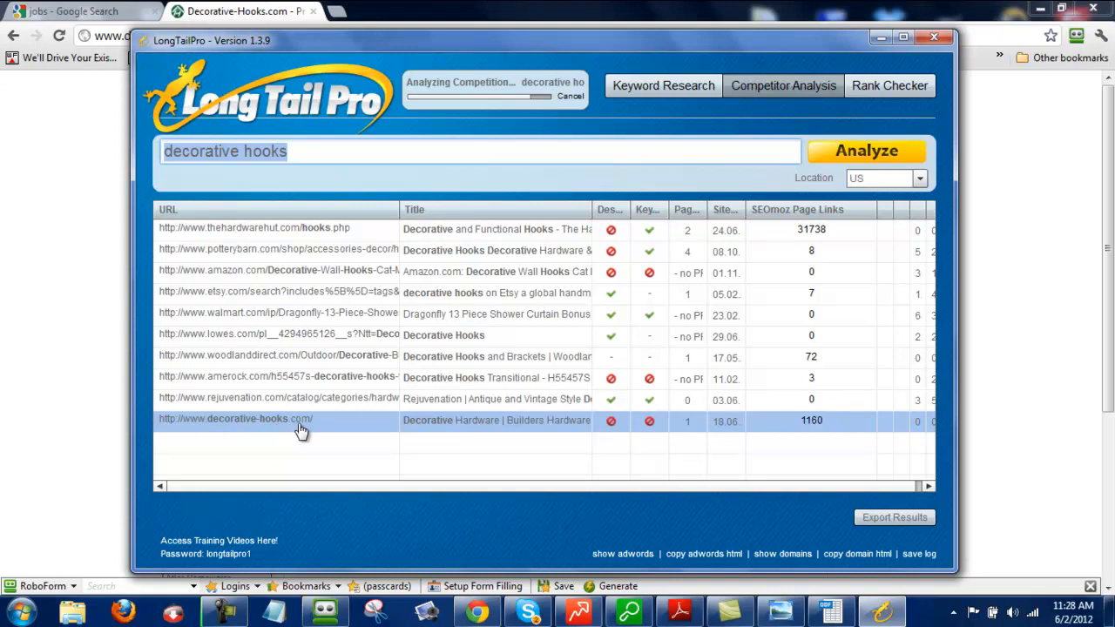
pyautogui.moveTo(340, 436)
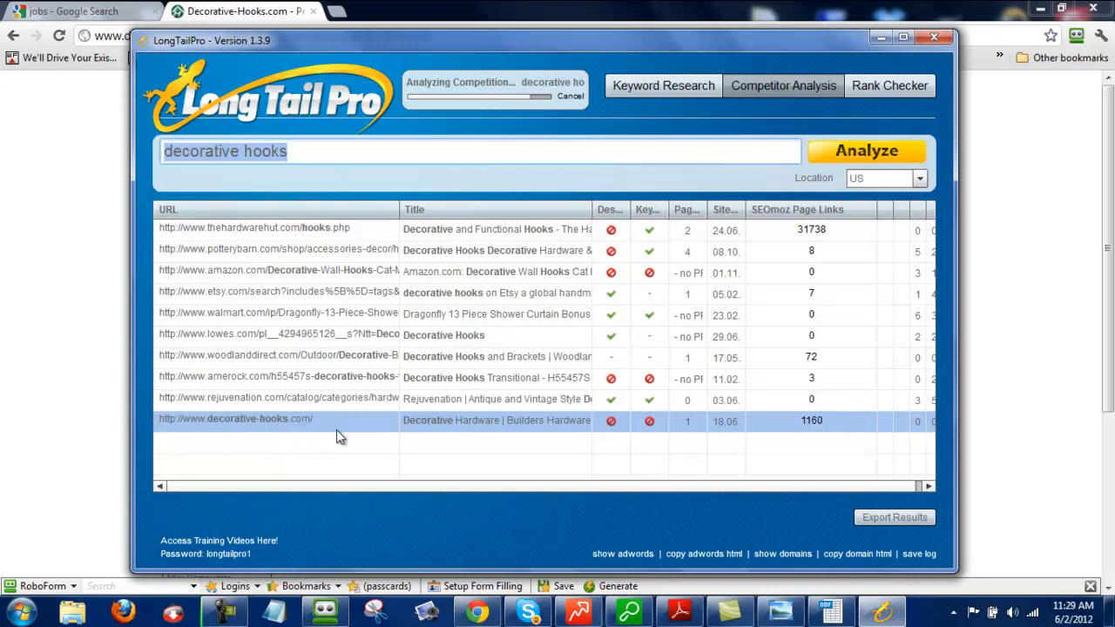
pyautogui.moveTo(348, 428)
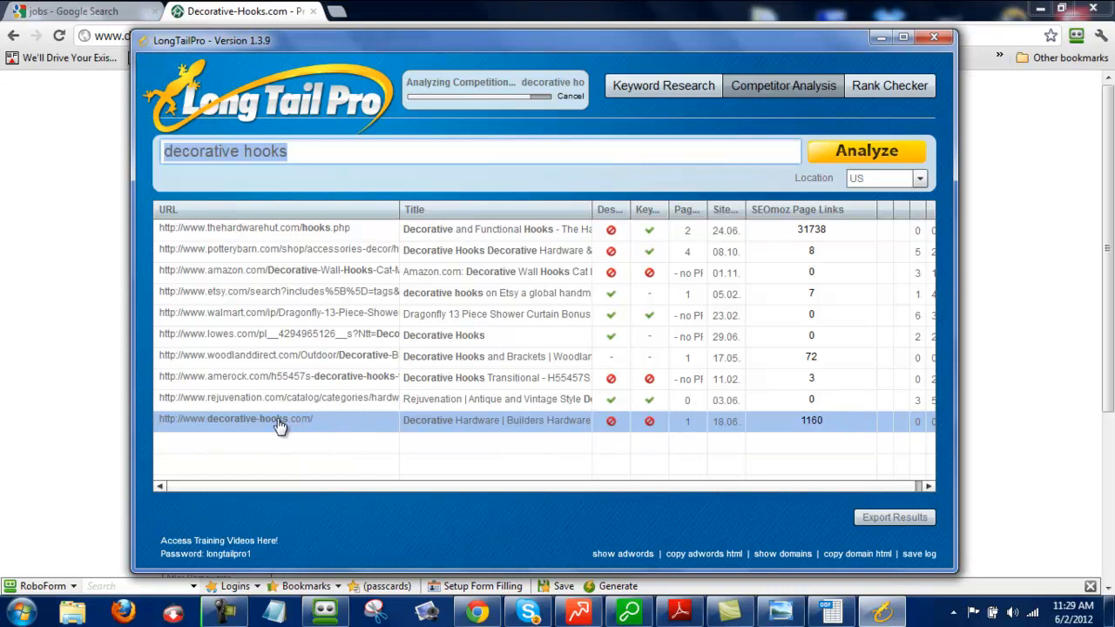
pyautogui.moveTo(331, 425)
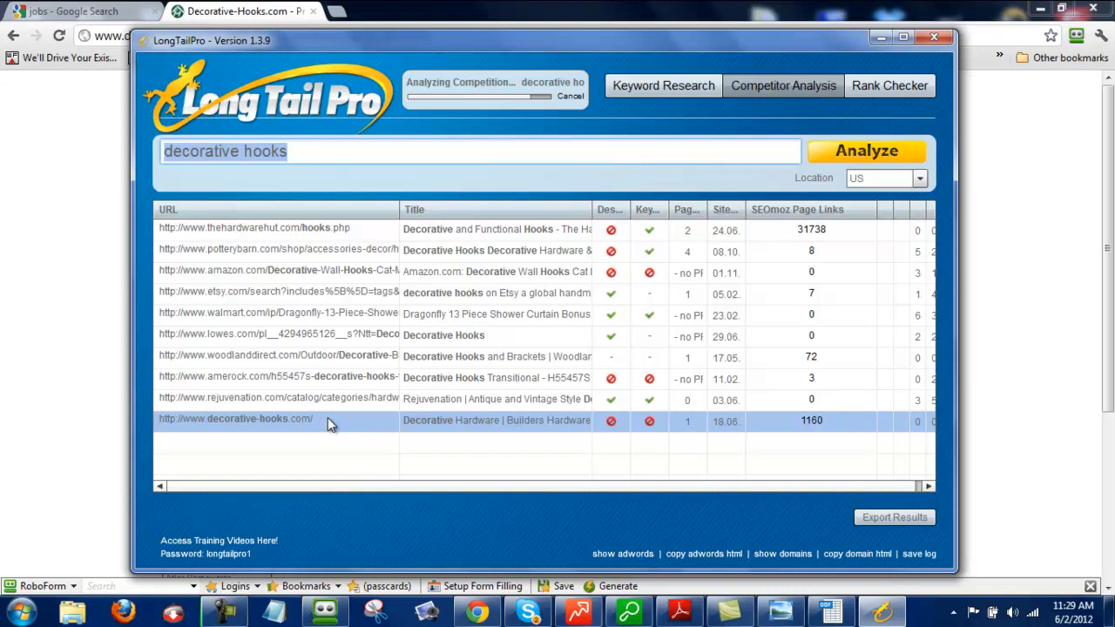
pyautogui.moveTo(345, 429)
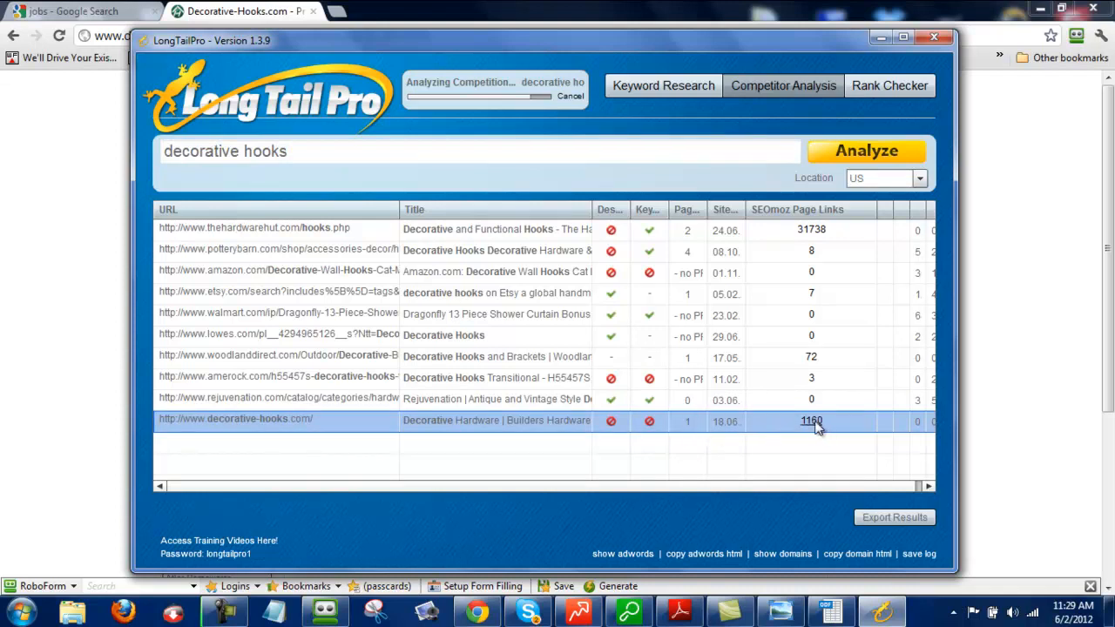
pyautogui.moveTo(507, 427)
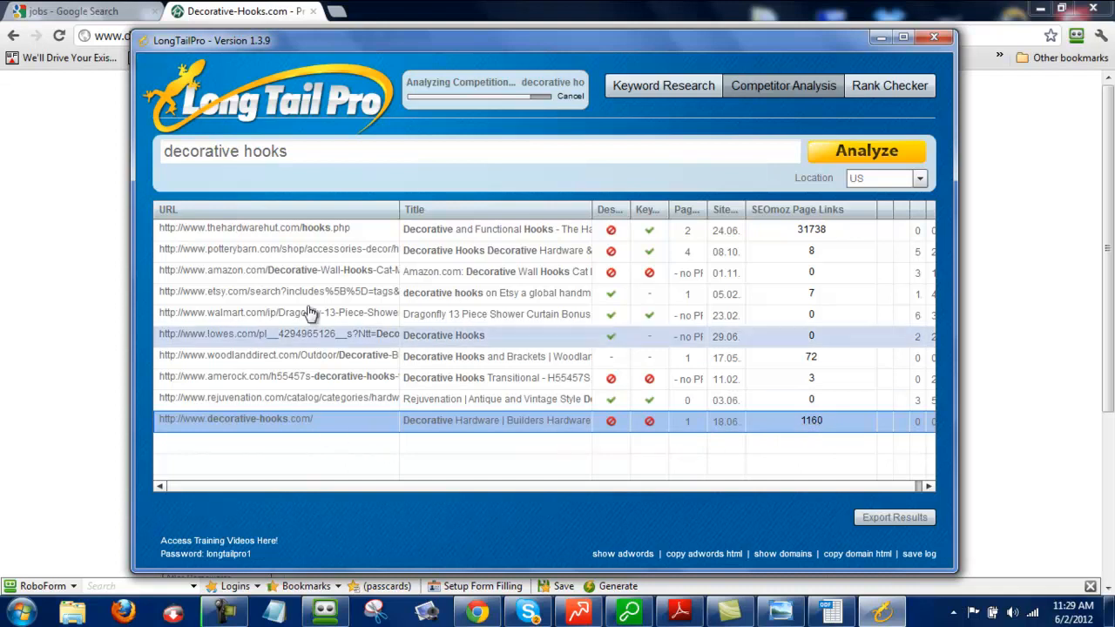
pyautogui.moveTo(345, 261)
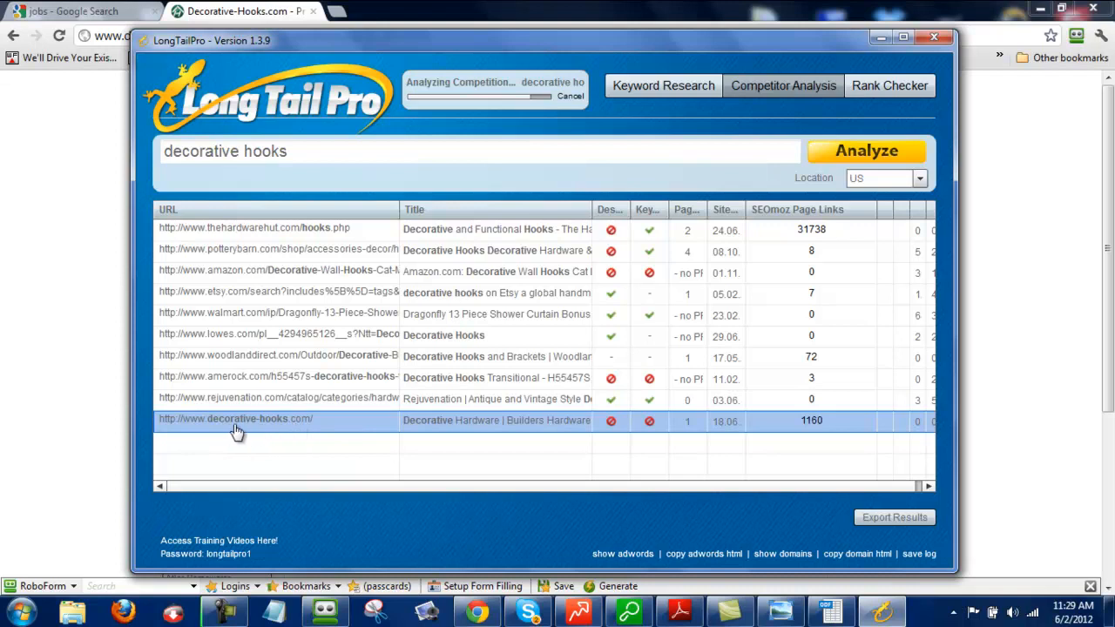
pyautogui.moveTo(422, 467)
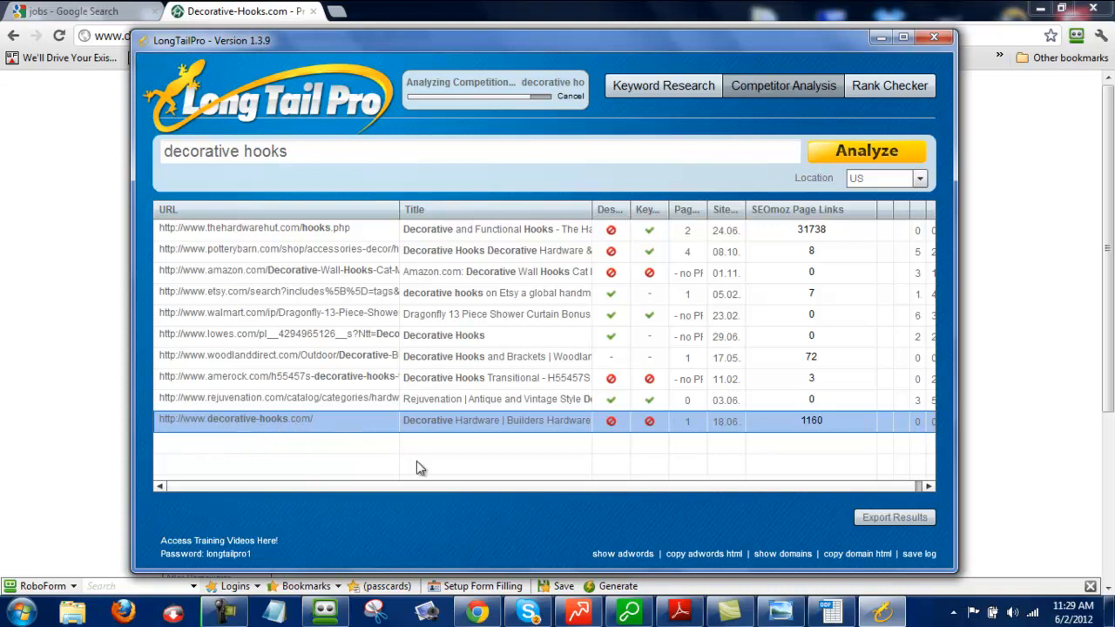
pyautogui.moveTo(700, 429)
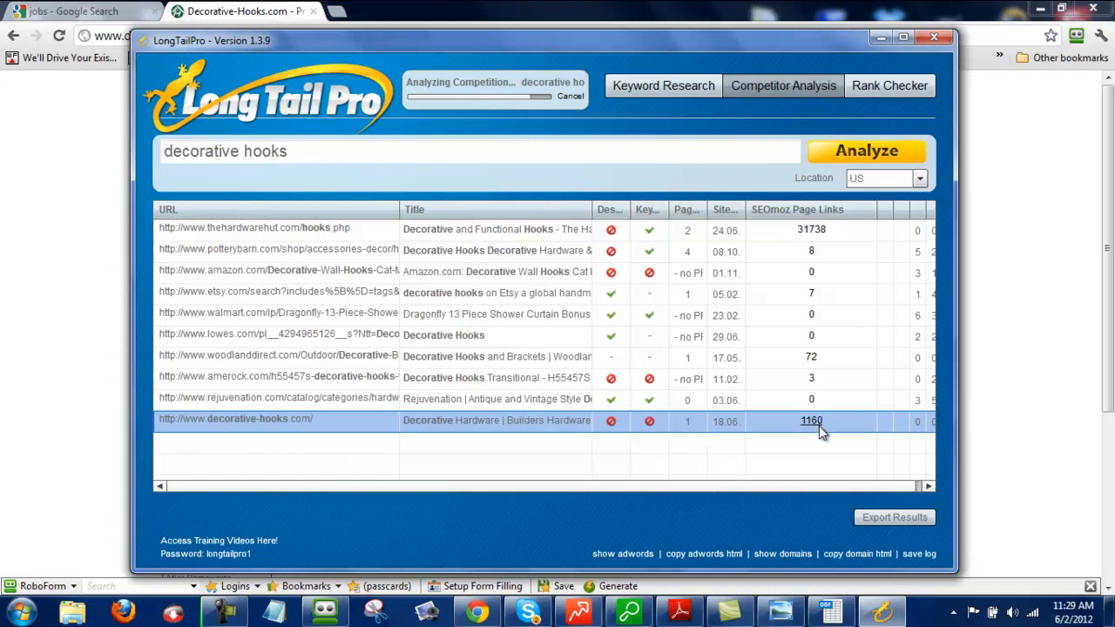
pyautogui.moveTo(828, 432)
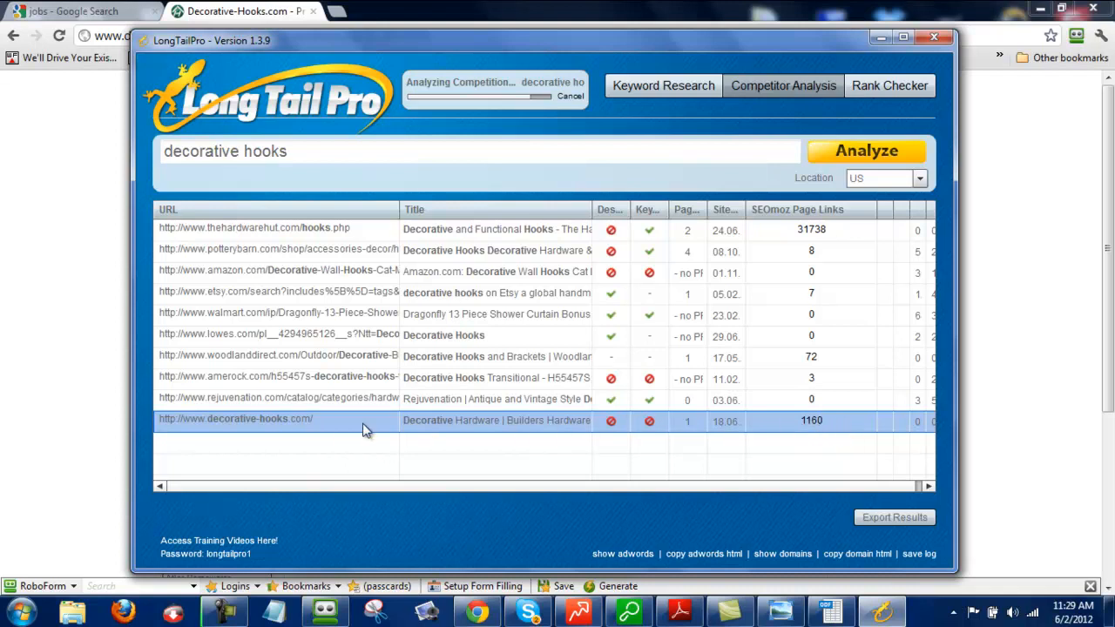
pyautogui.moveTo(340, 434)
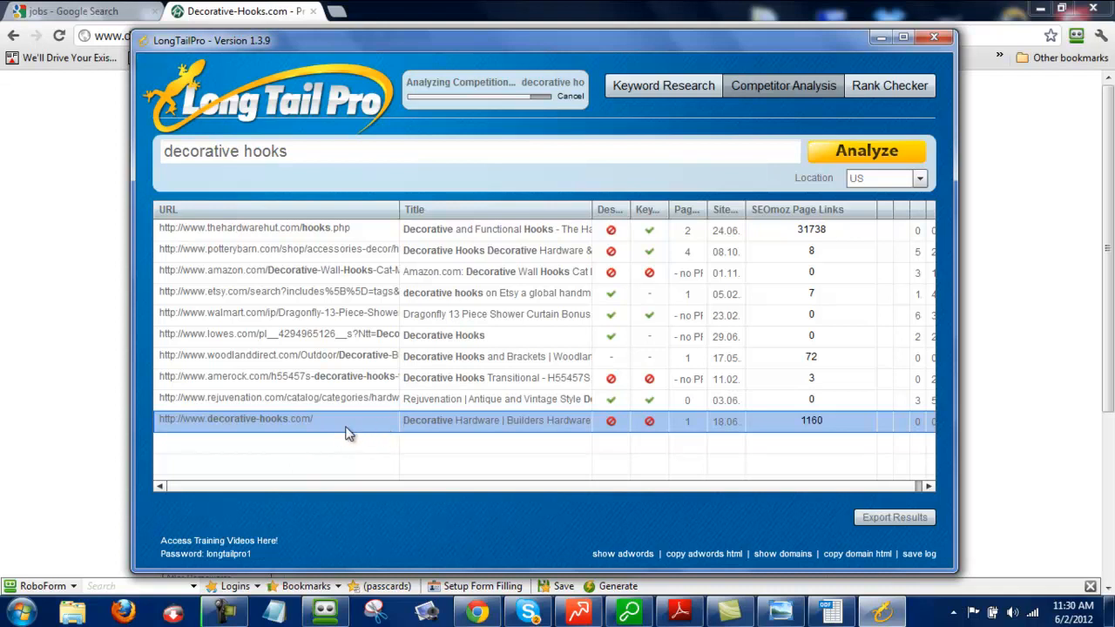
pyautogui.moveTo(279, 427)
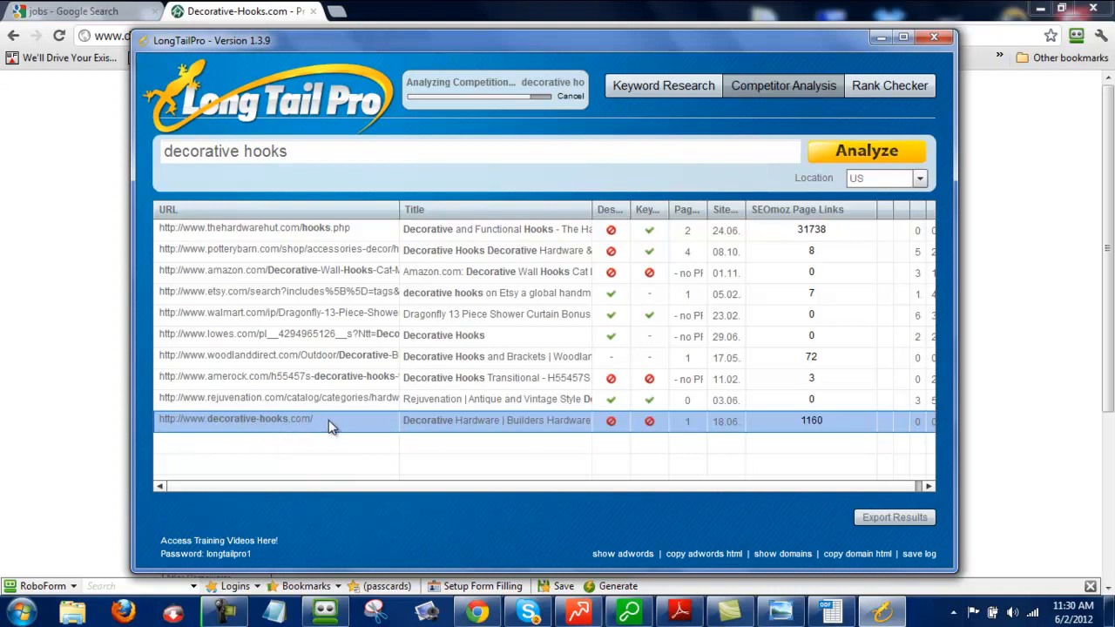
pyautogui.moveTo(513, 442)
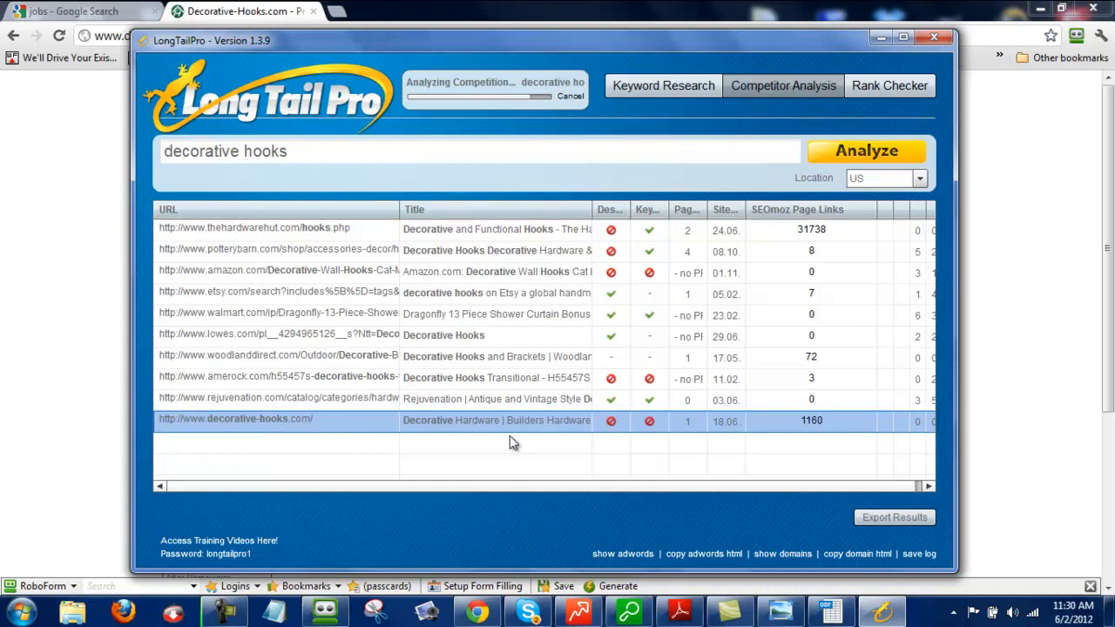
pyautogui.moveTo(803, 434)
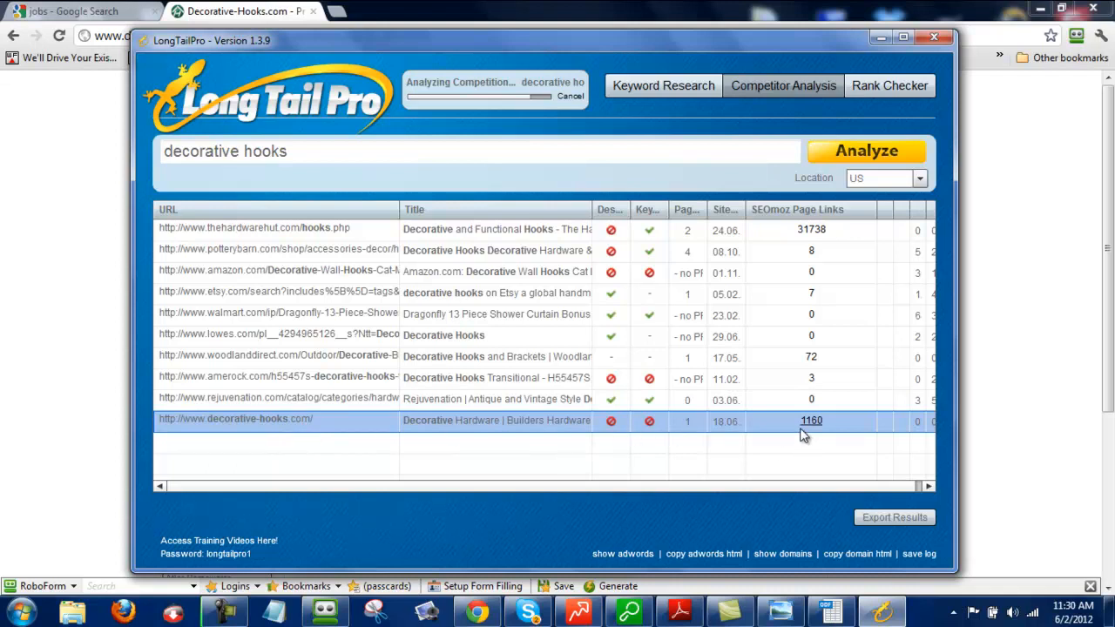
pyautogui.moveTo(823, 436)
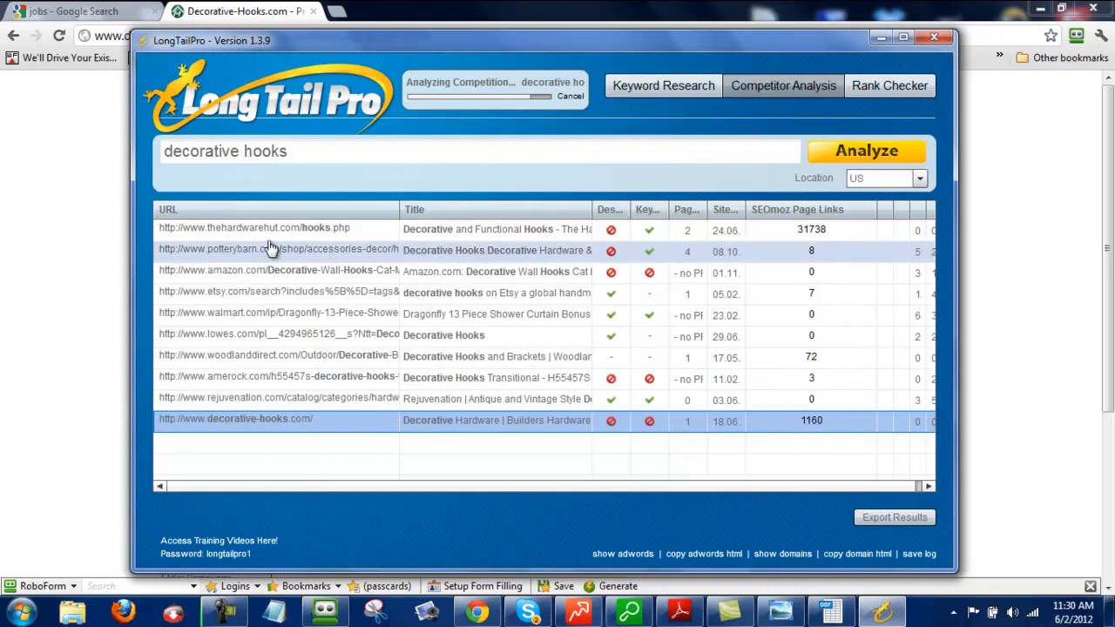
pyautogui.moveTo(329, 253)
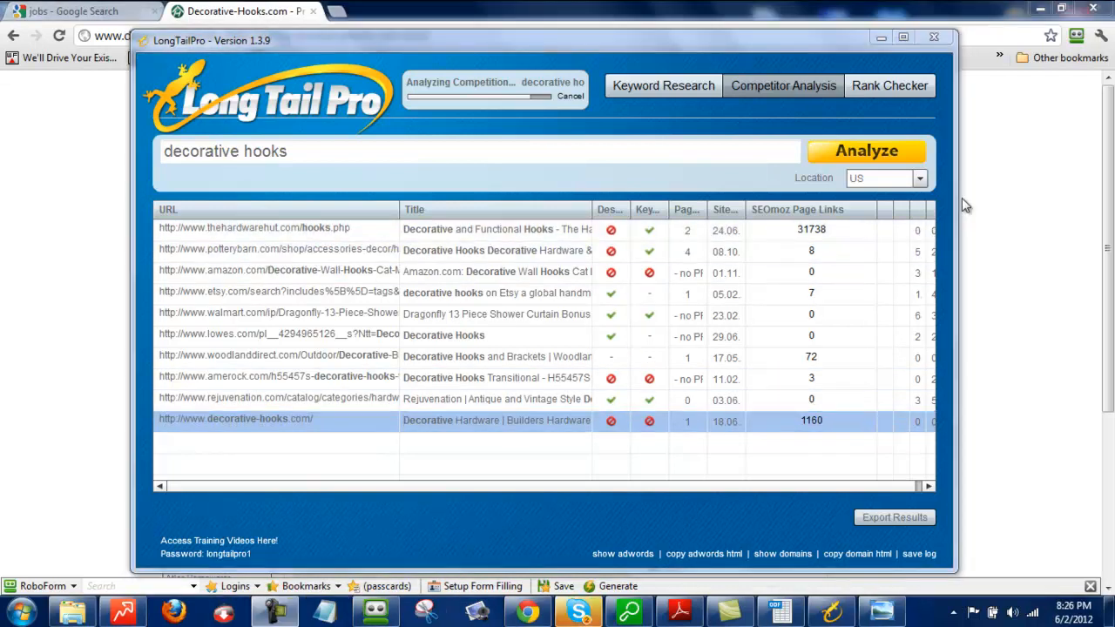
pyautogui.moveTo(902, 462)
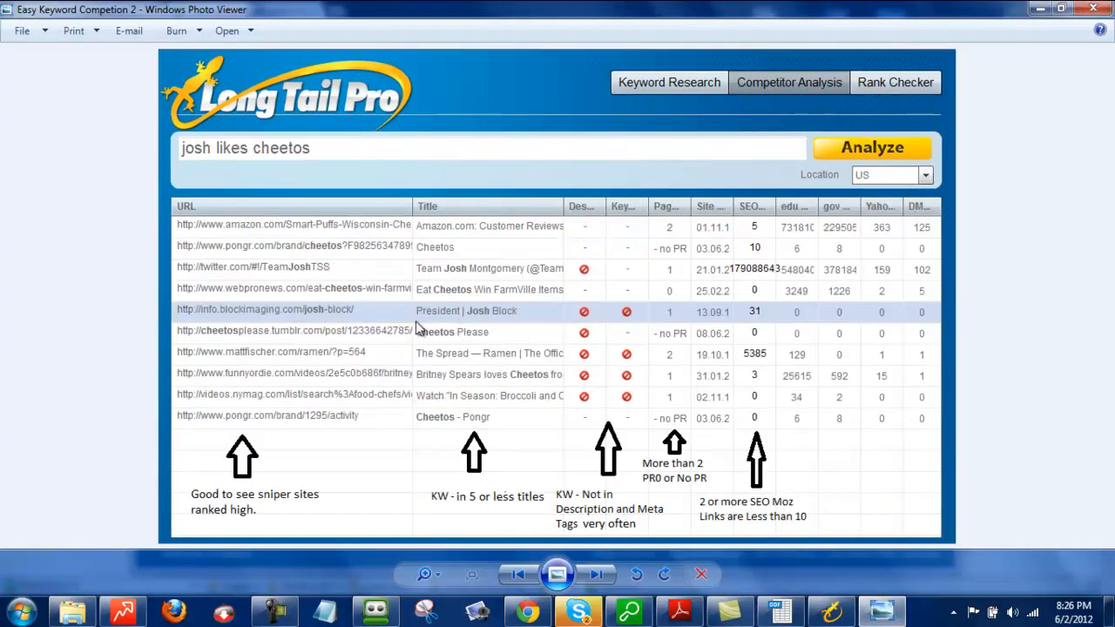
pyautogui.moveTo(171, 485)
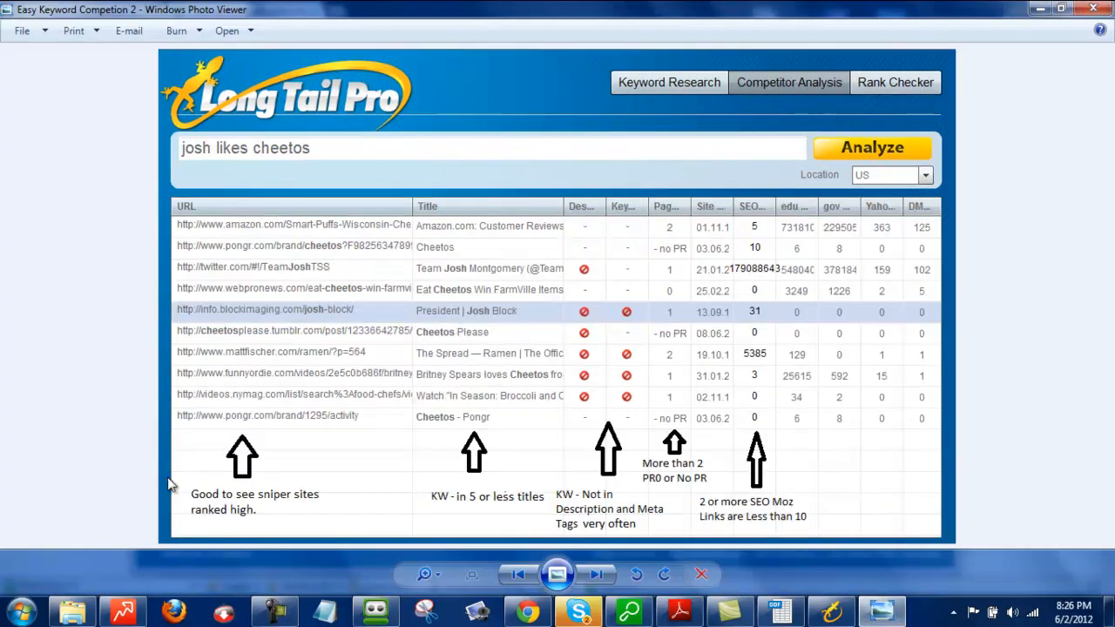
pyautogui.moveTo(636, 497)
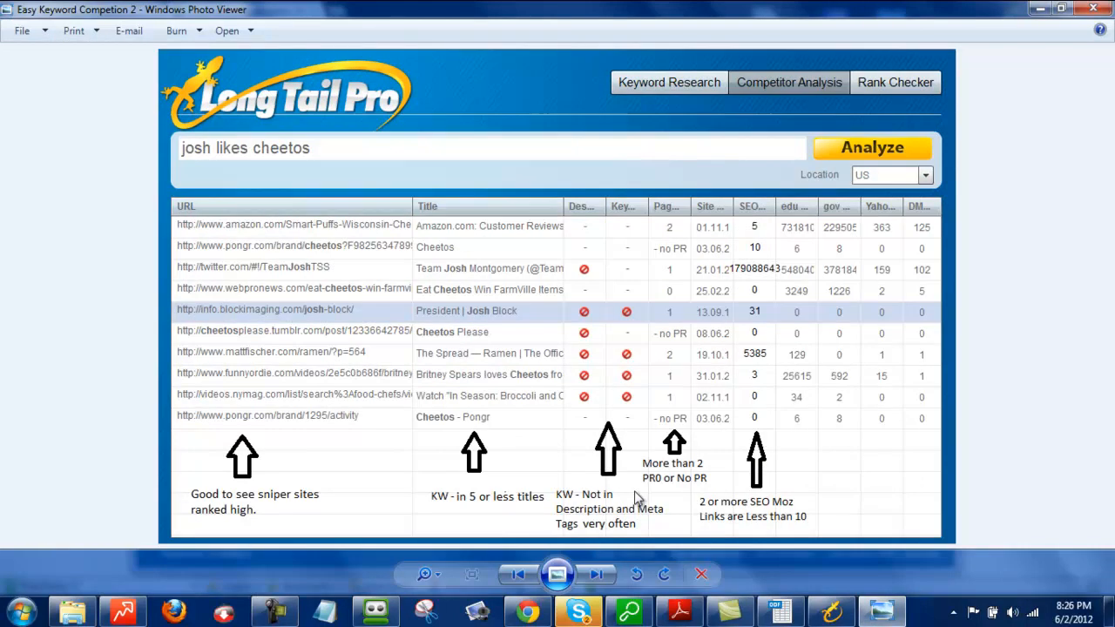
pyautogui.moveTo(678, 213)
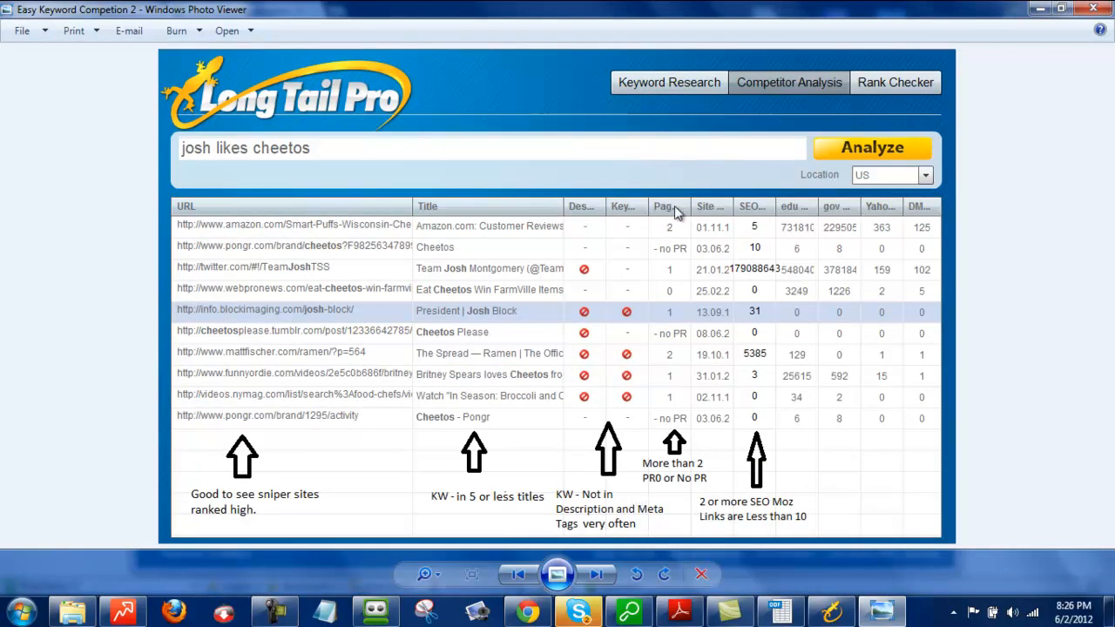
pyautogui.moveTo(680, 275)
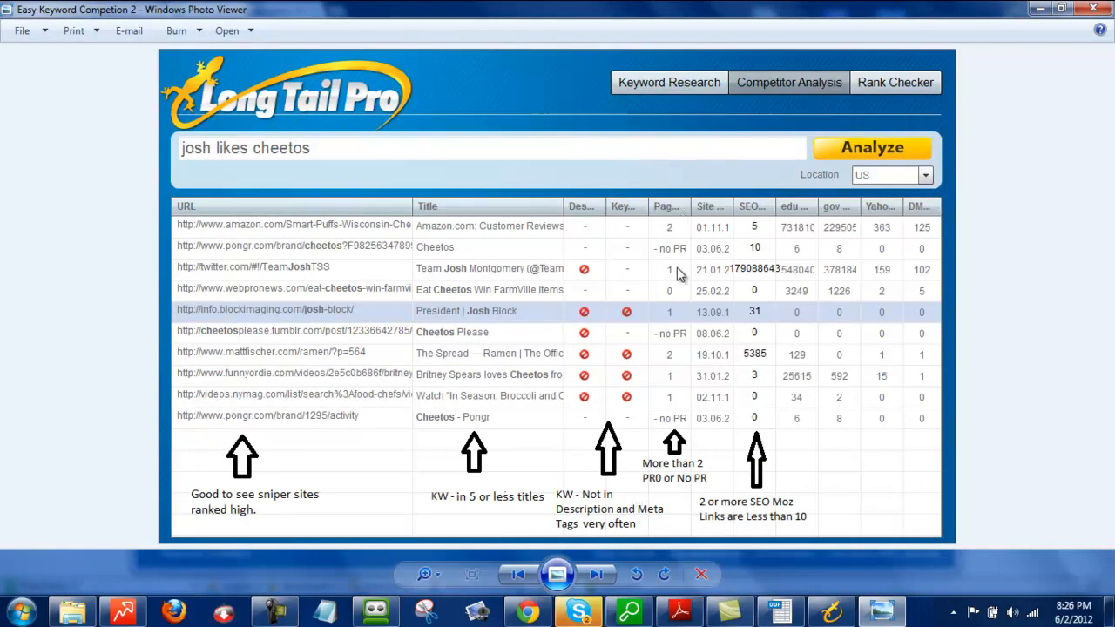
pyautogui.moveTo(679, 454)
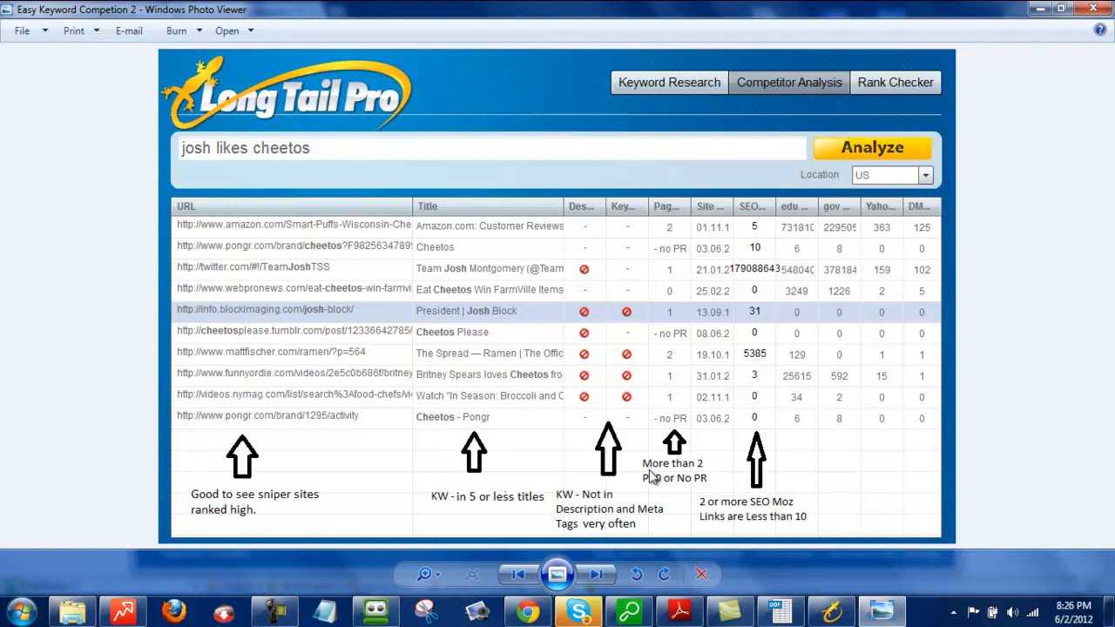
pyautogui.moveTo(691, 481)
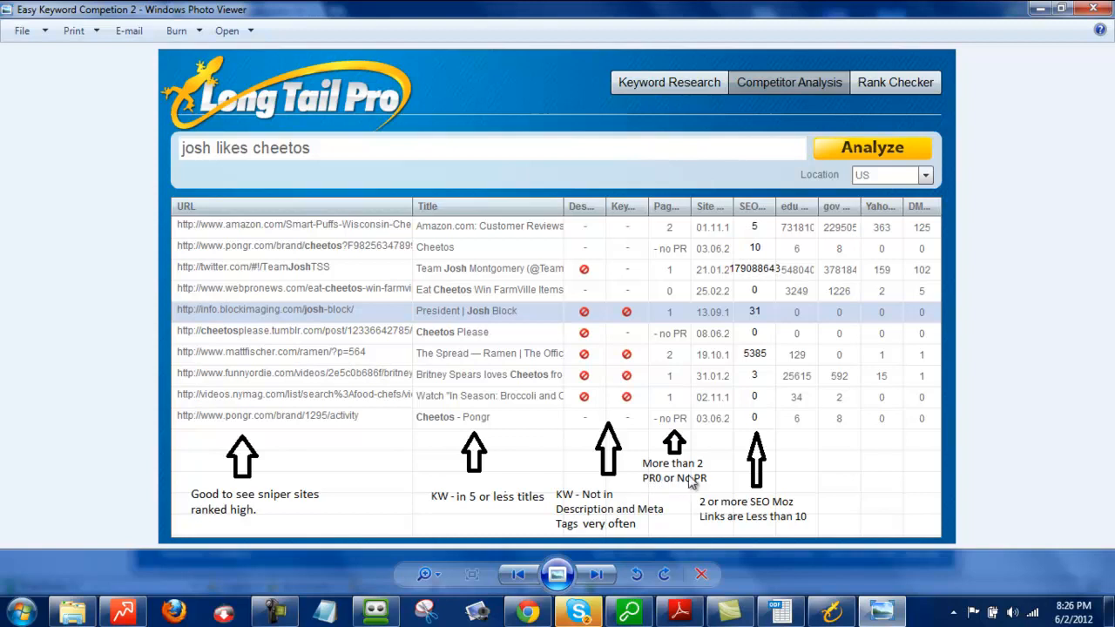
pyautogui.moveTo(687, 491)
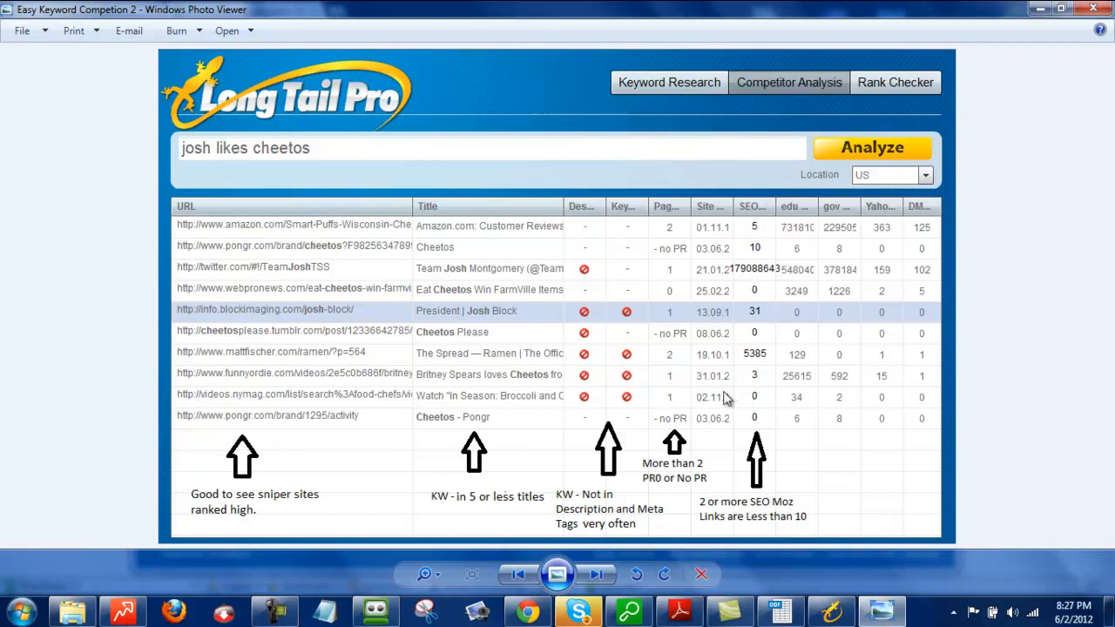
pyautogui.moveTo(776, 481)
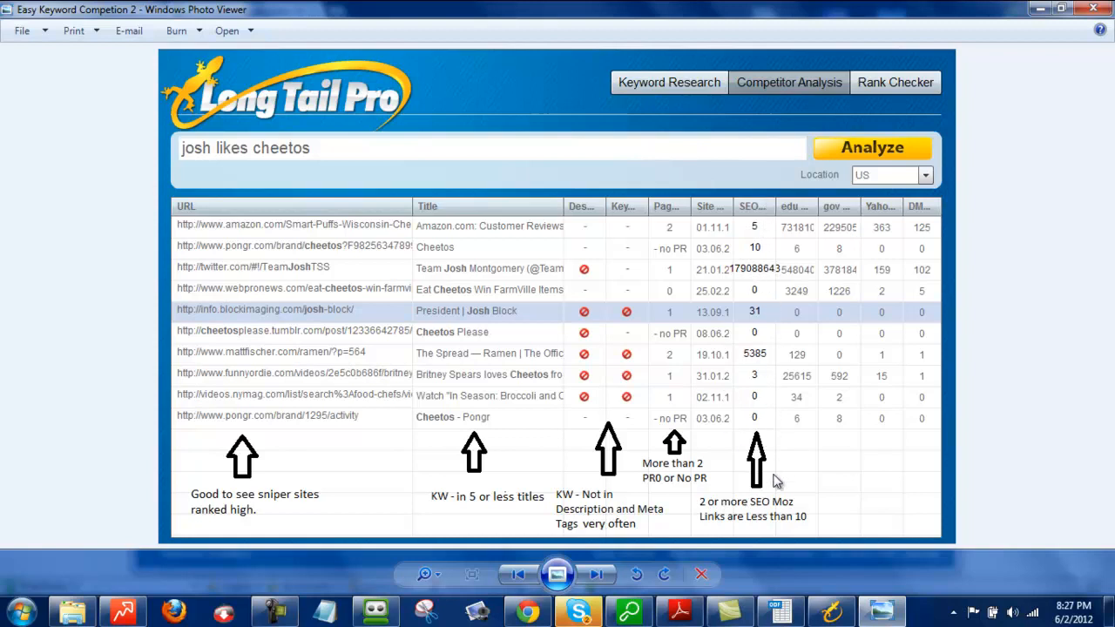
pyautogui.moveTo(714, 524)
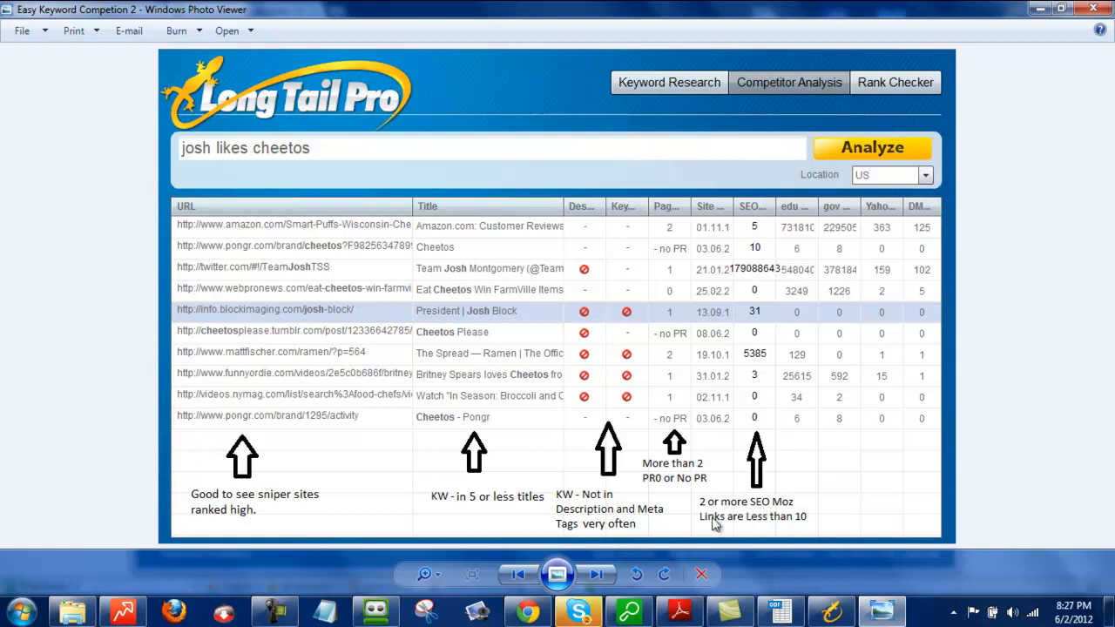
pyautogui.moveTo(711, 515)
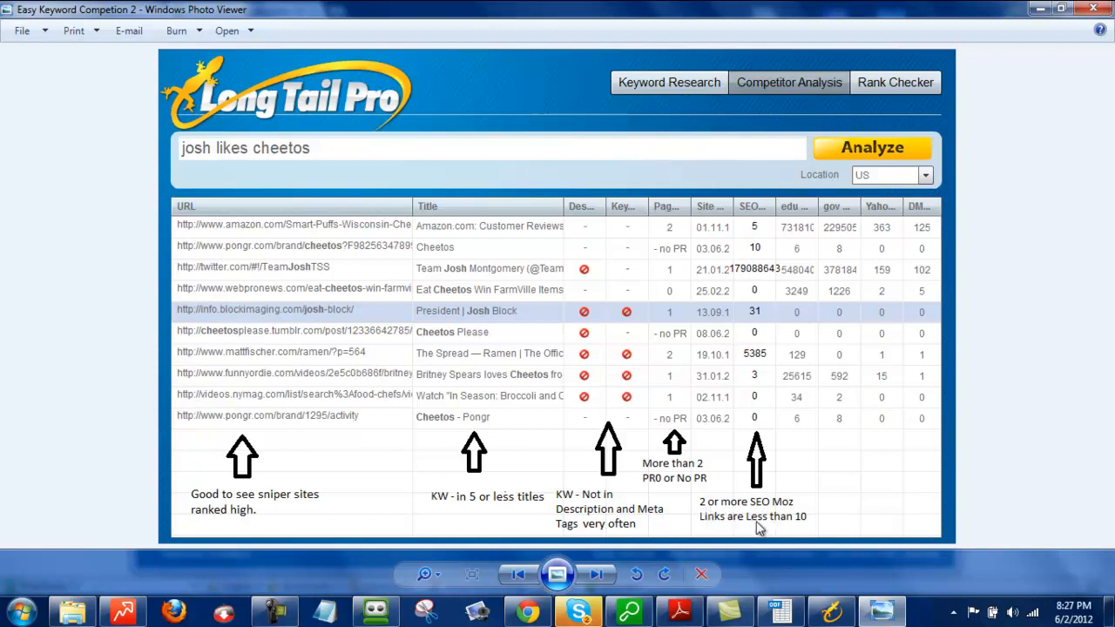
pyautogui.moveTo(791, 528)
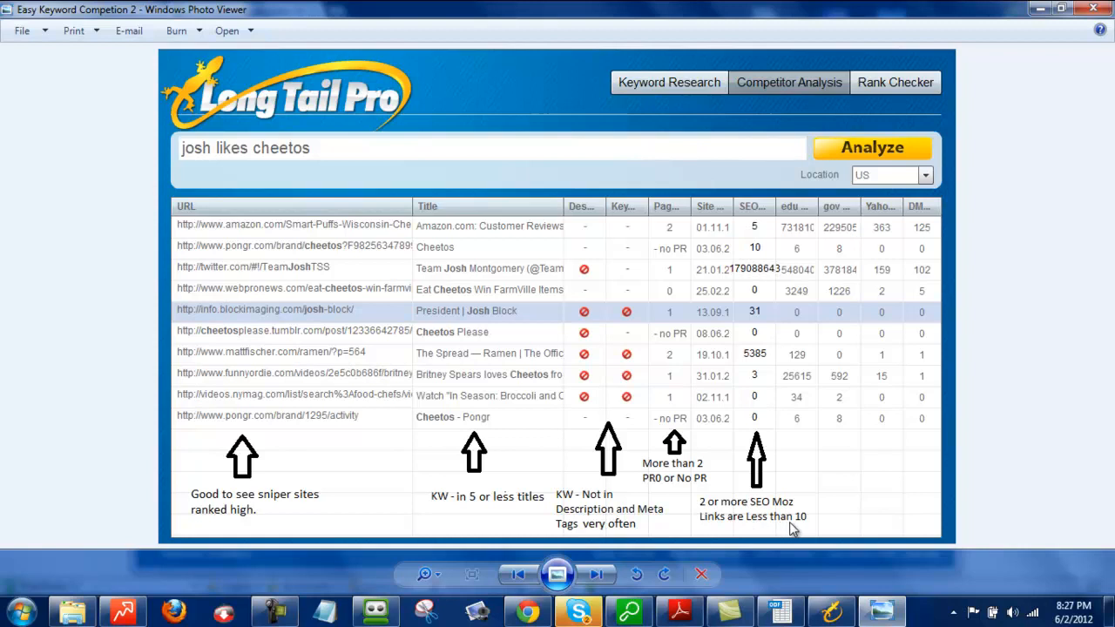
pyautogui.moveTo(761, 527)
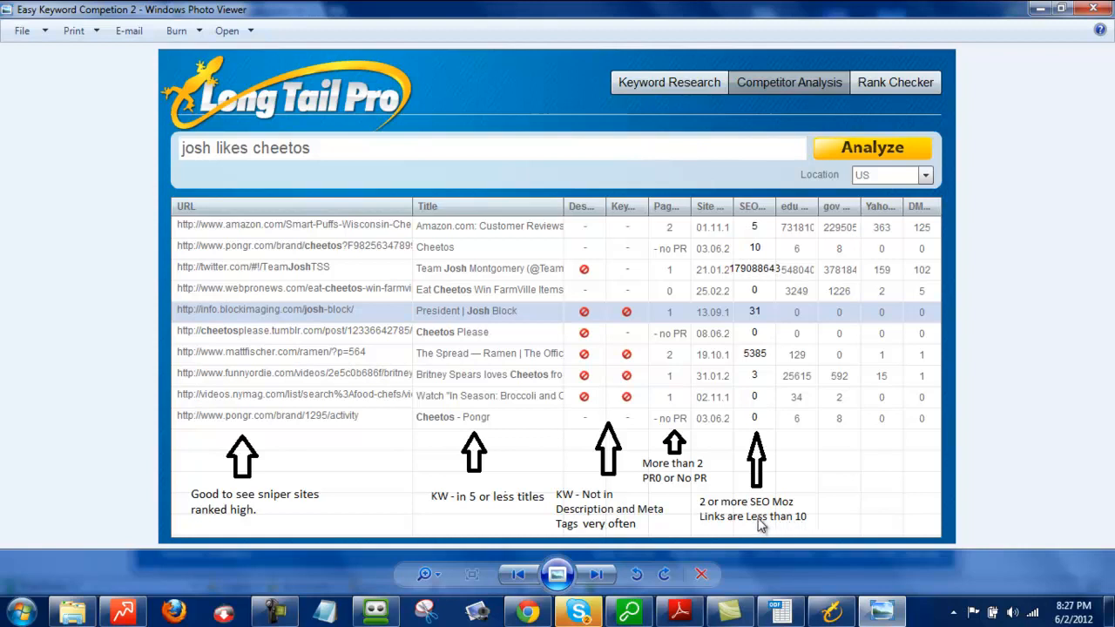
pyautogui.moveTo(776, 244)
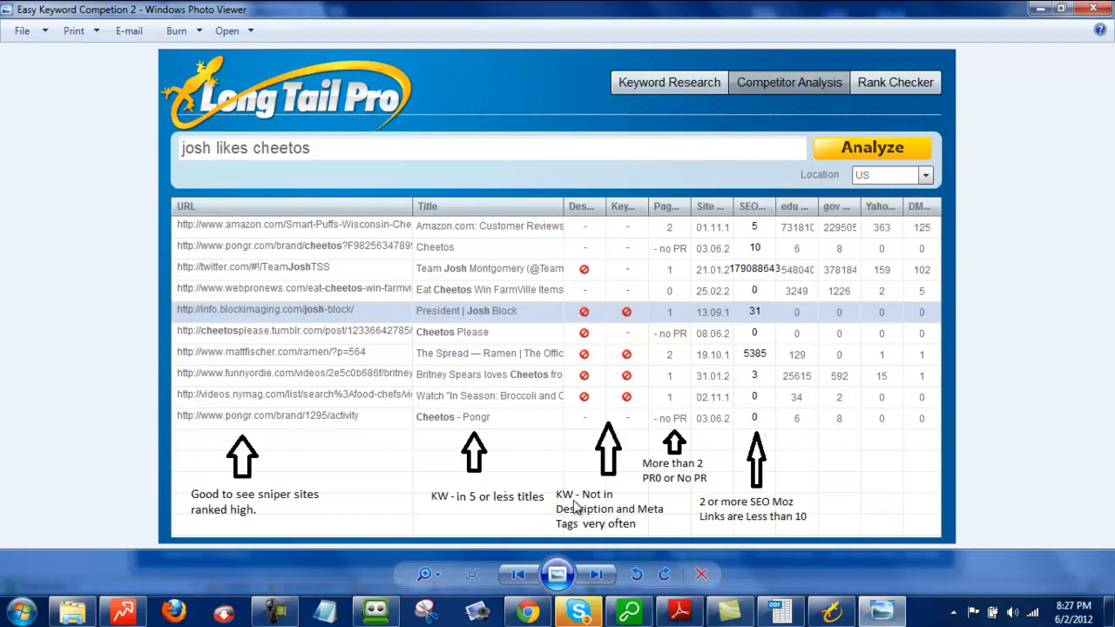
pyautogui.moveTo(597, 505)
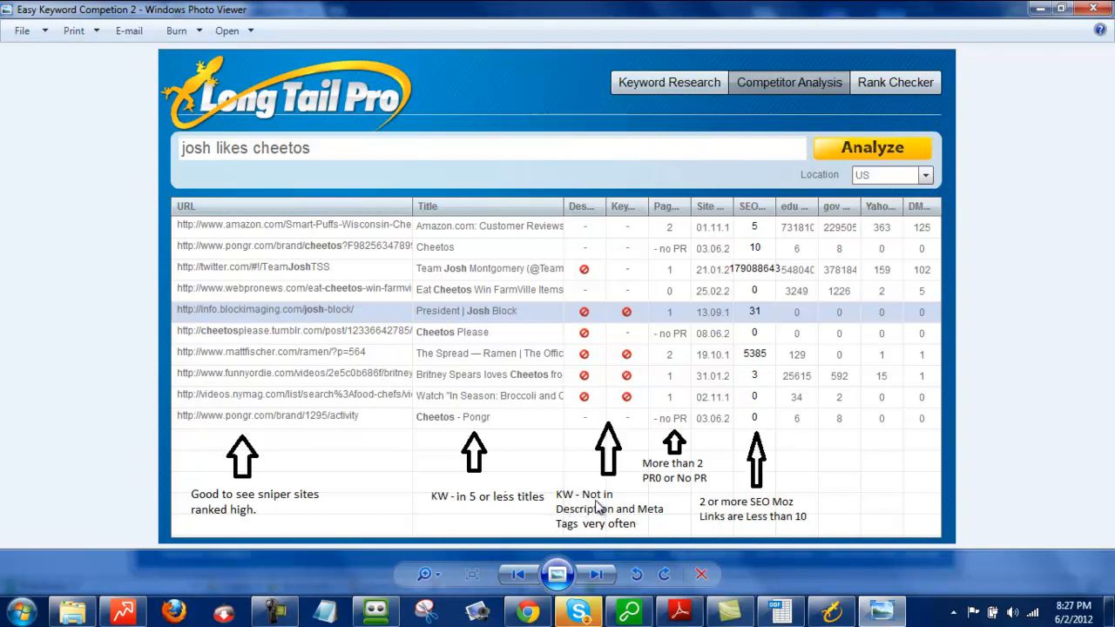
pyautogui.moveTo(596, 355)
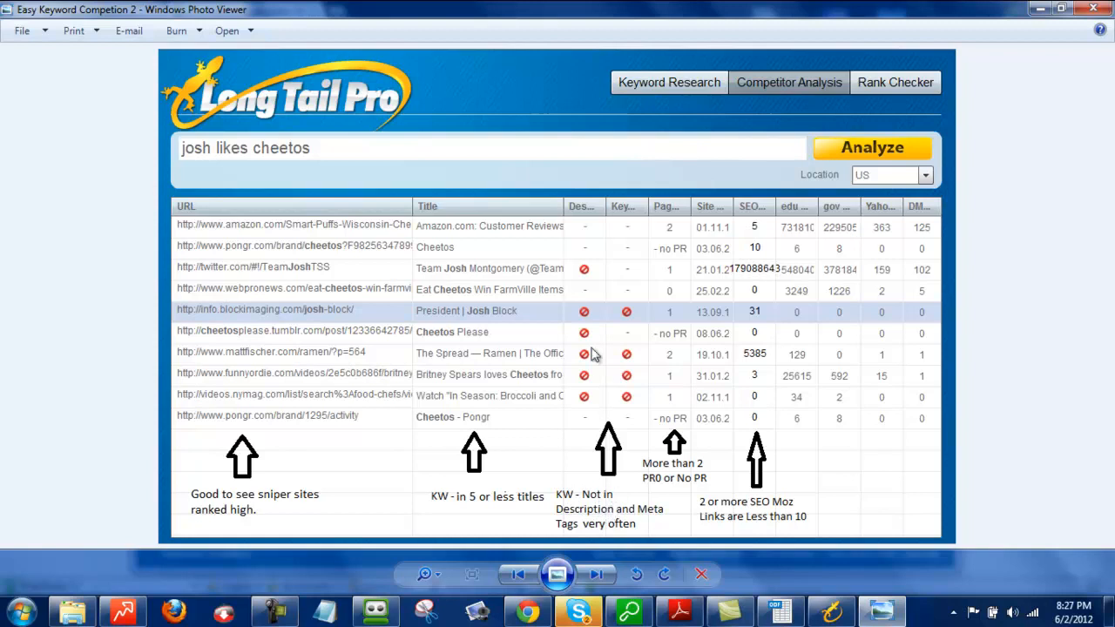
pyautogui.moveTo(617, 258)
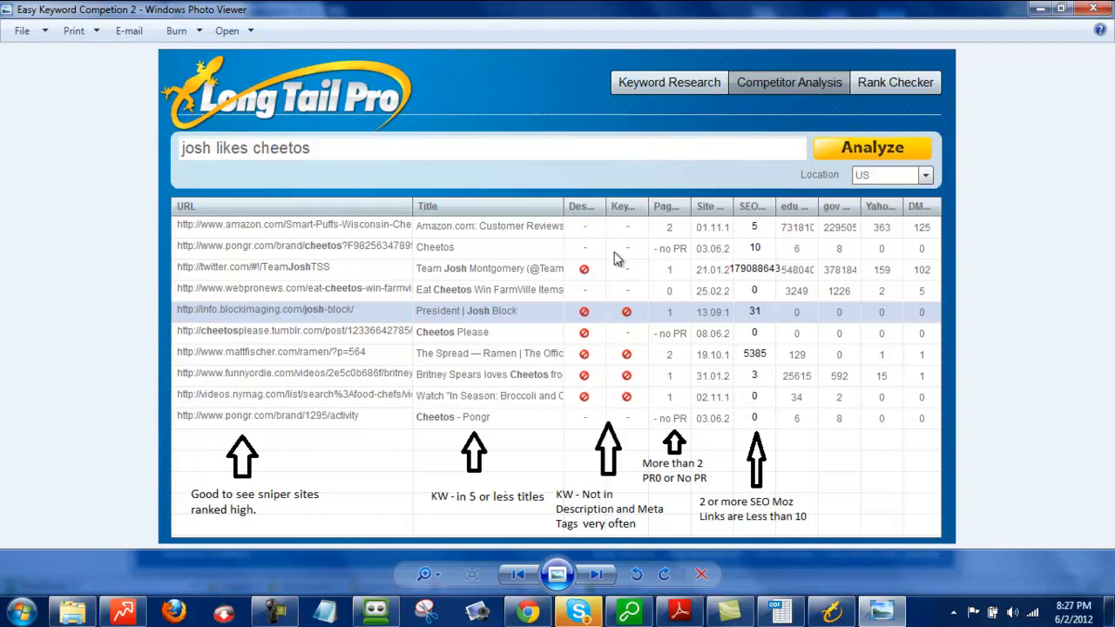
pyautogui.moveTo(629, 479)
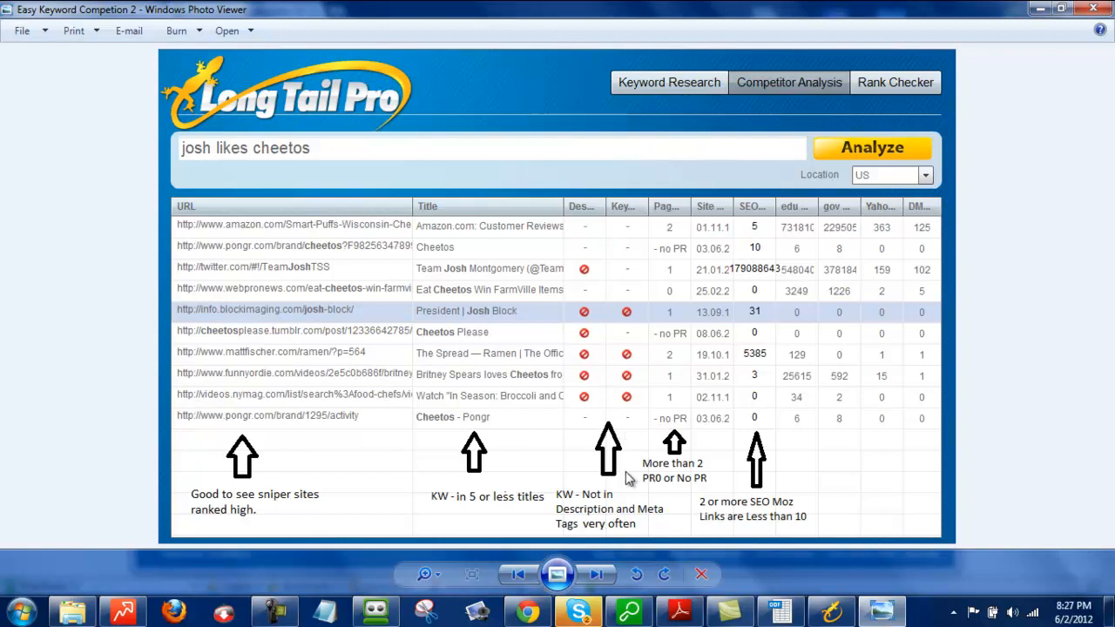
pyautogui.moveTo(589, 523)
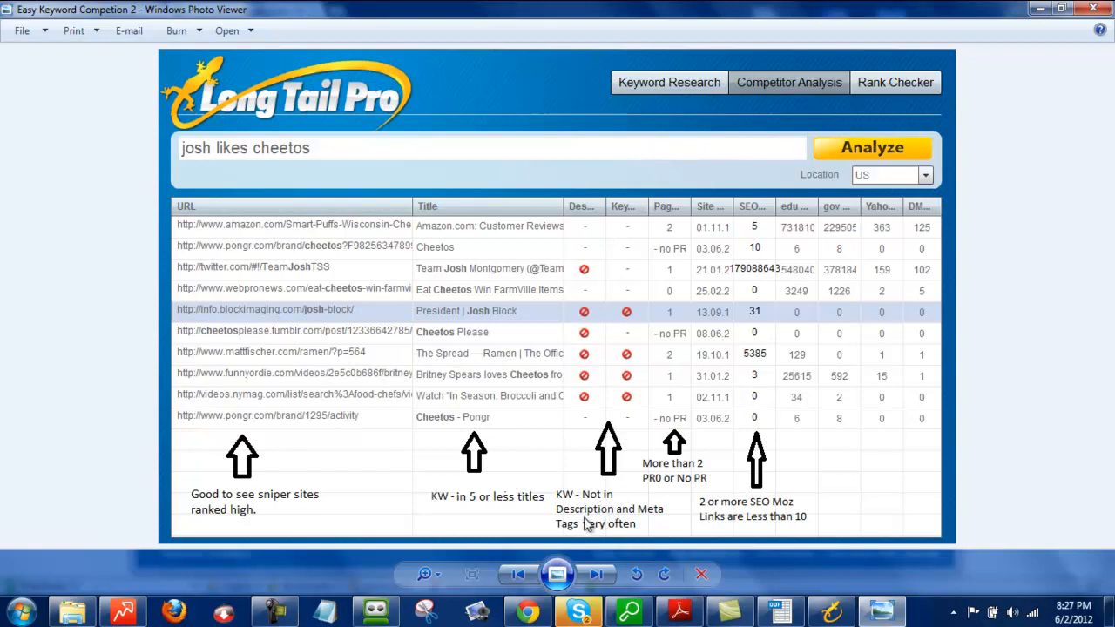
pyautogui.moveTo(627, 527)
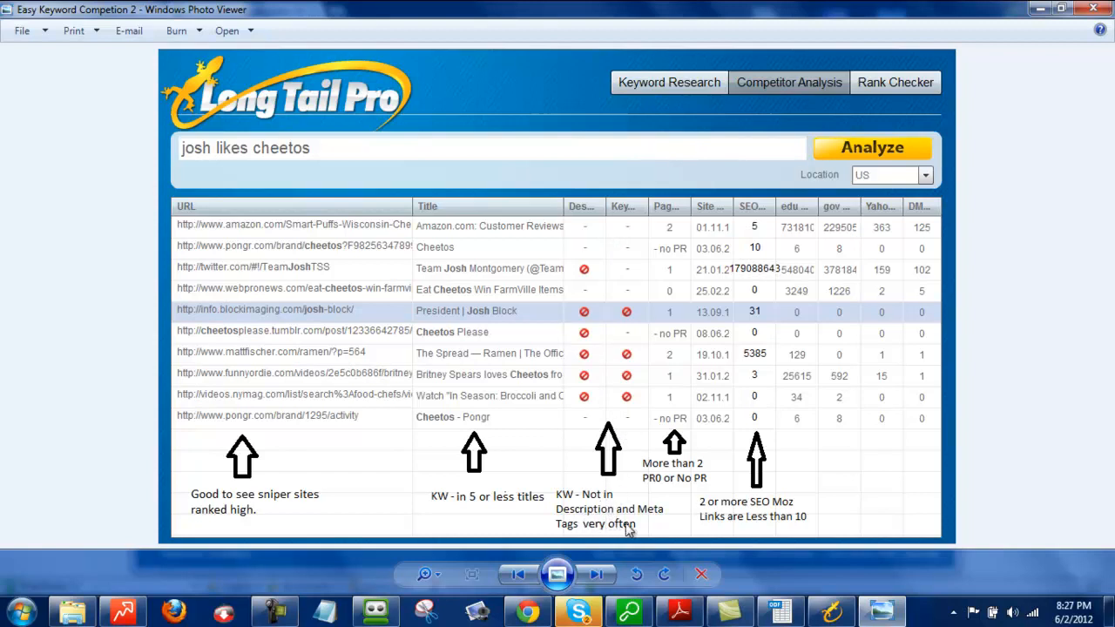
pyautogui.moveTo(687, 523)
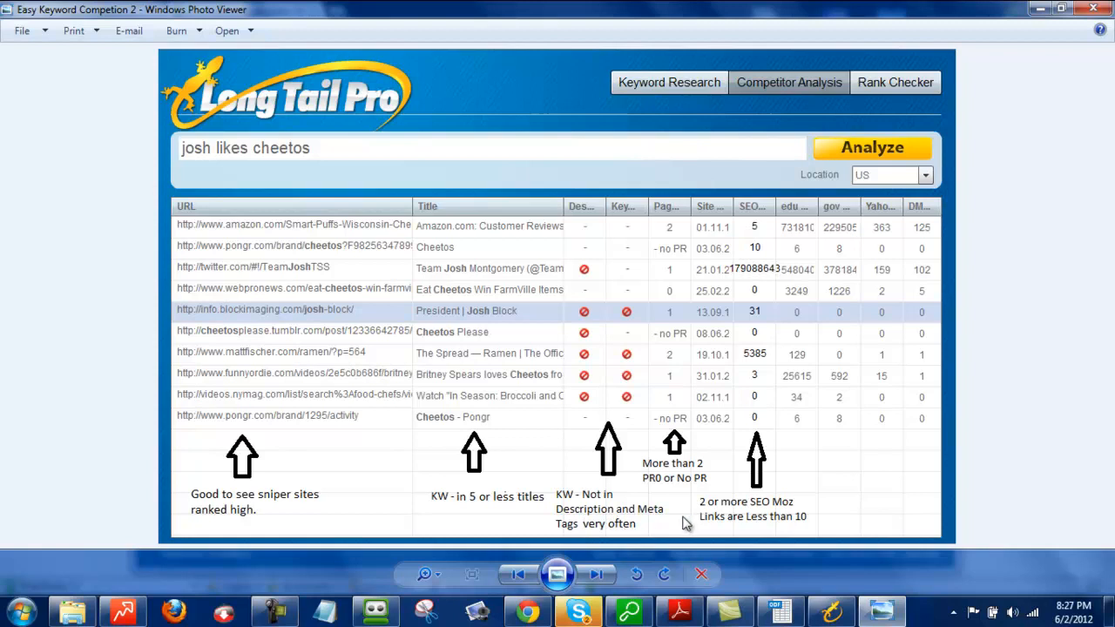
pyautogui.moveTo(471, 510)
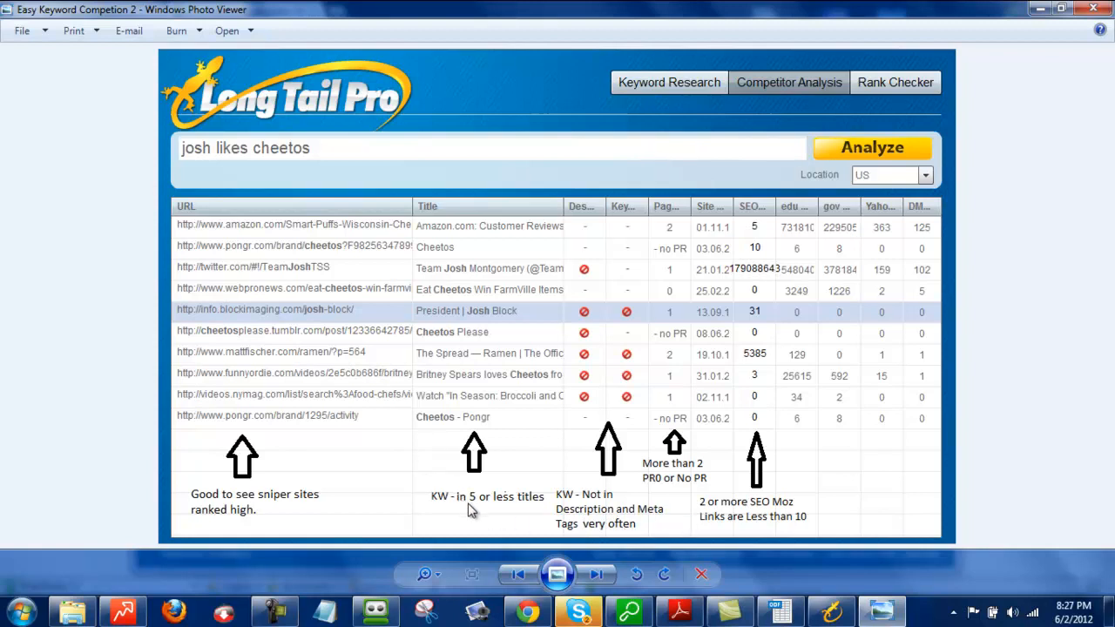
pyautogui.moveTo(492, 509)
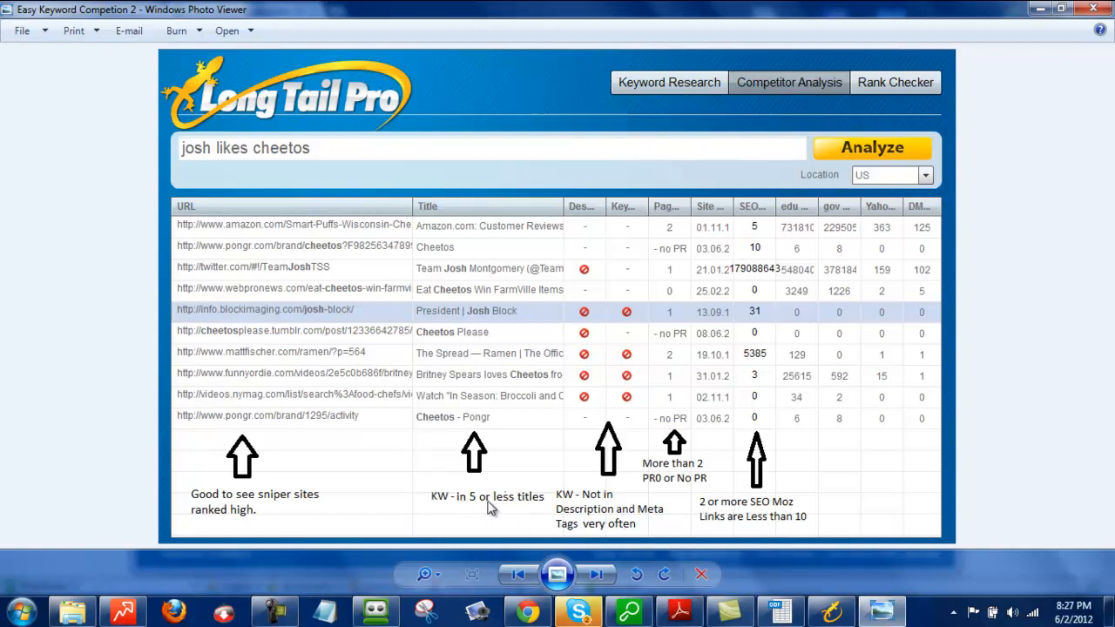
pyautogui.moveTo(495, 504)
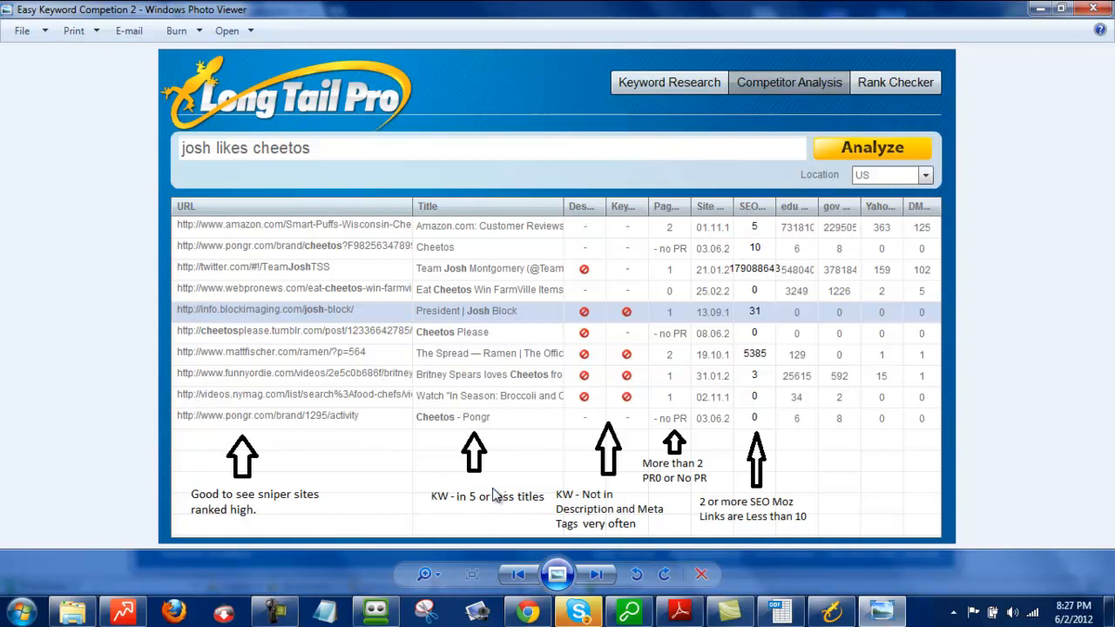
pyautogui.moveTo(502, 509)
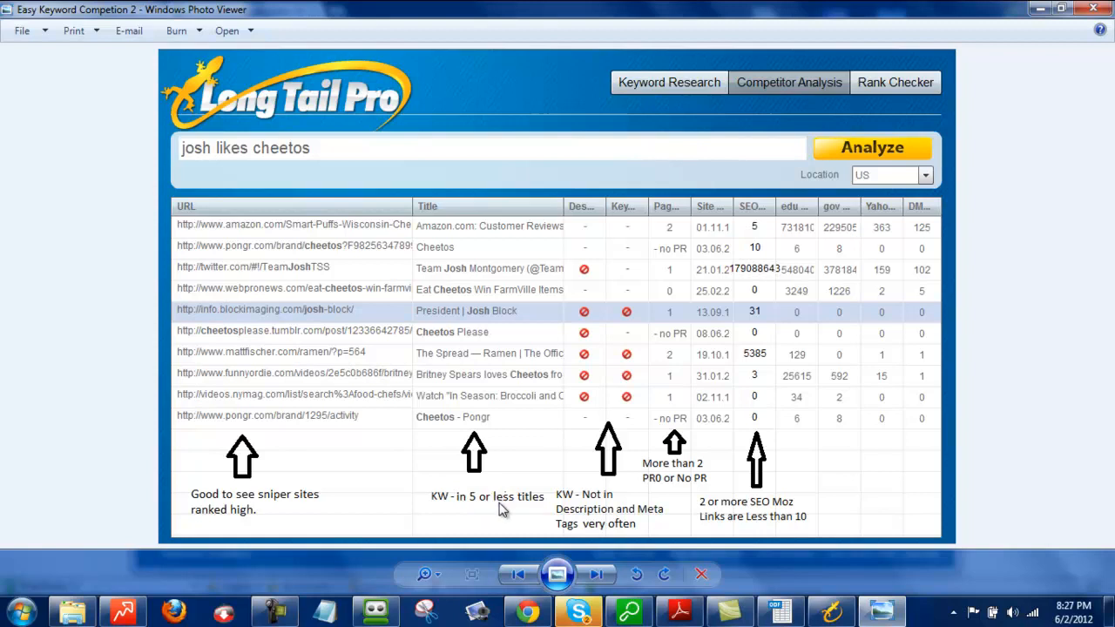
pyautogui.moveTo(514, 509)
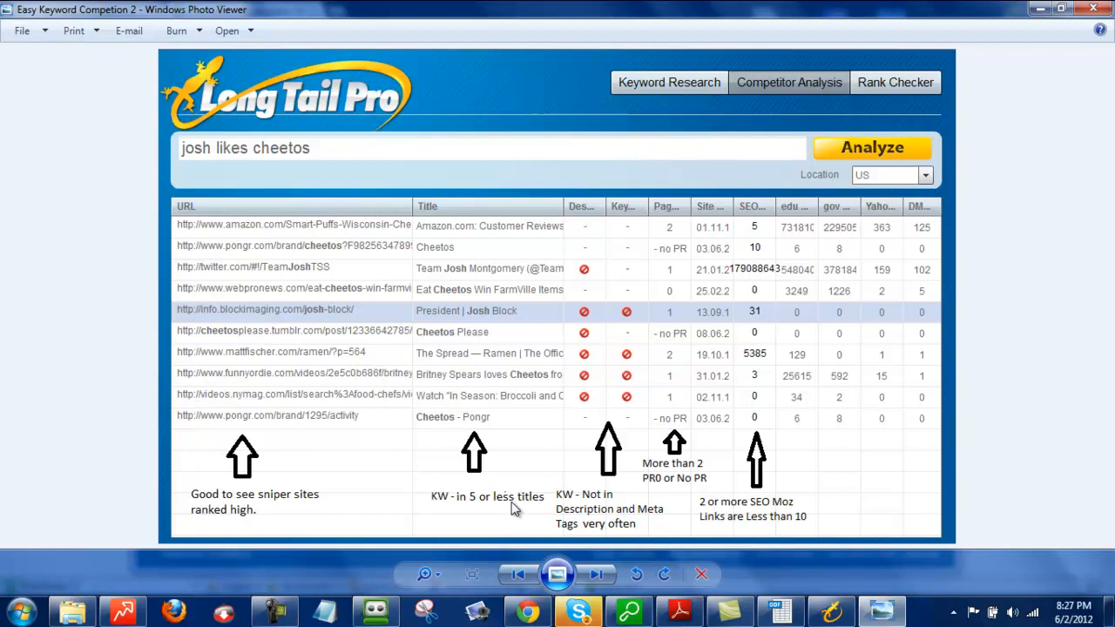
pyautogui.moveTo(218, 507)
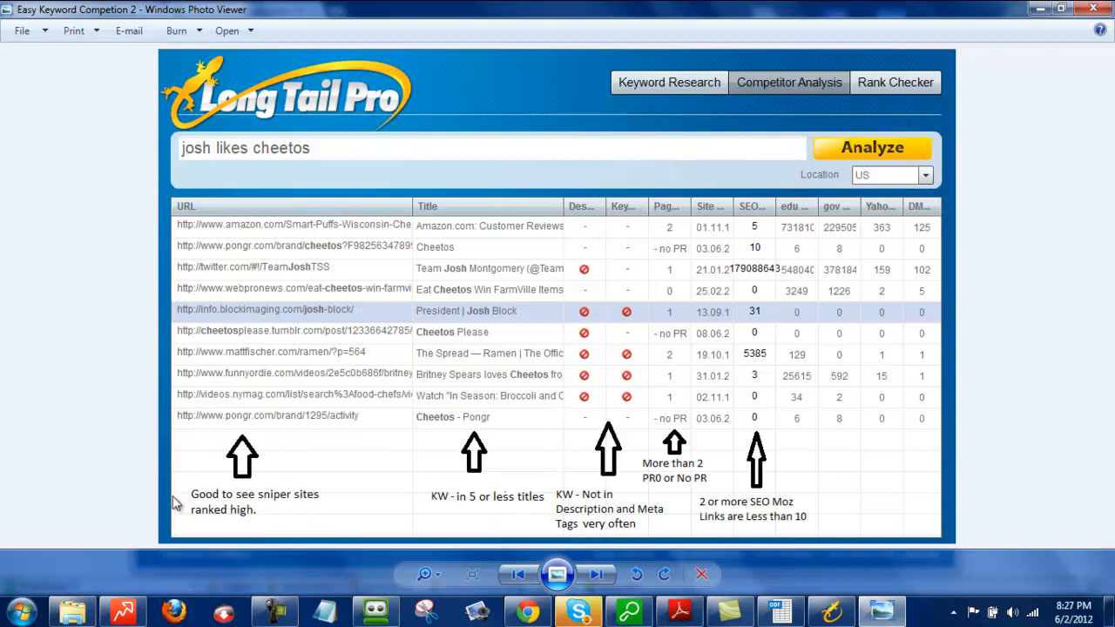
pyautogui.moveTo(303, 521)
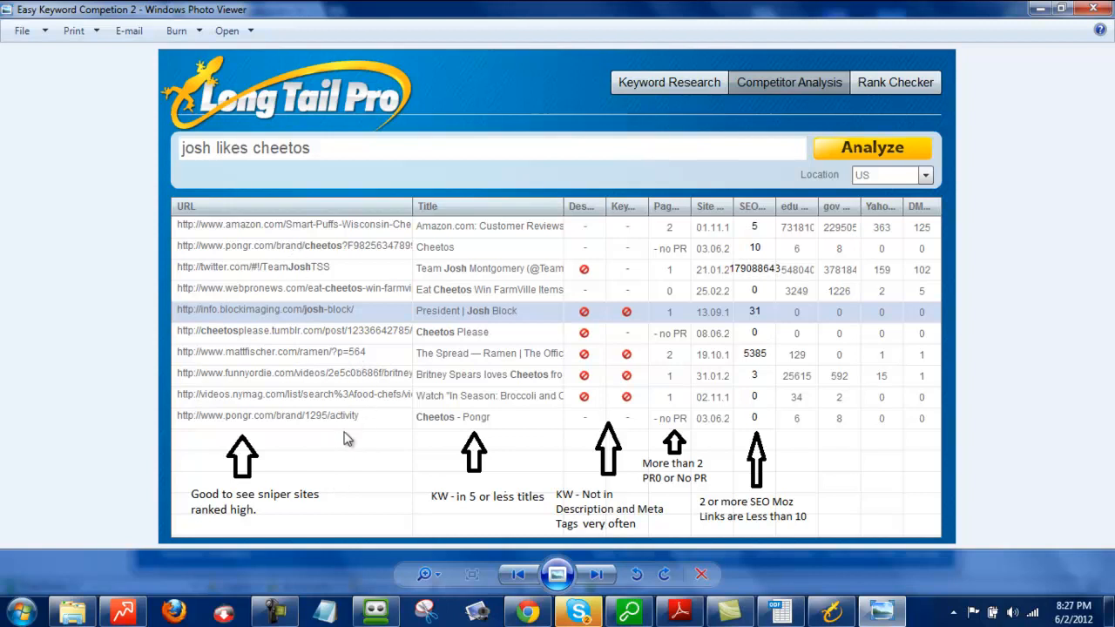
pyautogui.moveTo(352, 460)
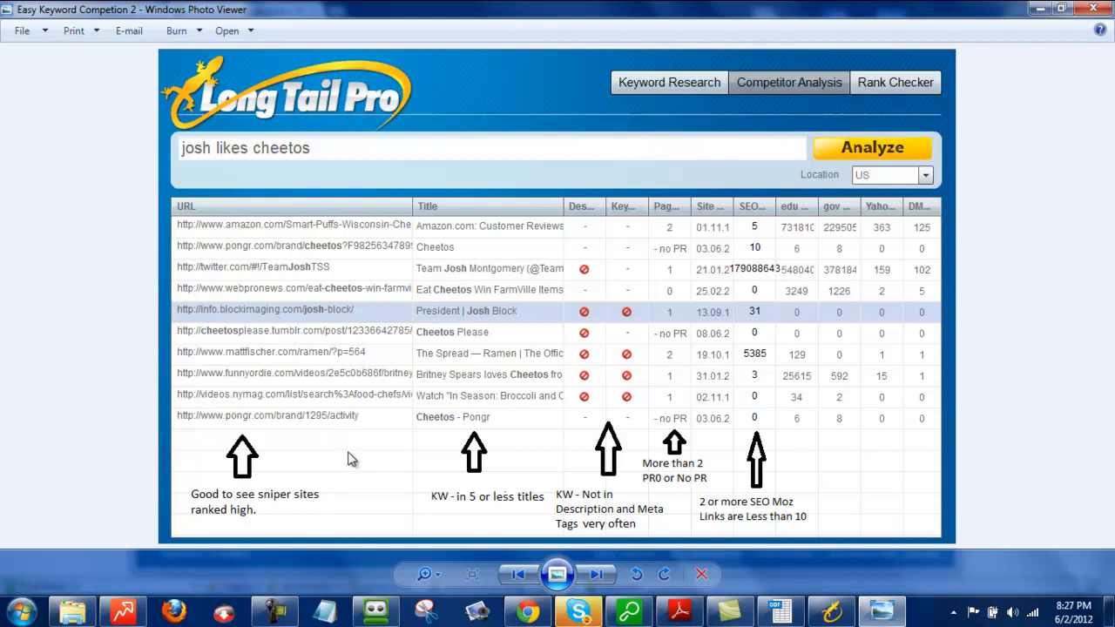